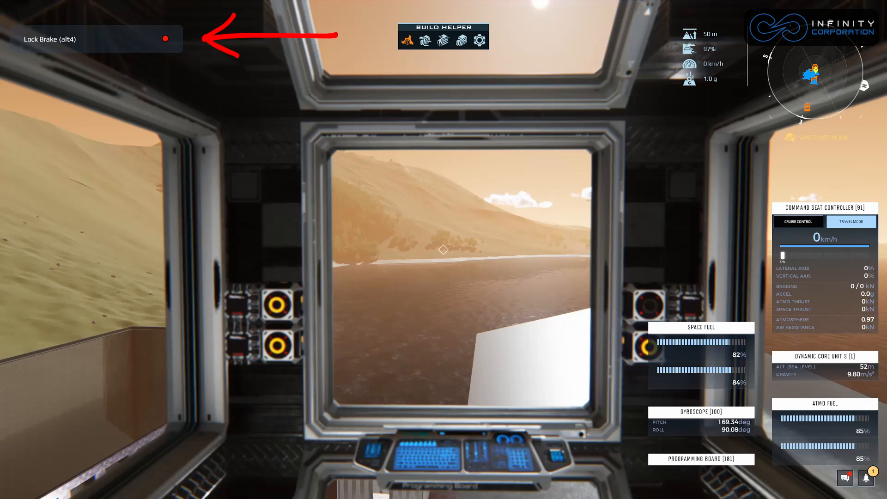
Open the ship's control unit editor from the cockpit view
{"action": "left_click", "coordinate": [164, 38]}
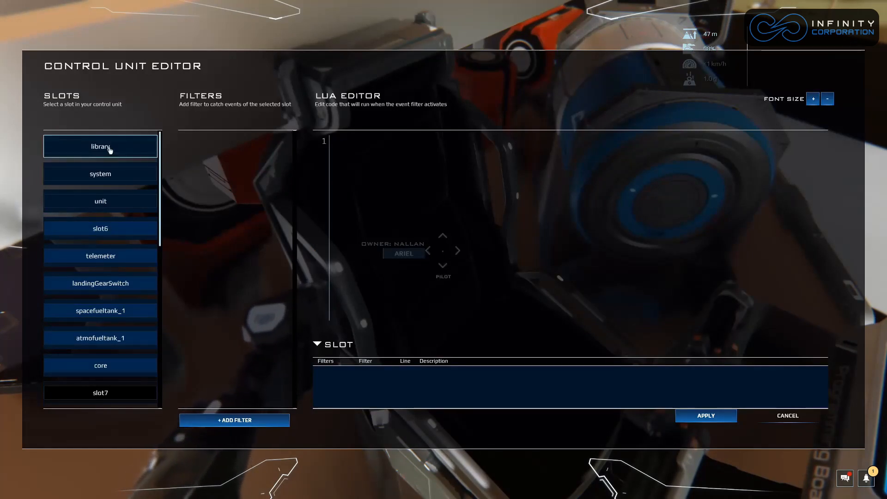
{"action": "mouse_move", "coordinate": [276, 251]}
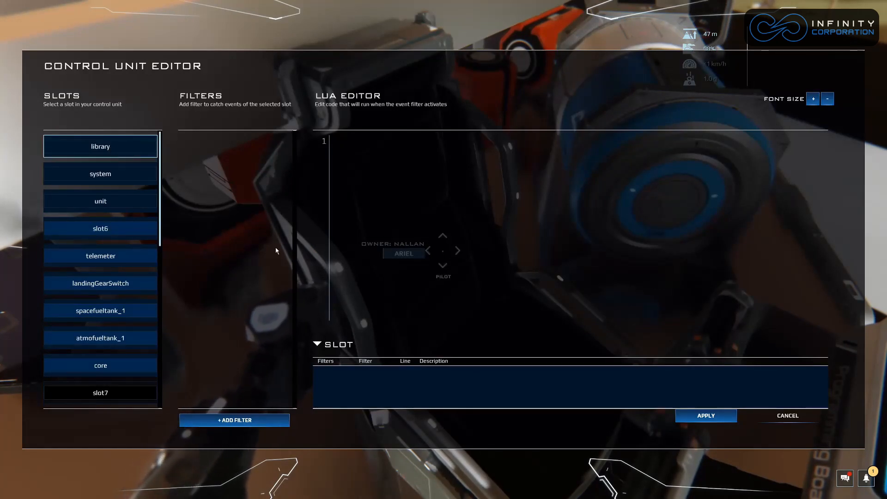
Add a trial start filter to the library slot, then delete it
{"action": "left_click", "coordinate": [234, 421]}
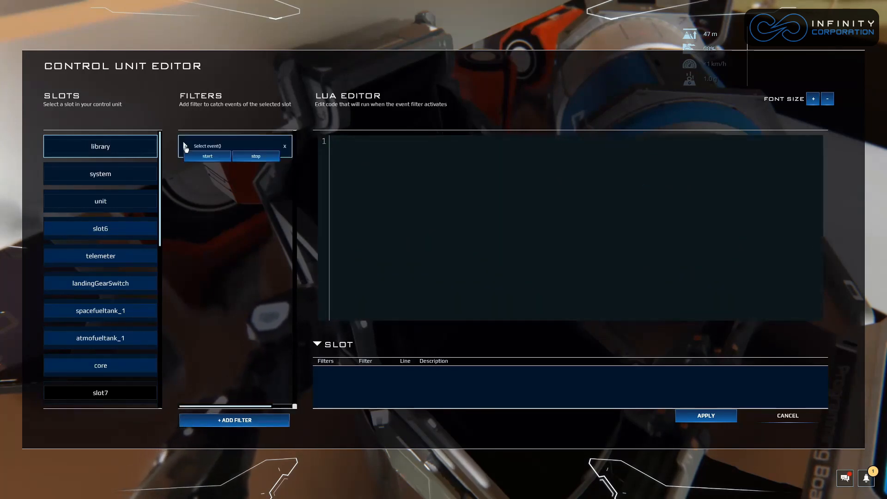
{"action": "left_click", "coordinate": [207, 156]}
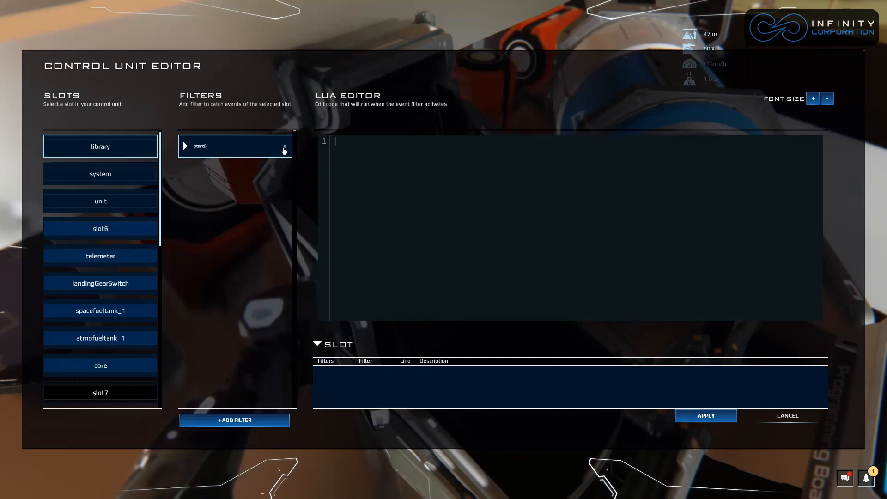
{"action": "left_click", "coordinate": [100, 174]}
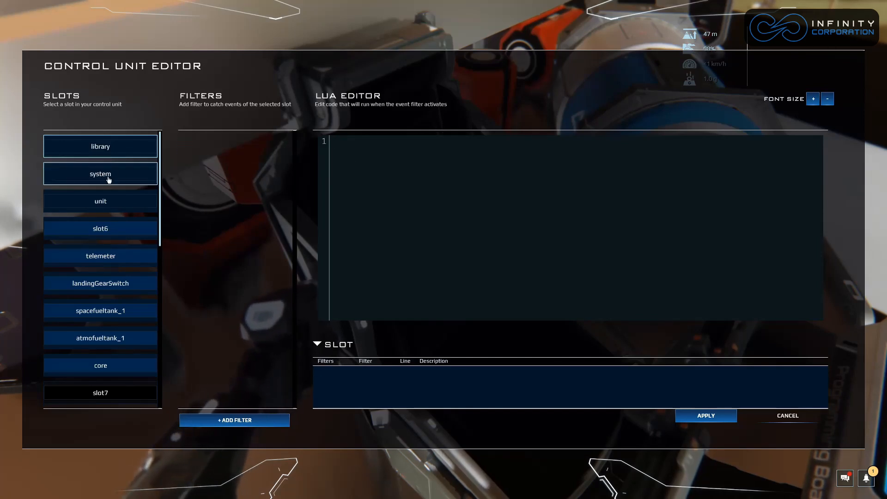
Give the system slot a new update() event filter
{"action": "left_click", "coordinate": [100, 174]}
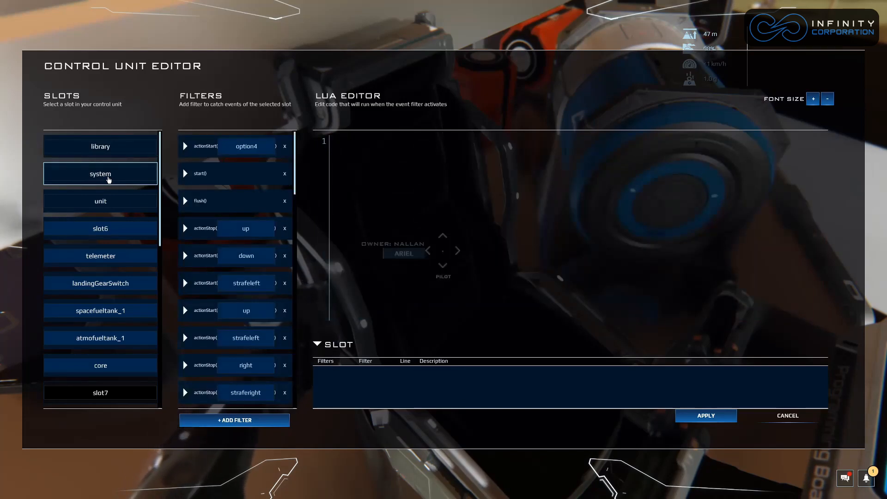
{"action": "mouse_move", "coordinate": [234, 420]}
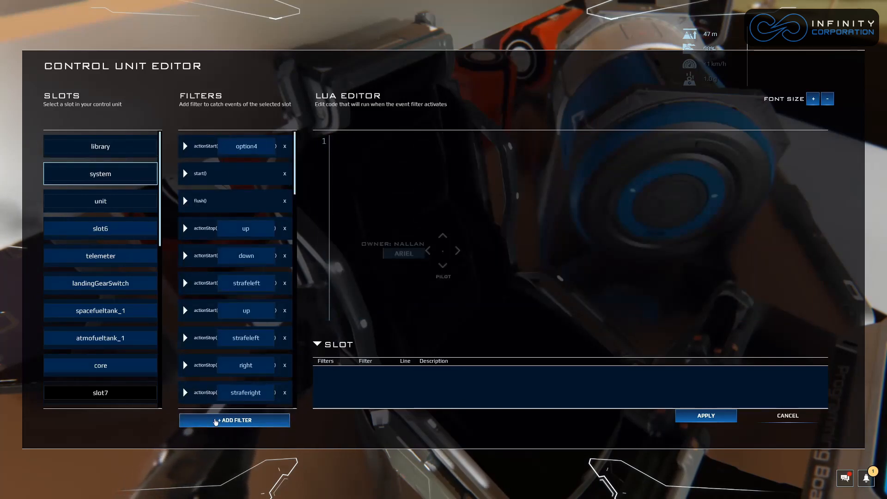
{"action": "left_click", "coordinate": [184, 146]}
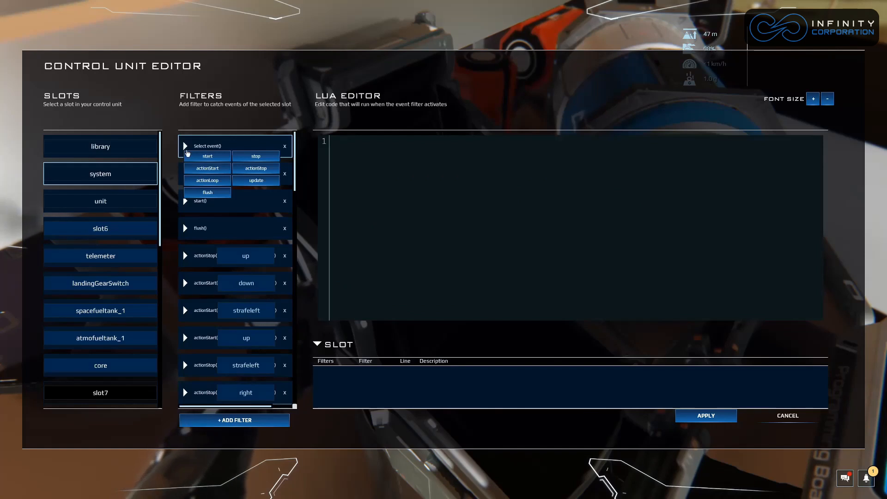
{"action": "left_click", "coordinate": [255, 180]}
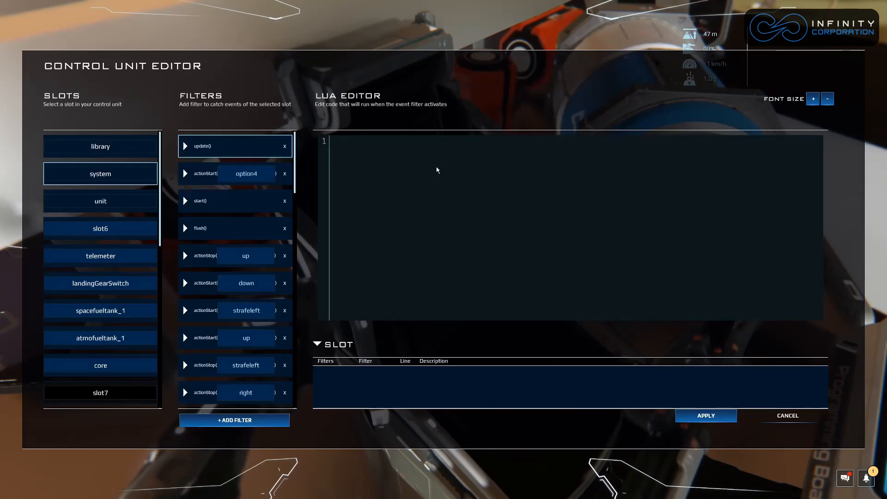
{"action": "mouse_move", "coordinate": [383, 157]}
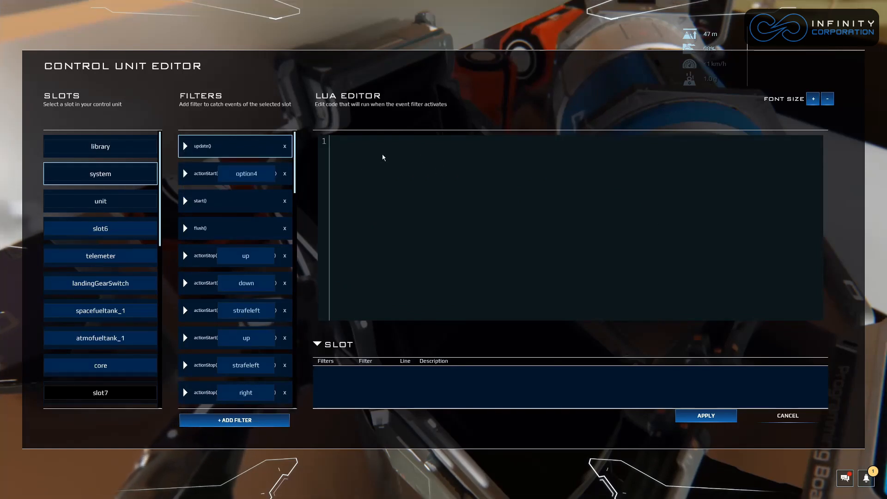
{"action": "mouse_move", "coordinate": [363, 152]}
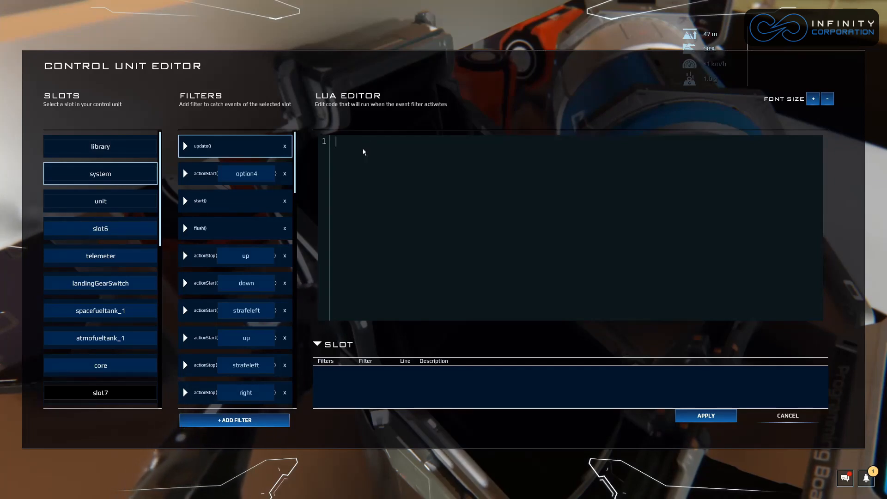
Type the ternary(cond, T, F) function returning T or F into system update()
{"action": "type", "text": "function"}
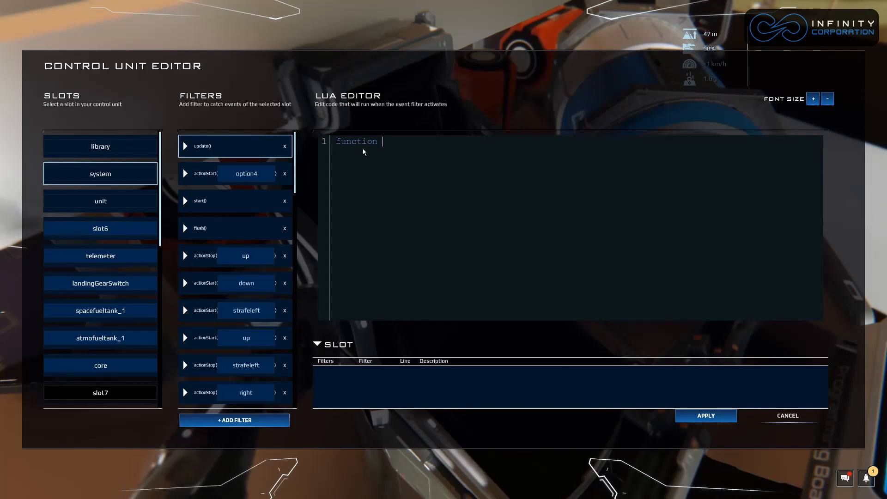
{"action": "type", "text": "ternary(cond"}
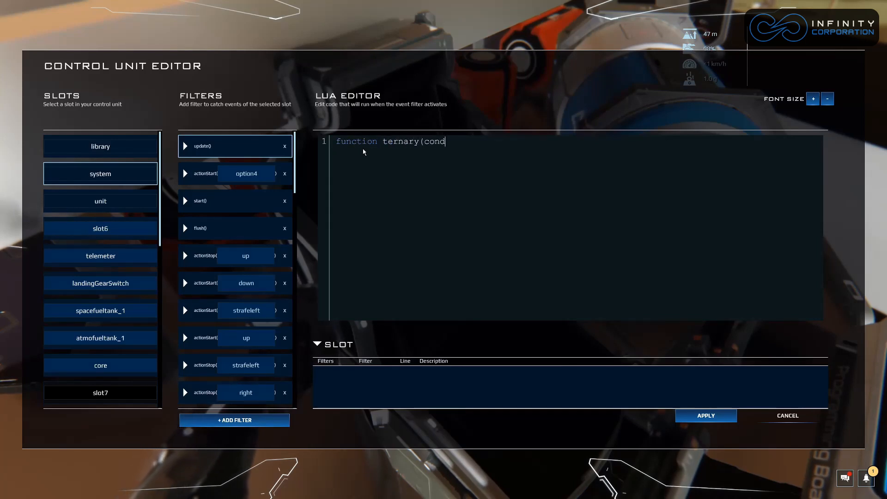
{"action": "type", "text": ", T, F"}
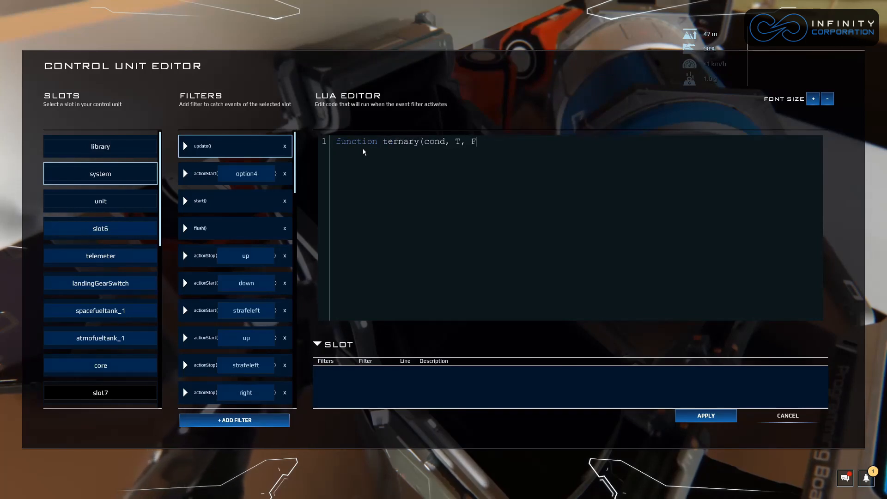
{"action": "type", "text": ")"}
{"action": "type", "text": "if cond then"}
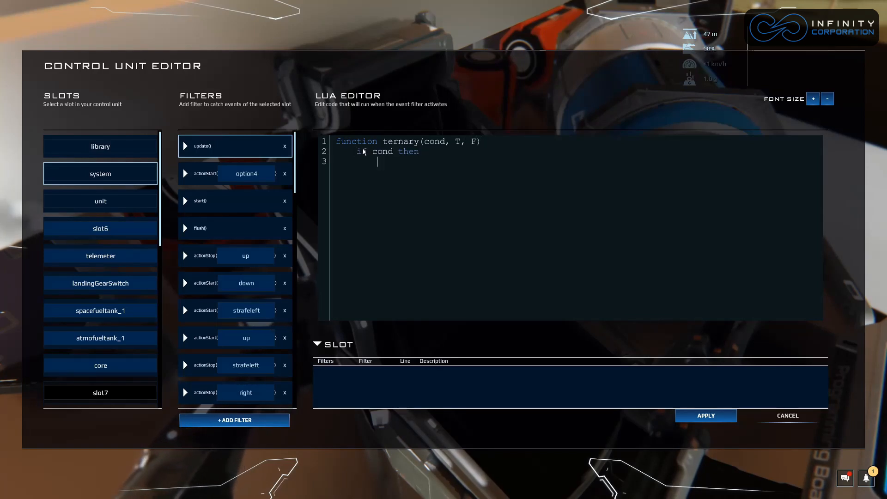
{"action": "type", "text": "return"}
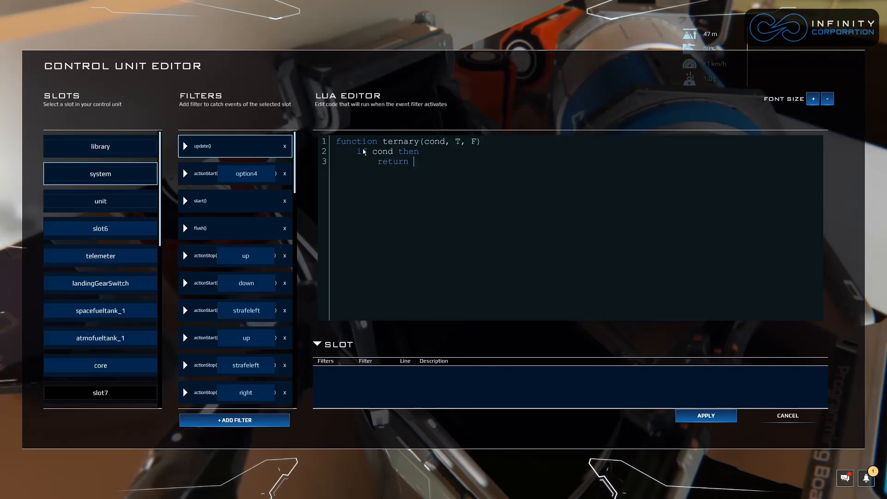
{"action": "type", "text": "T"}
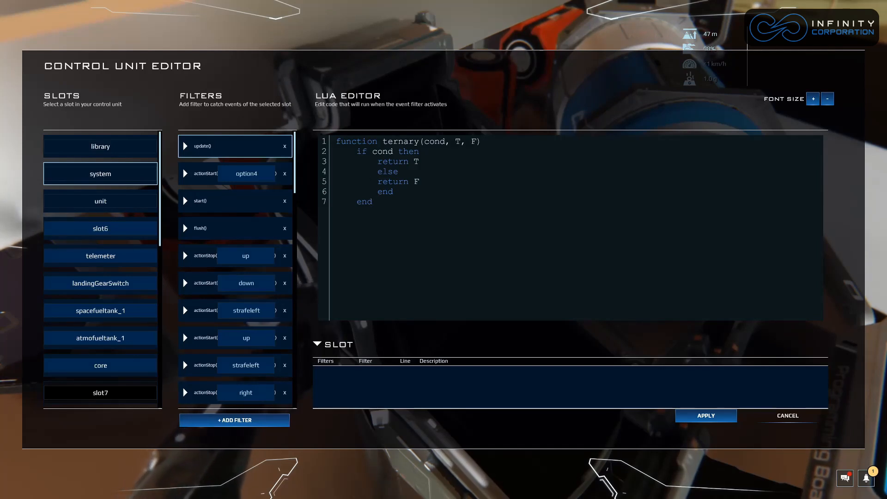
{"action": "left_click", "coordinate": [372, 202]}
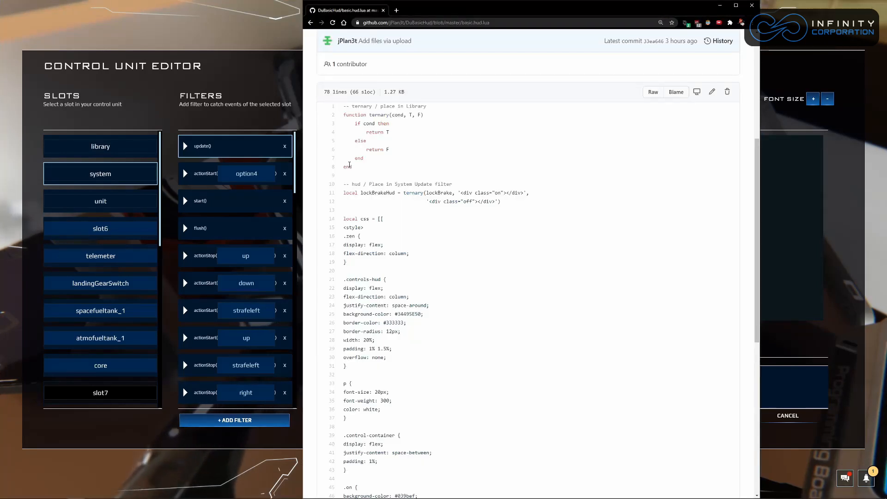
Check the ternary function in basic.hud.lua on GitHub, then return to the game
{"action": "left_click_drag", "start_coordinate": [343, 114], "coordinate": [347, 166]}
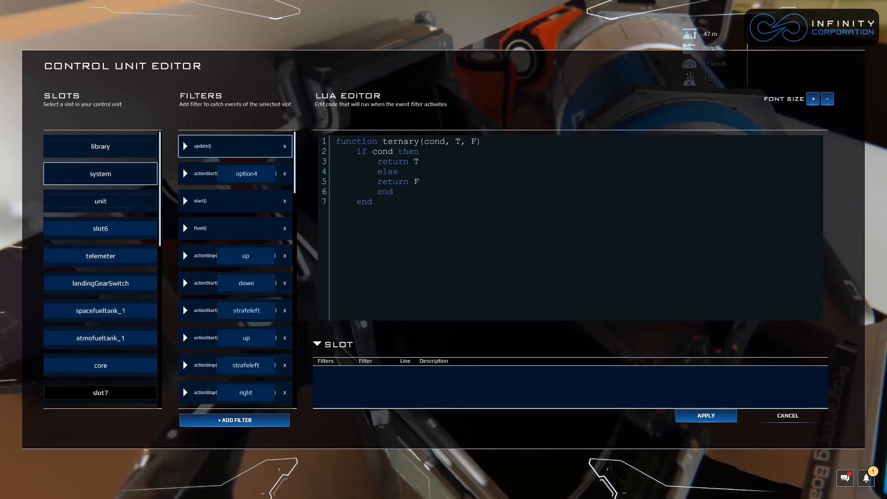
Re-indent the ternary function's else and end lines, then bring back the reference script
{"action": "key", "text": "ctrl+a"}
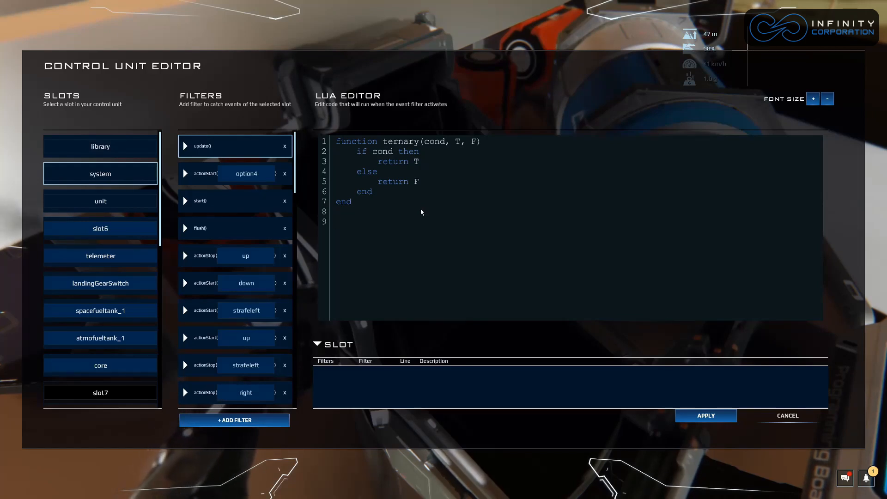
{"action": "left_click", "coordinate": [337, 222]}
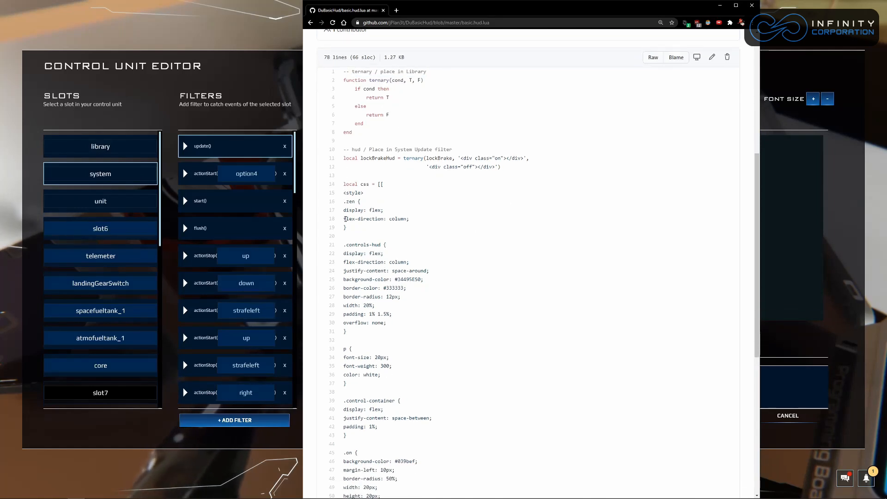
Scroll through basic.hud.lua's CSS and HTML down to the setScreen and showScreen calls
{"action": "scroll", "scroll_direction": "down", "scroll_amount": 3}
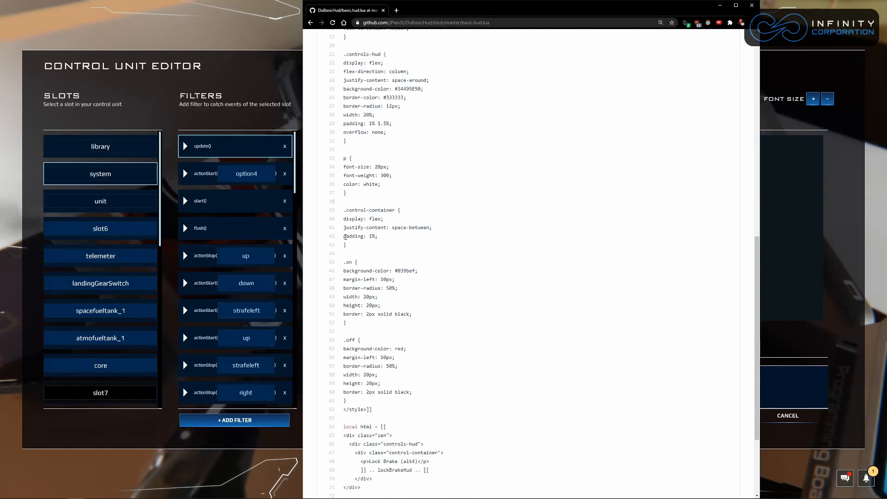
{"action": "scroll", "scroll_direction": "down", "scroll_amount": 3}
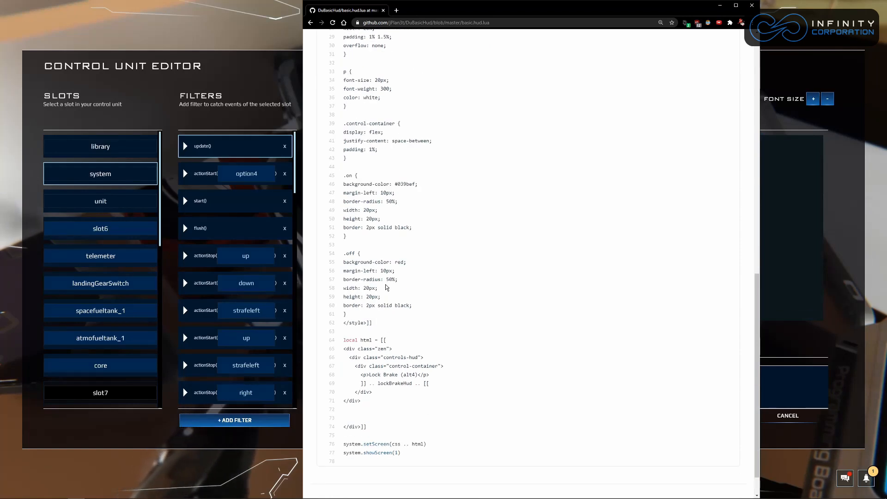
{"action": "mouse_move", "coordinate": [395, 298]}
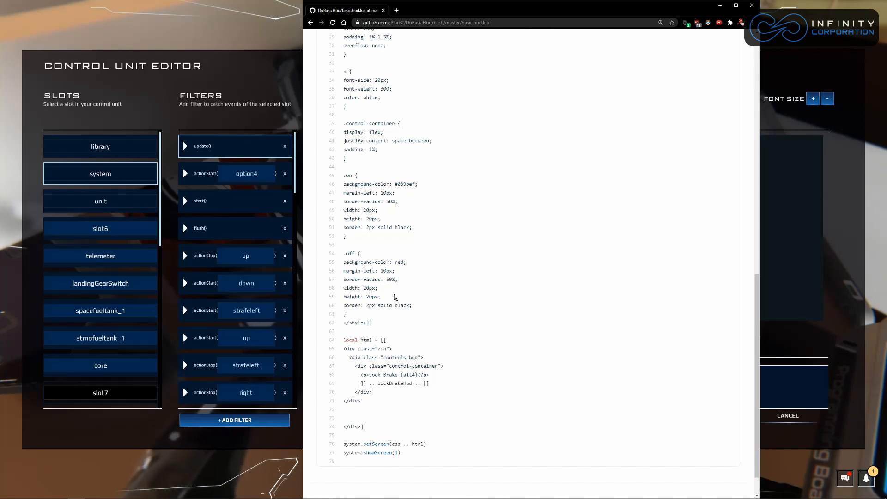
{"action": "scroll", "scroll_direction": "down", "scroll_amount": 3}
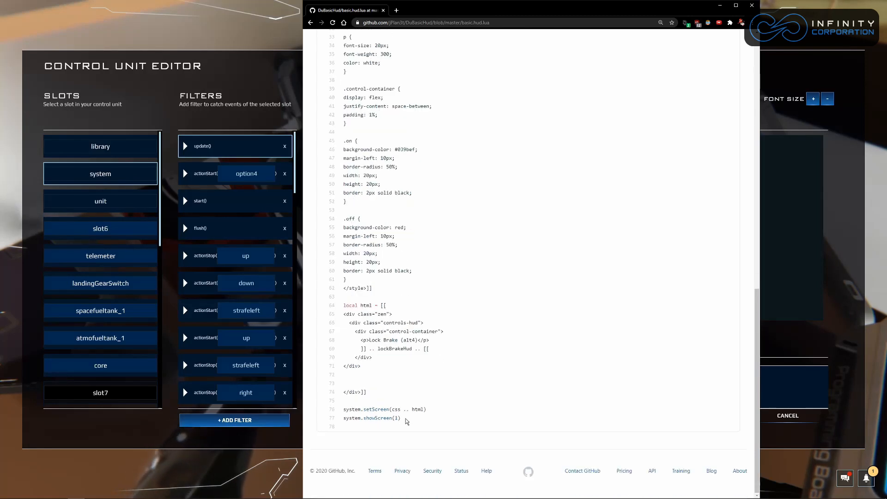
{"action": "scroll", "scroll_direction": "up", "scroll_amount": 3}
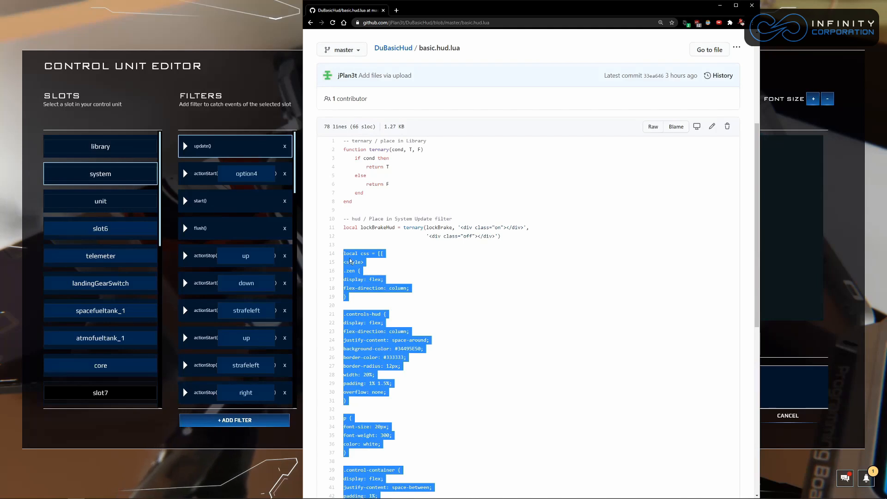
{"action": "mouse_move", "coordinate": [384, 264]}
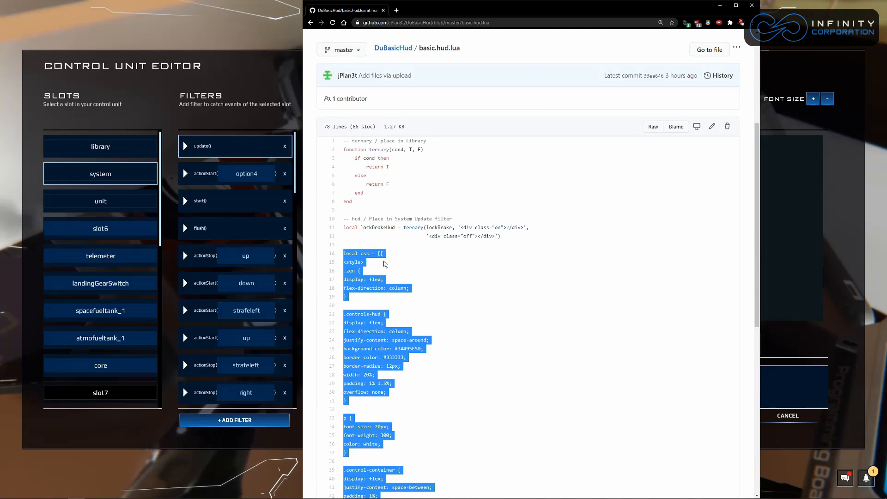
{"action": "mouse_move", "coordinate": [470, 247]}
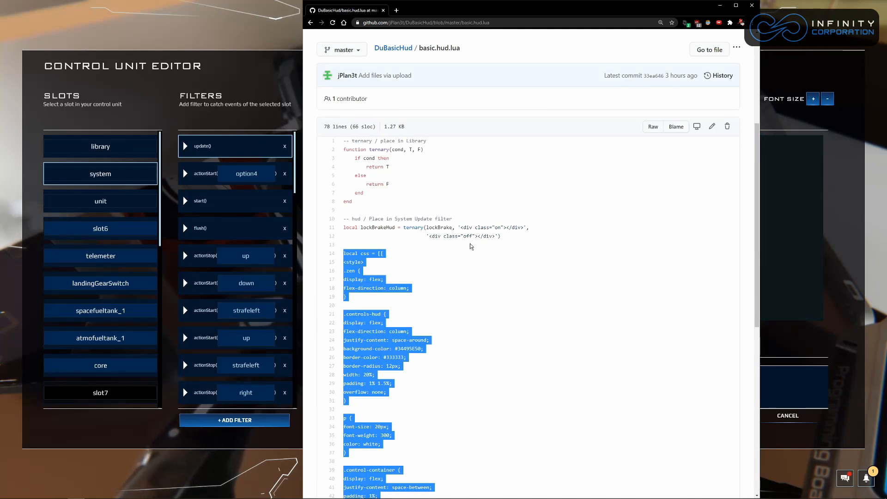
{"action": "mouse_move", "coordinate": [520, 235]}
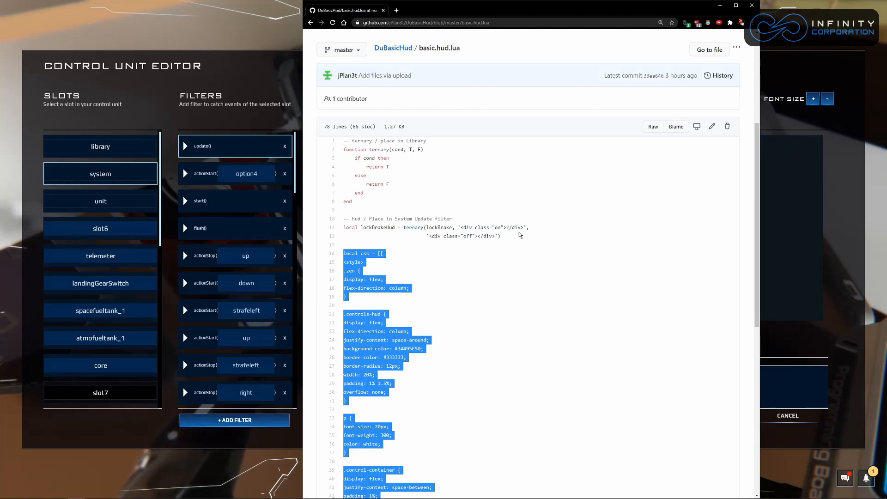
{"action": "mouse_move", "coordinate": [350, 269]}
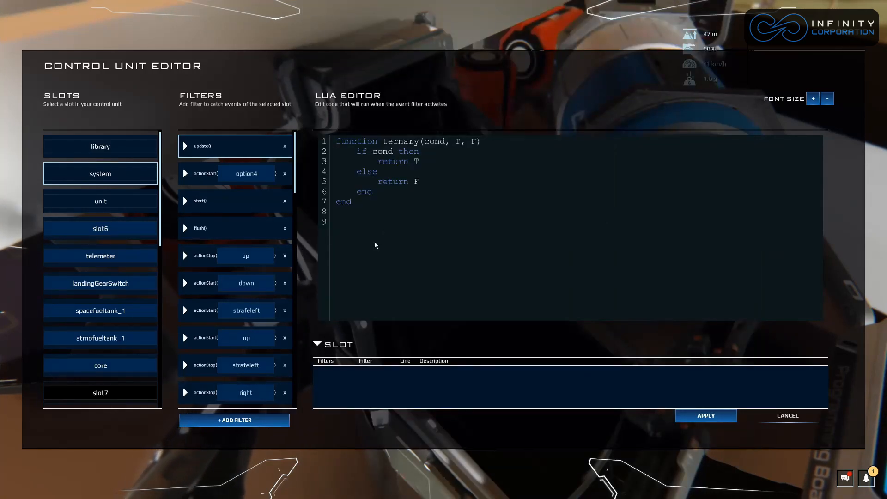
Review the pasted HTML with the Lock Brake lockBrakeHud label and apply the script
{"action": "scroll", "scroll_direction": "down", "scroll_amount": 3}
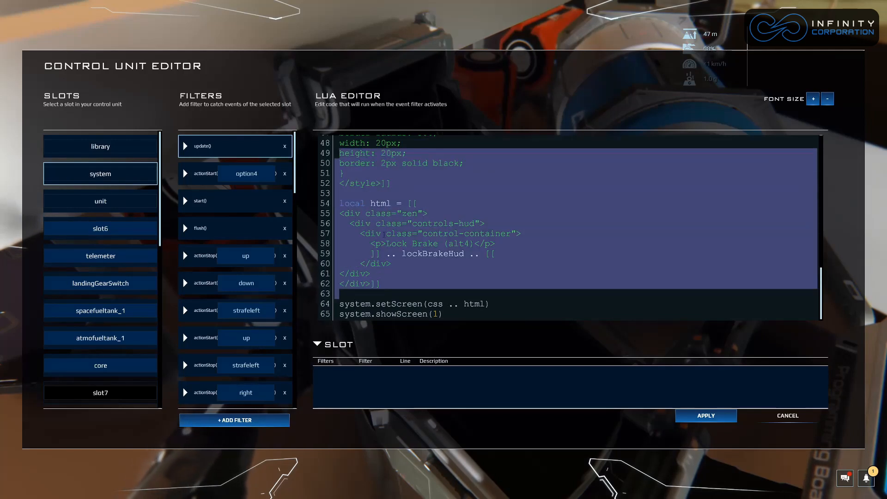
{"action": "left_click", "coordinate": [444, 314]}
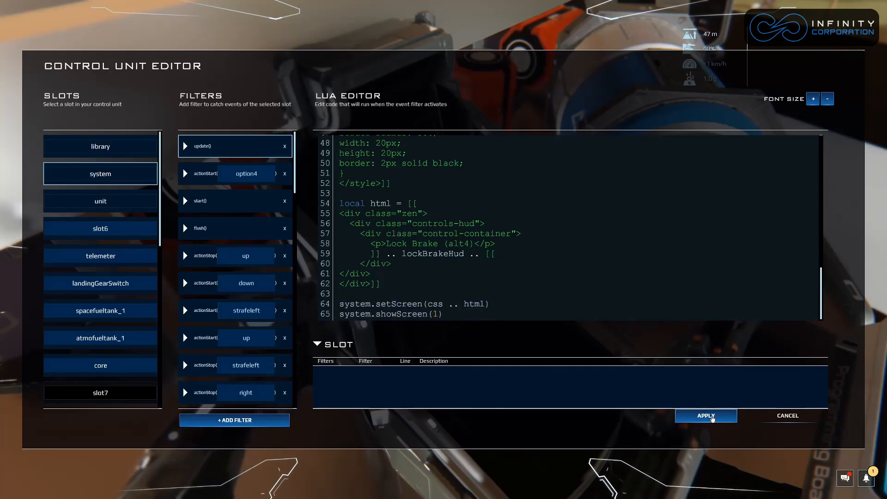
{"action": "left_click", "coordinate": [706, 415]}
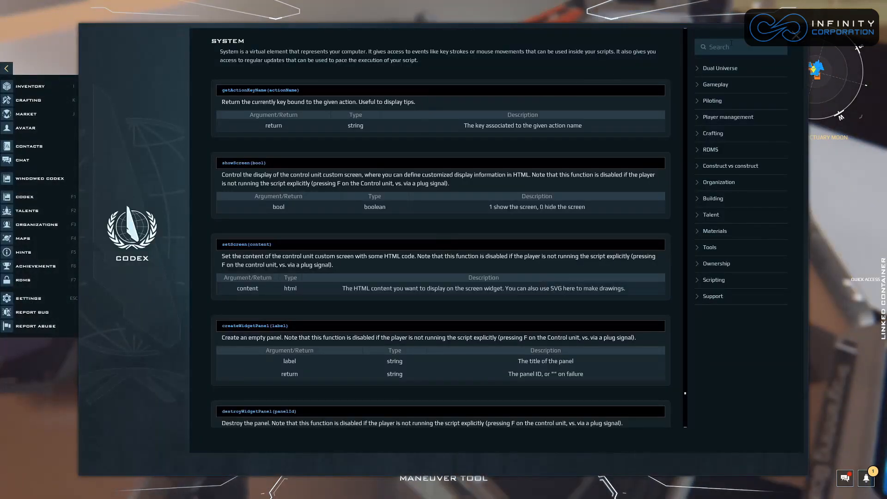
Search the codex for 'System' to list the System Element API entries
{"action": "type", "text": "System"}
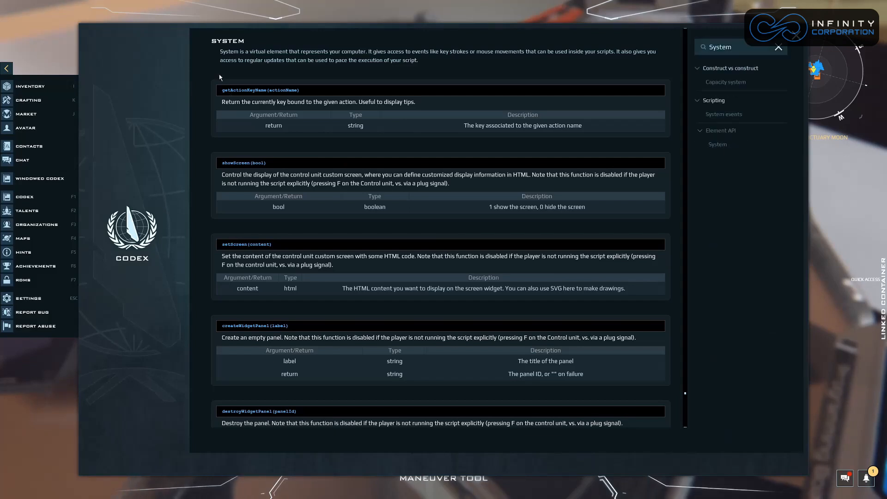
{"action": "mouse_move", "coordinate": [250, 253]}
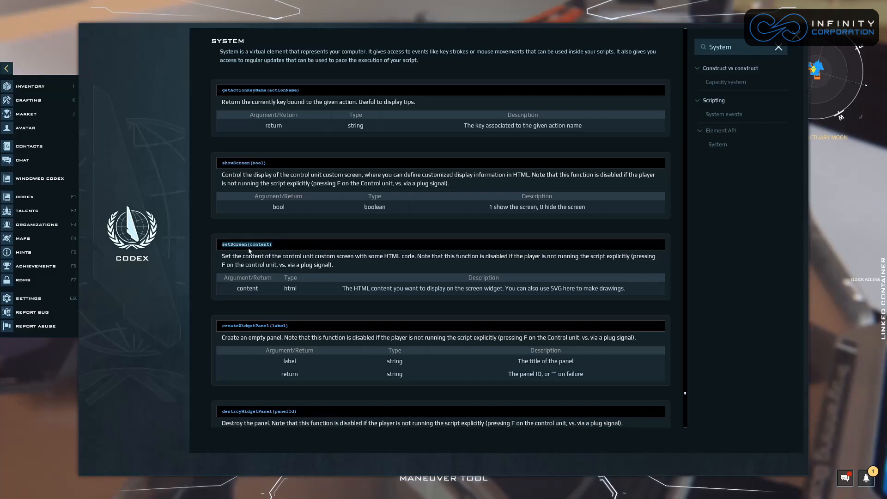
{"action": "mouse_move", "coordinate": [249, 251]}
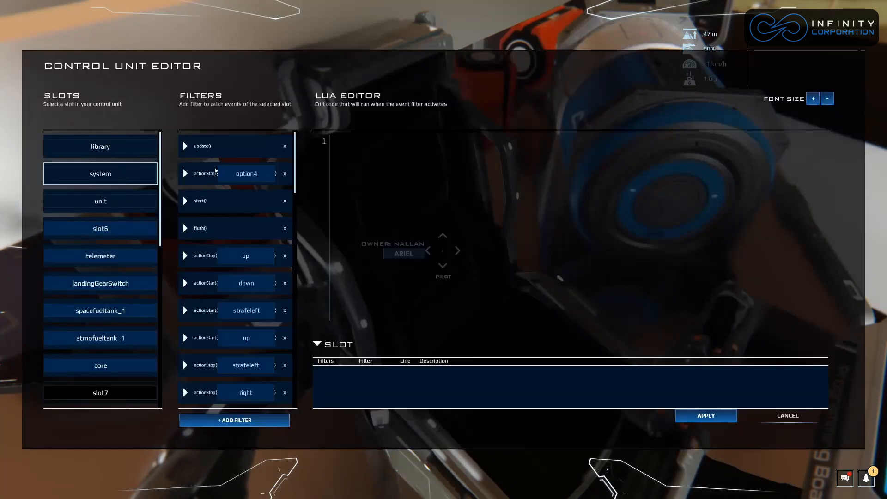
Insert blank lines with dashed comment separators after the ternary function in update()
{"action": "left_click", "coordinate": [227, 146]}
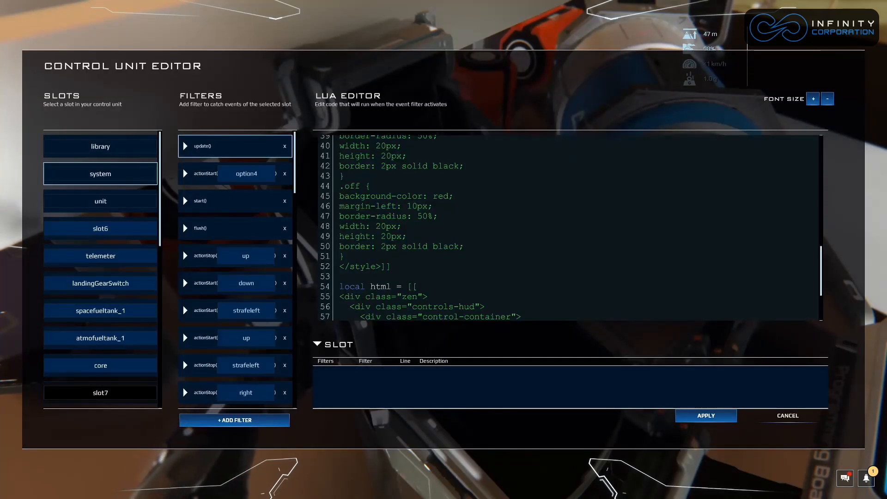
{"action": "scroll", "scroll_direction": "up", "scroll_amount": 3}
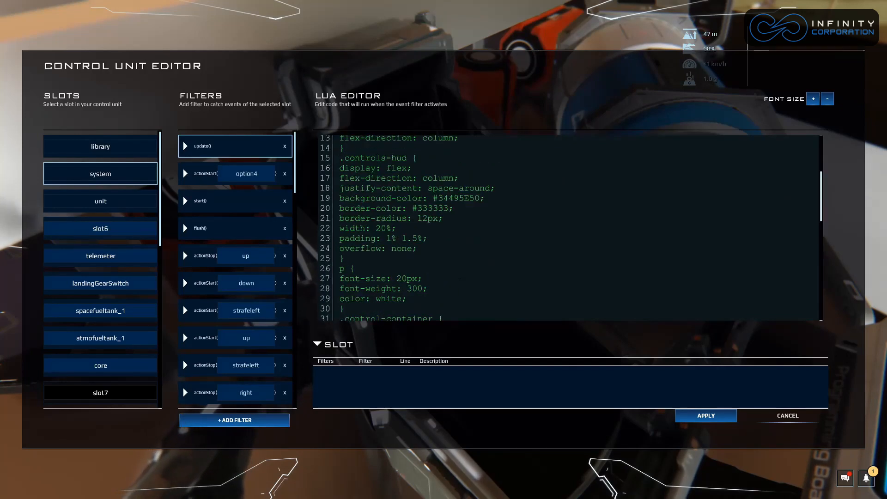
{"action": "scroll", "scroll_direction": "up", "scroll_amount": 3}
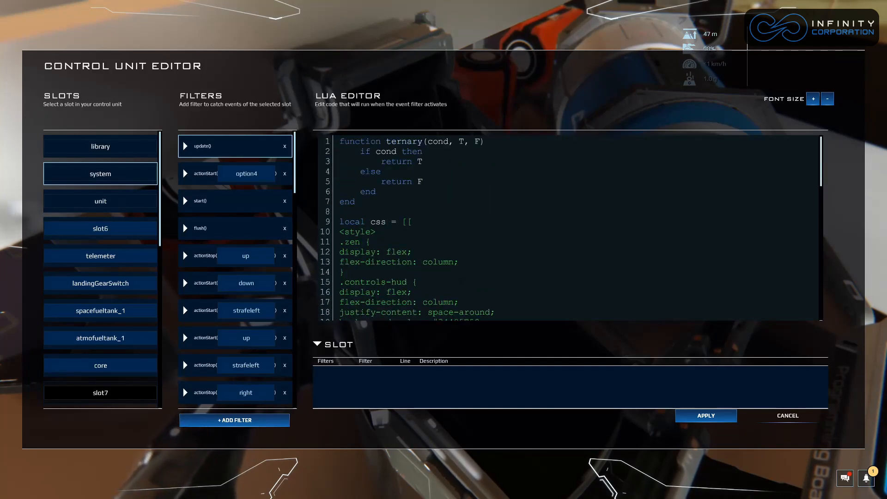
{"action": "left_click", "coordinate": [341, 211]}
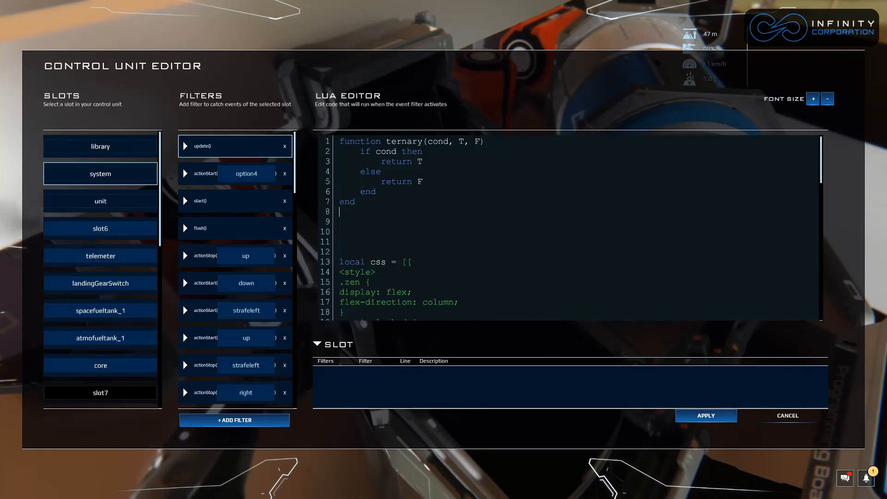
{"action": "type", "text": "-----------"}
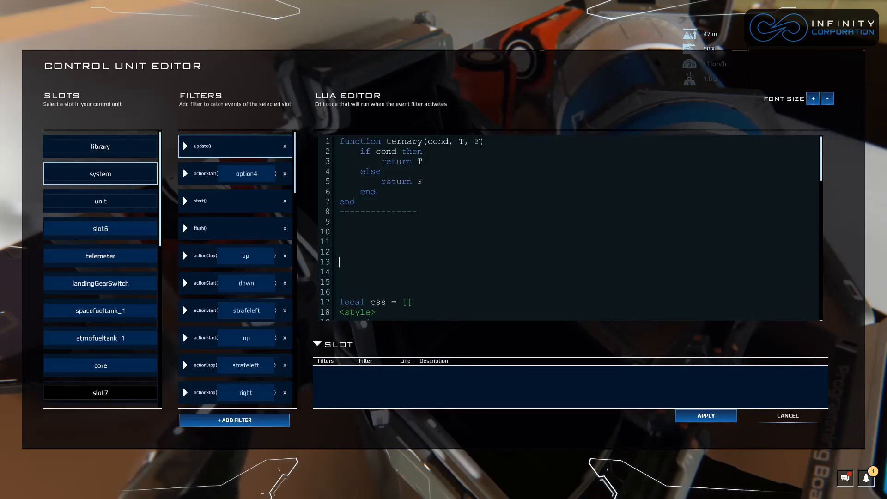
{"action": "type", "text": "--------------"}
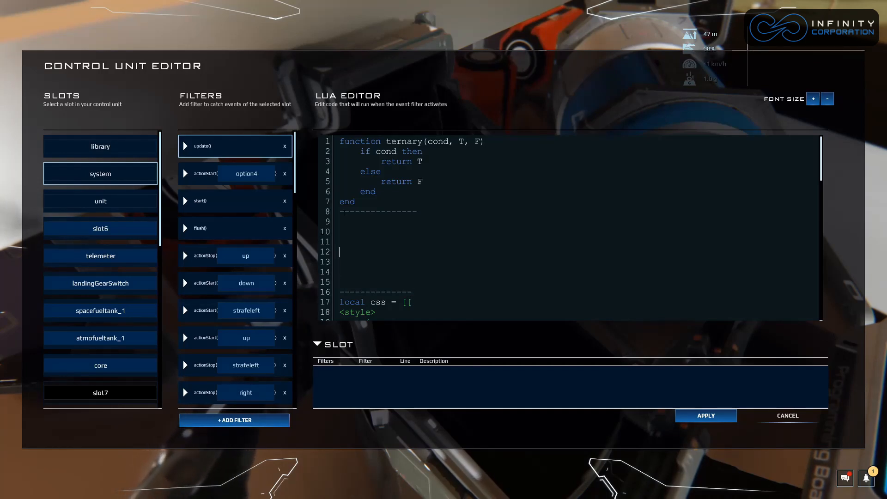
Begin 'local lockBrakeHud = ternary(lockBrake,' after checking lockBrake in the start handler
{"action": "type", "text": "local lockBra"}
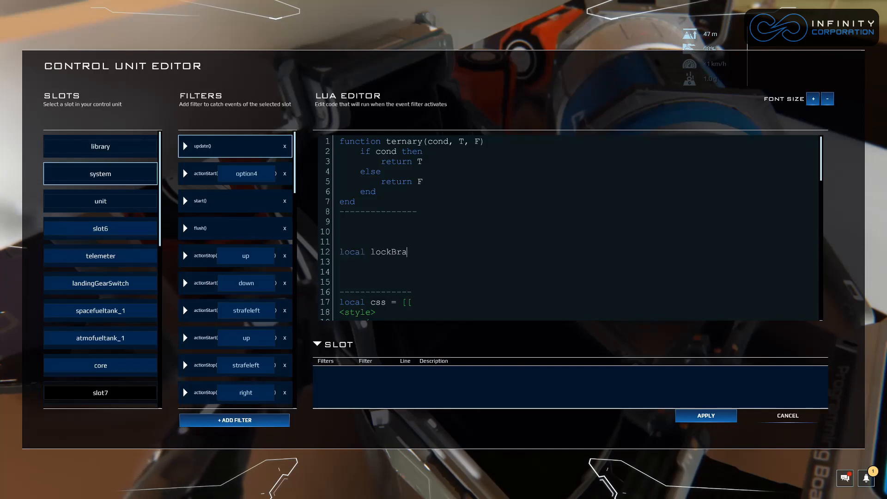
{"action": "type", "text": "keHud ="}
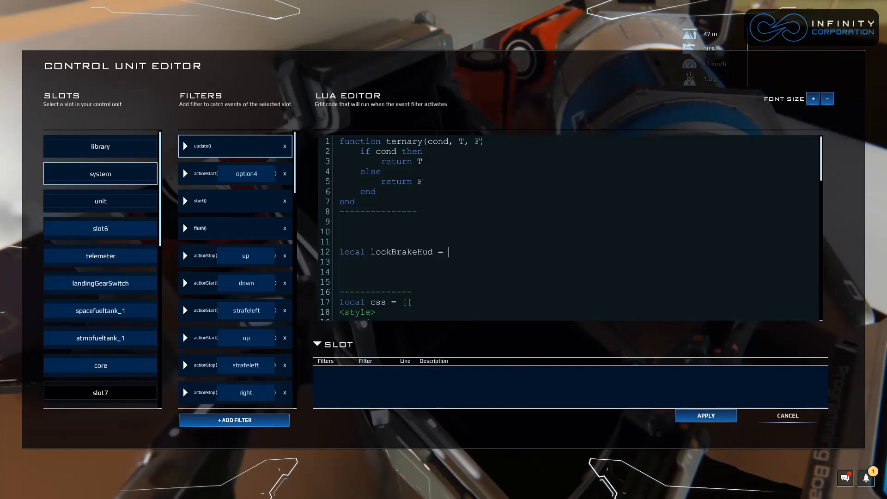
{"action": "type", "text": "ternary"}
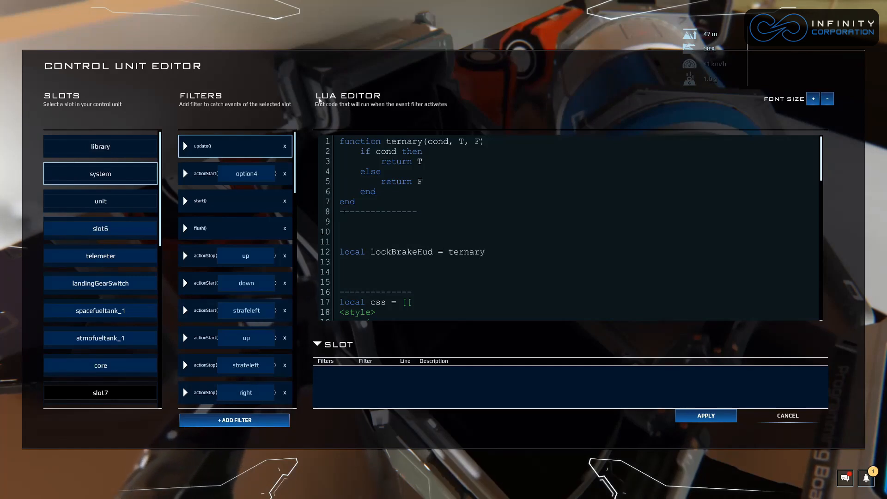
{"action": "left_click", "coordinate": [484, 252]}
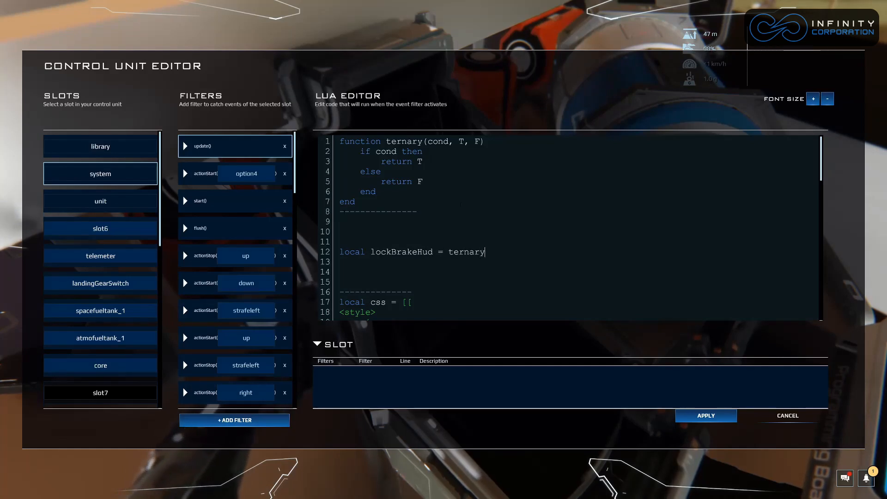
{"action": "type", "text": "("}
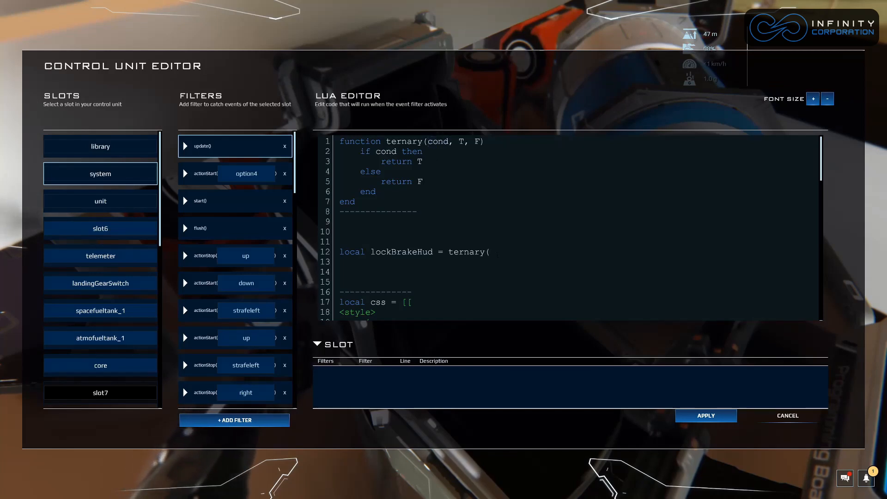
{"action": "type", "text": "lockBrake"}
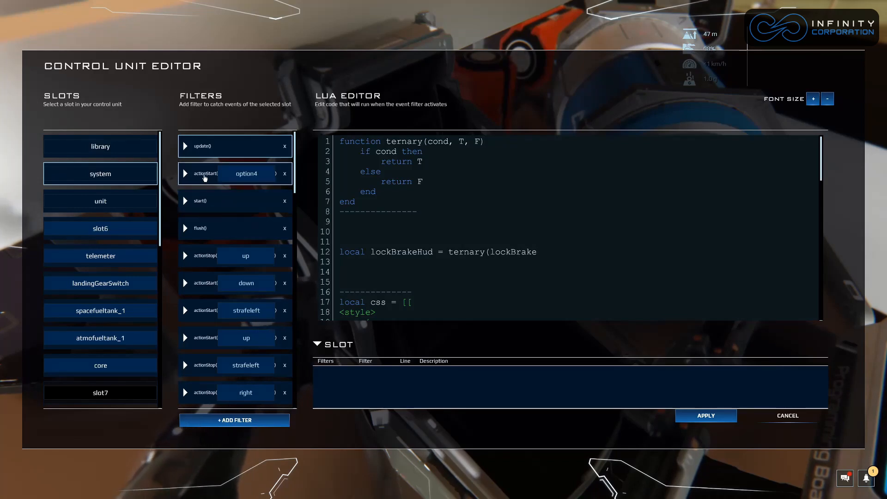
{"action": "left_click", "coordinate": [234, 201]}
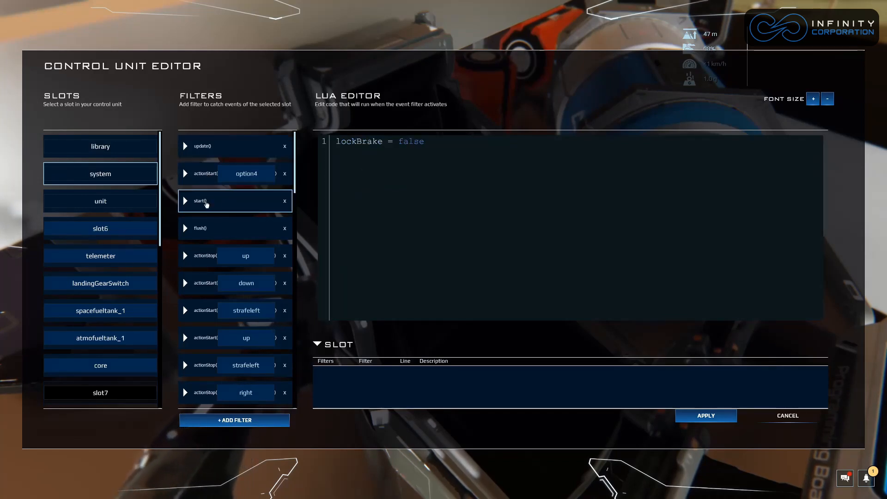
{"action": "double_click", "coordinate": [358, 141]}
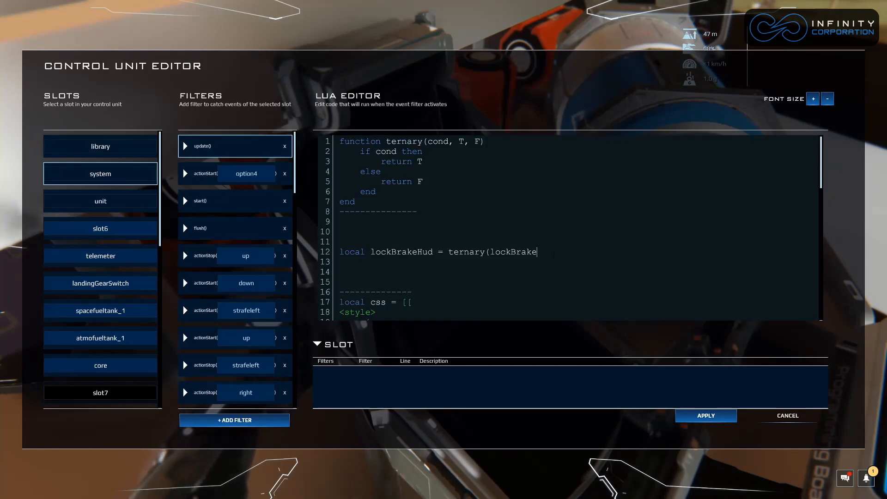
{"action": "type", "text": ","}
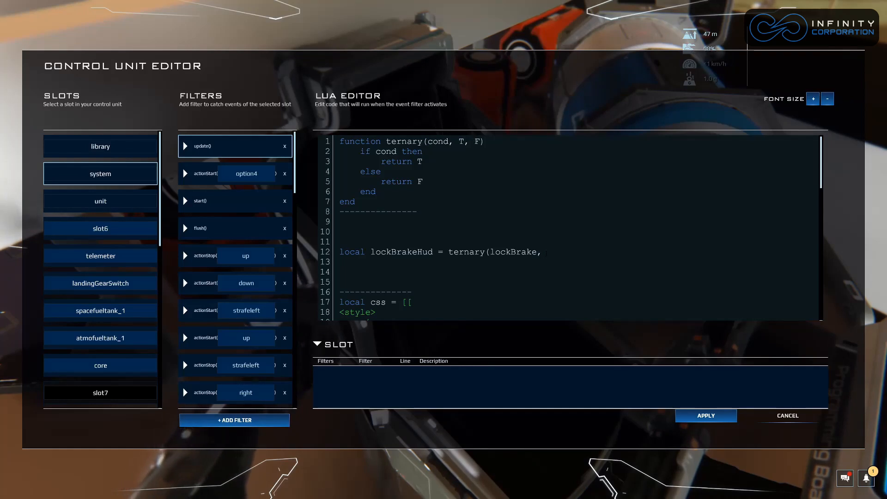
Add the '<div class="on">' and '<div class="off">' arguments to the ternary call
{"action": "type", "text": "'<div cla"}
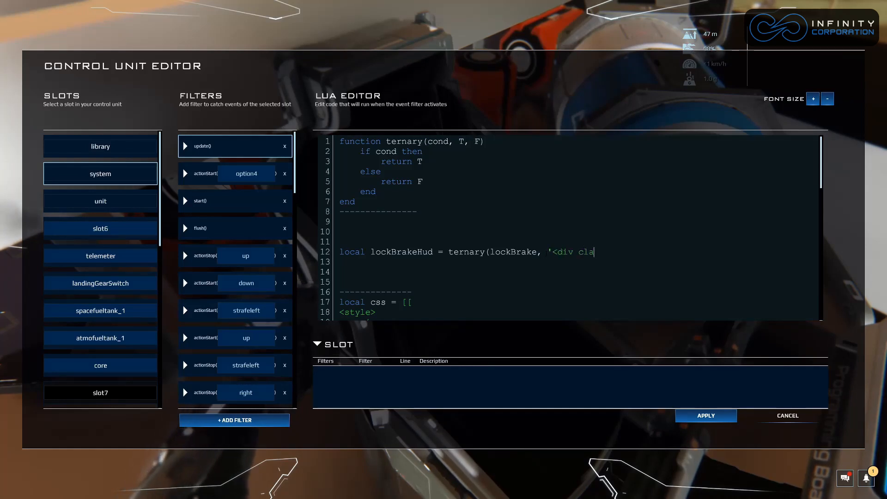
{"action": "type", "text": "ss="}
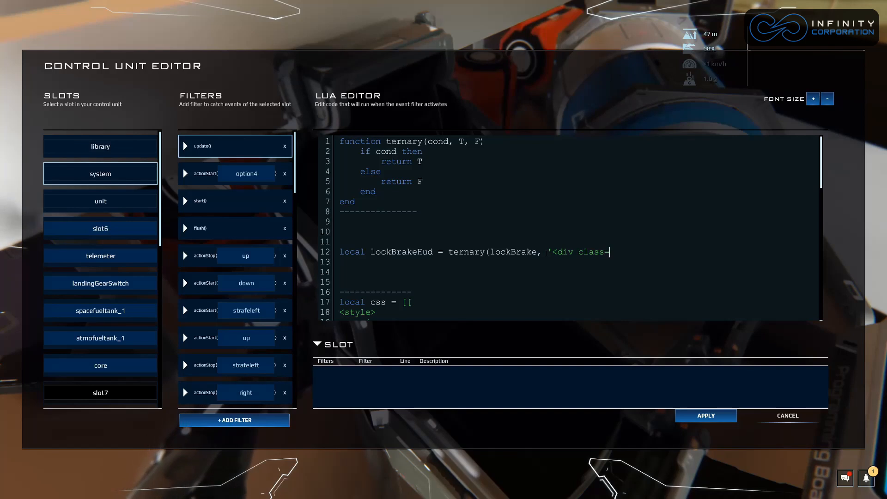
{"action": "type", "text": "\"on\""}
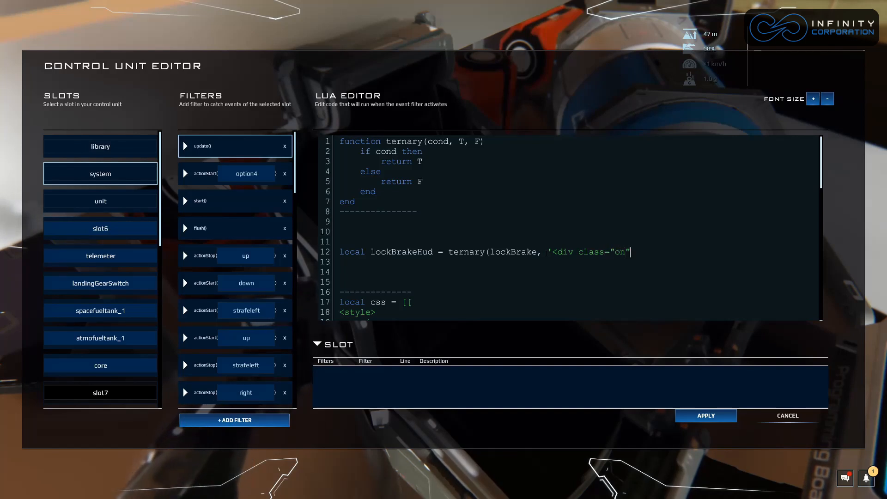
{"action": "type", "text": ">"}
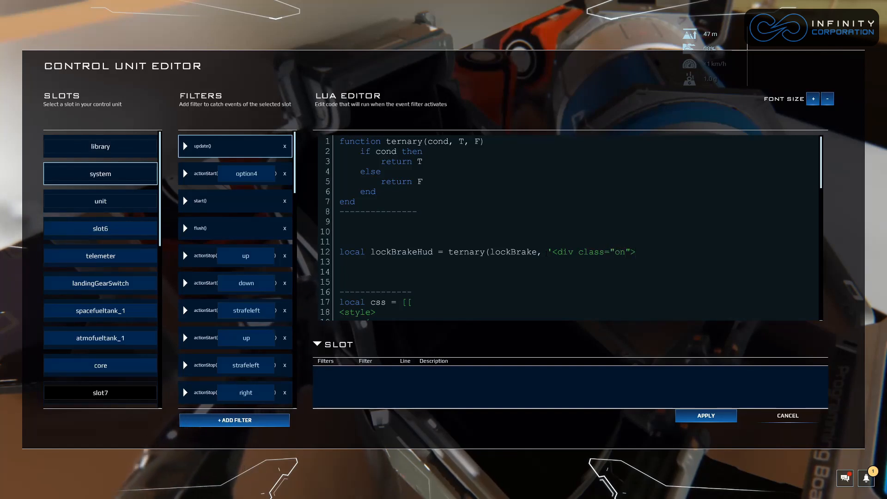
{"action": "left_click", "coordinate": [637, 251]}
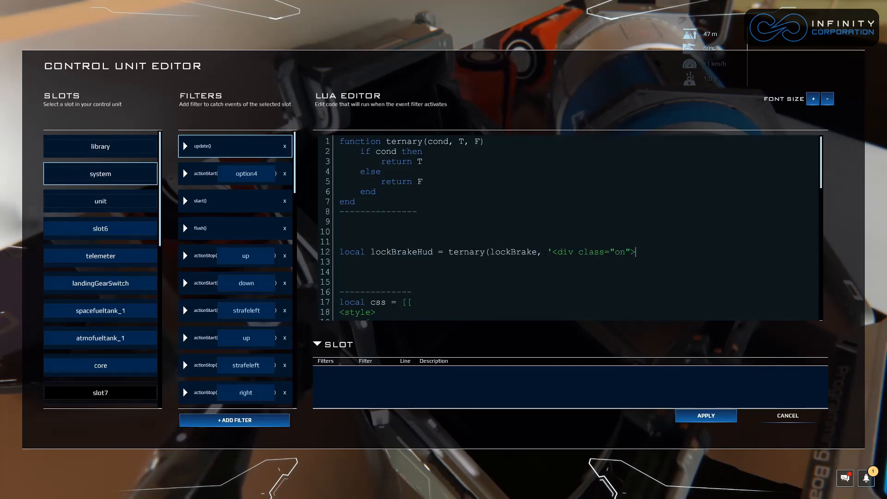
{"action": "type", "text": "</div>"}
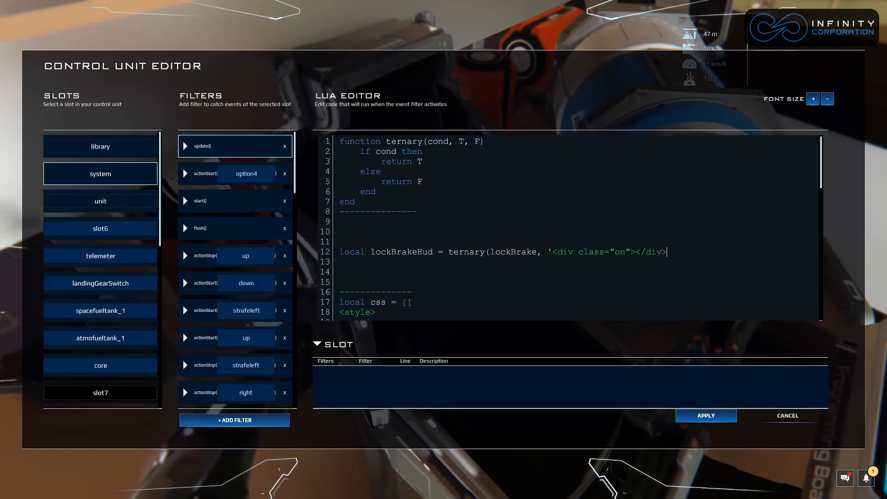
{"action": "type", "text": ","}
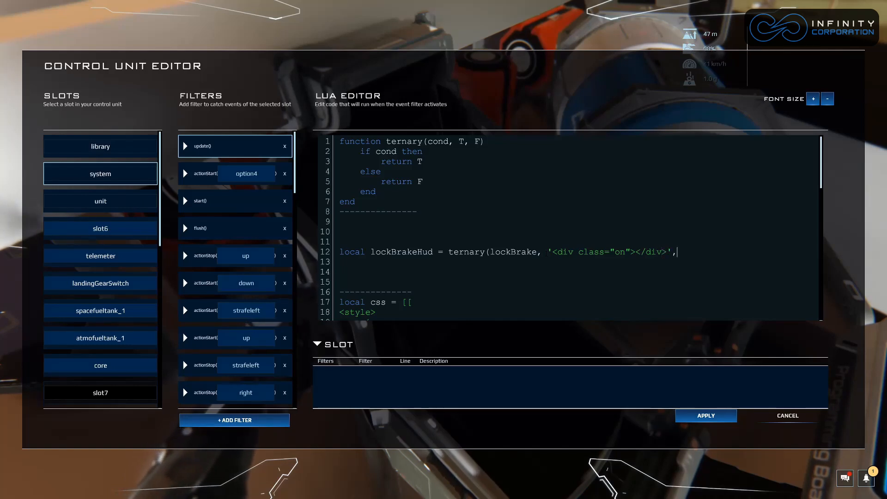
{"action": "type", "text": "'"}
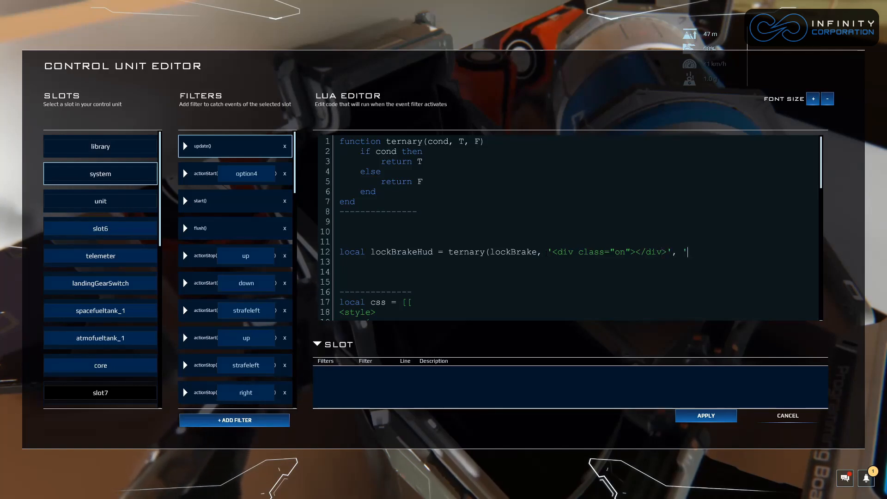
{"action": "type", "text": "<div"}
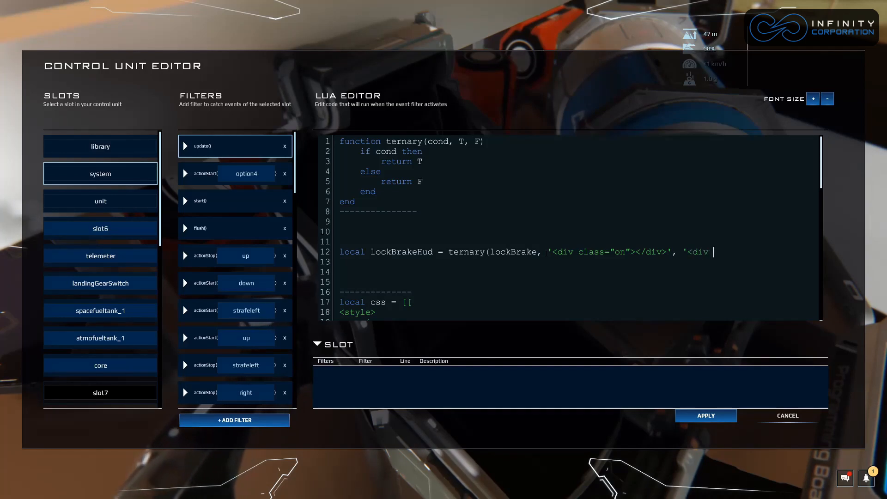
{"action": "type", "text": "class=\""}
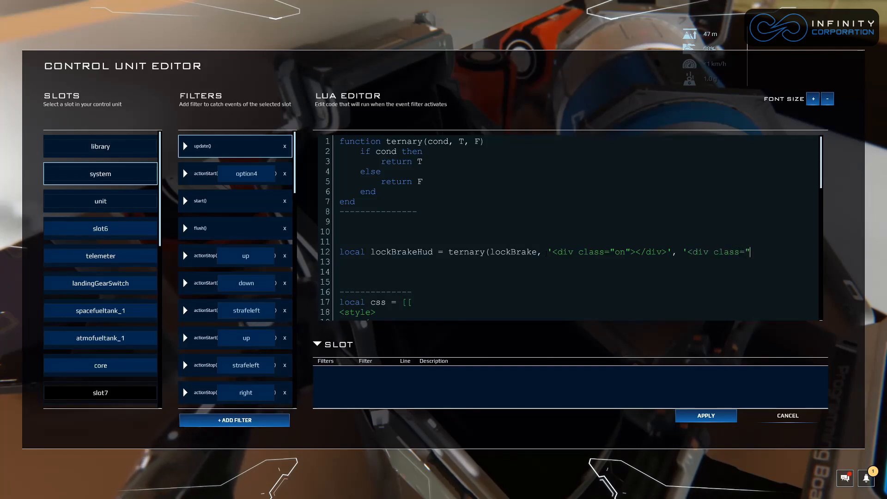
{"action": "type", "text": "off"}
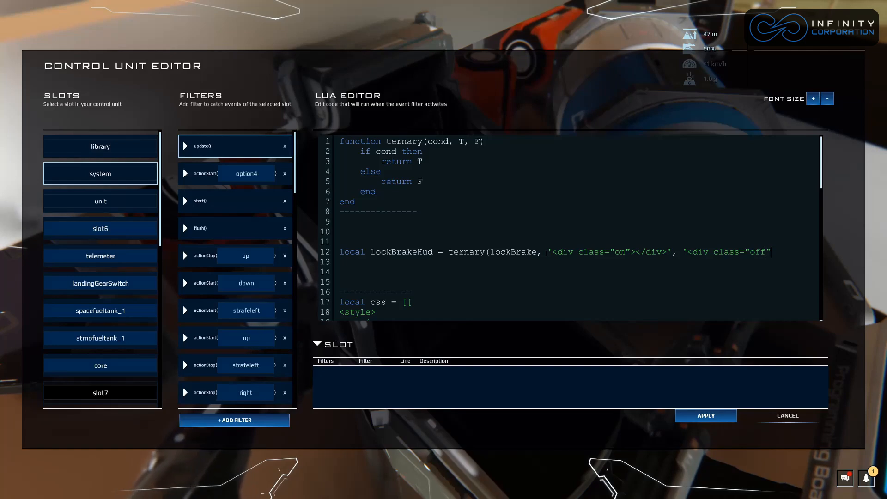
{"action": "type", "text": "></div>')"}
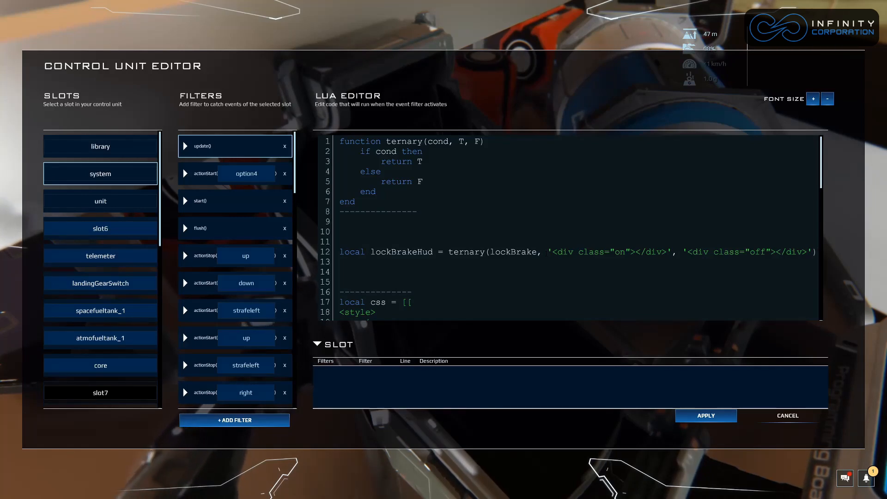
{"action": "left_click", "coordinate": [814, 252]}
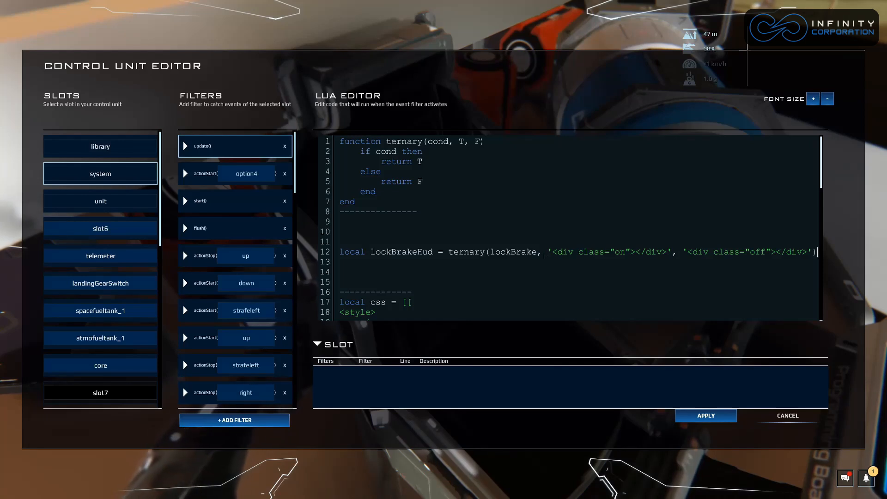
{"action": "scroll", "scroll_direction": "down", "scroll_amount": 3}
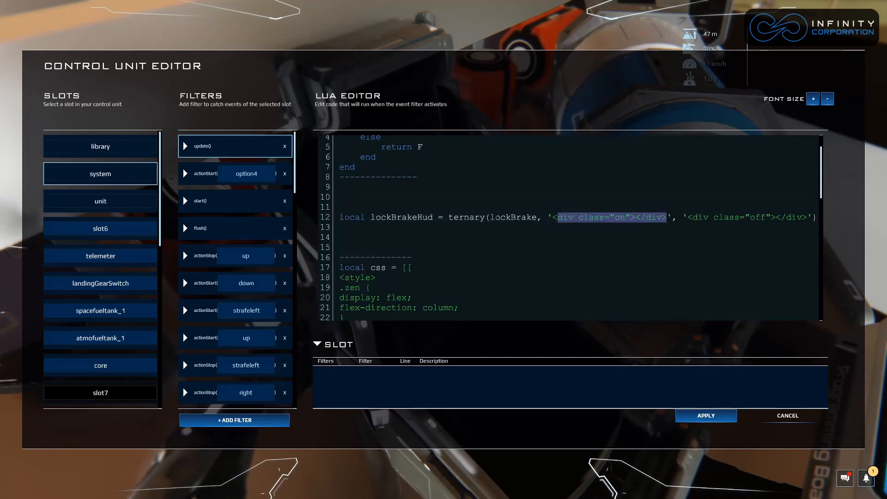
Scroll down through the script's CSS styles and HTML
{"action": "scroll", "scroll_direction": "down", "scroll_amount": 3}
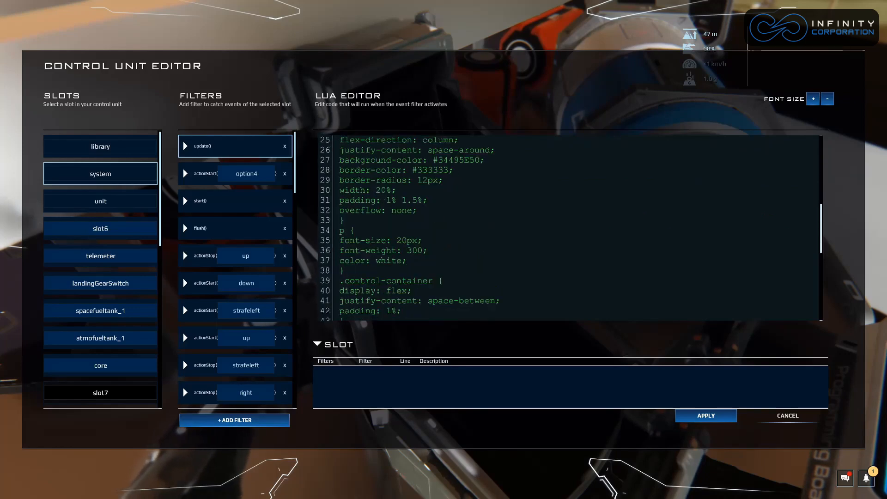
{"action": "scroll", "scroll_direction": "down", "scroll_amount": 3}
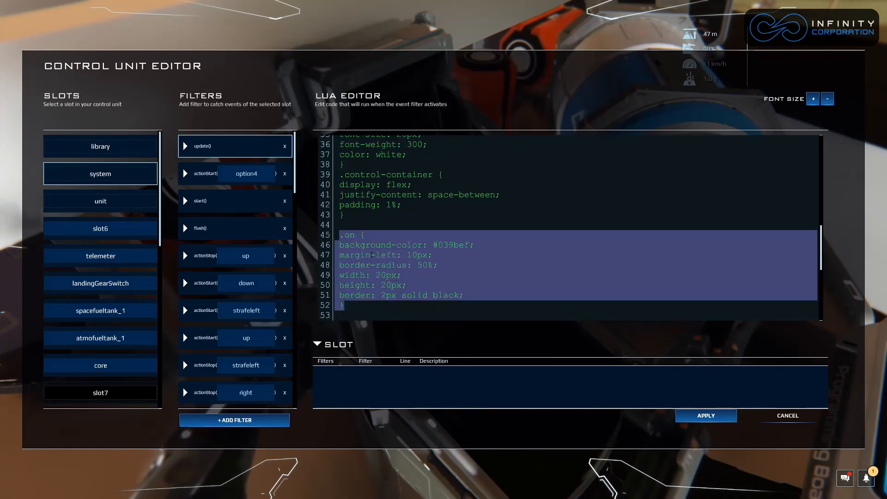
{"action": "scroll", "scroll_direction": "down", "scroll_amount": 3}
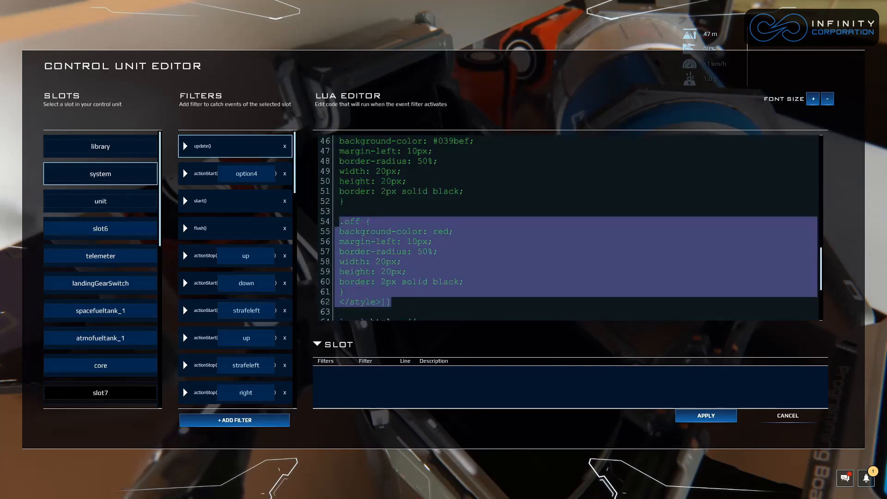
{"action": "scroll", "scroll_direction": "down", "scroll_amount": 3}
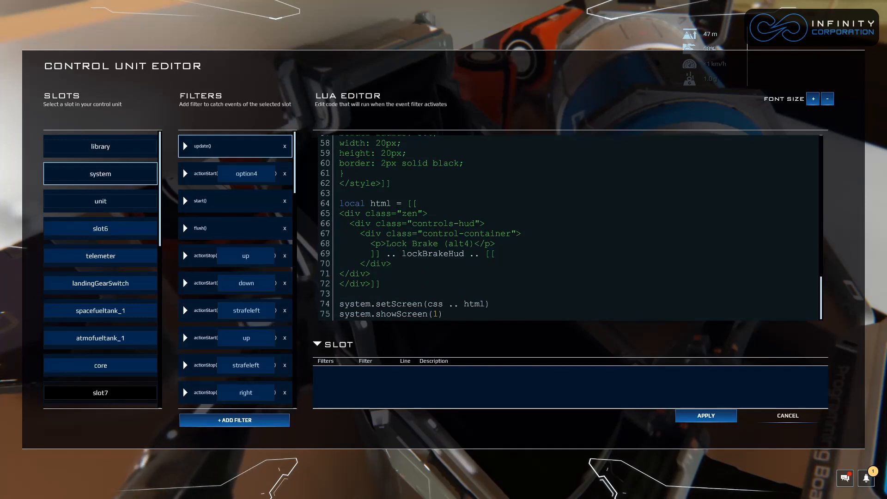
Insert blank lines around the HTML block that inserts lockBrakeHud
{"action": "left_click", "coordinate": [484, 223]}
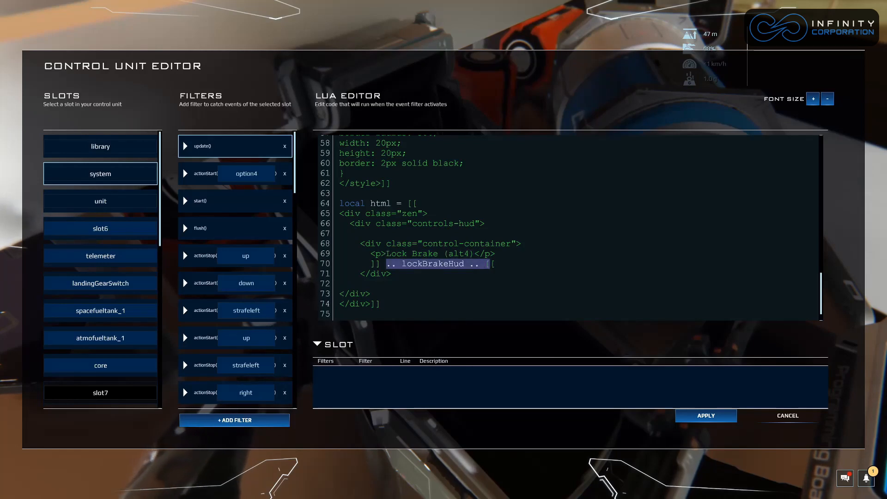
{"action": "scroll", "scroll_direction": "up", "scroll_amount": 3}
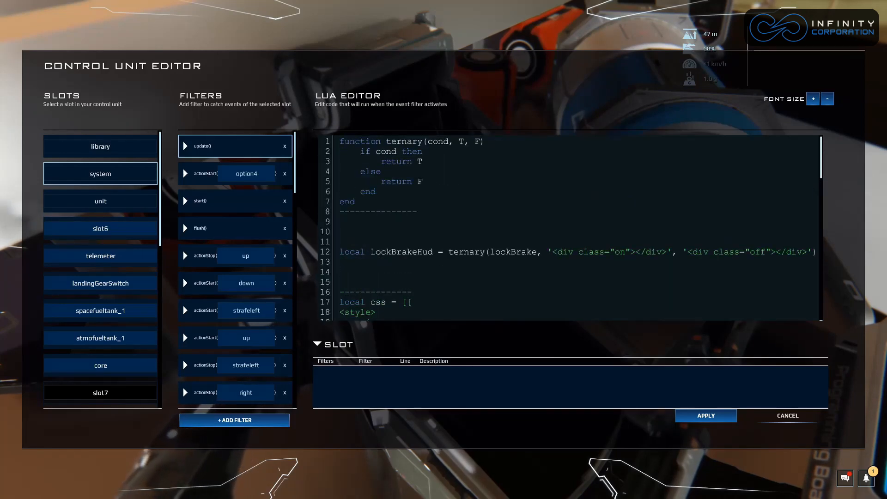
{"action": "double_click", "coordinate": [403, 251]}
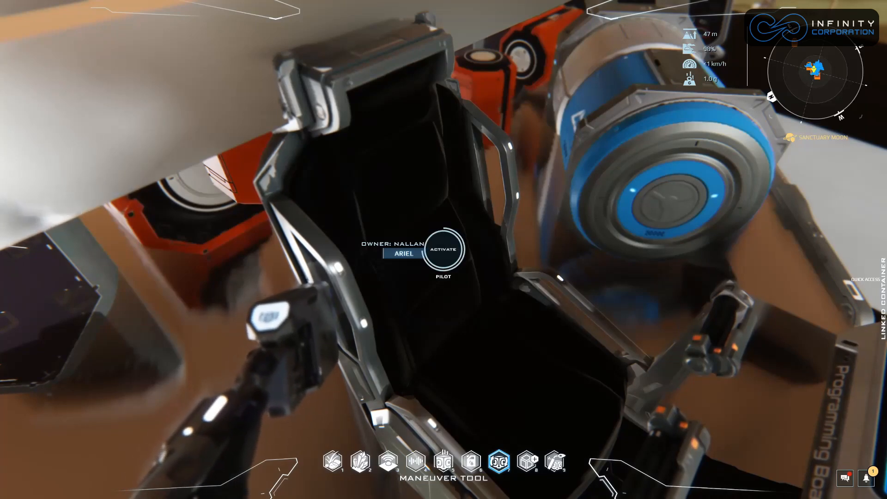
Sit in the pilot seat to run the script and view the Lock Brake (alt4) indicator
{"action": "left_click", "coordinate": [443, 249]}
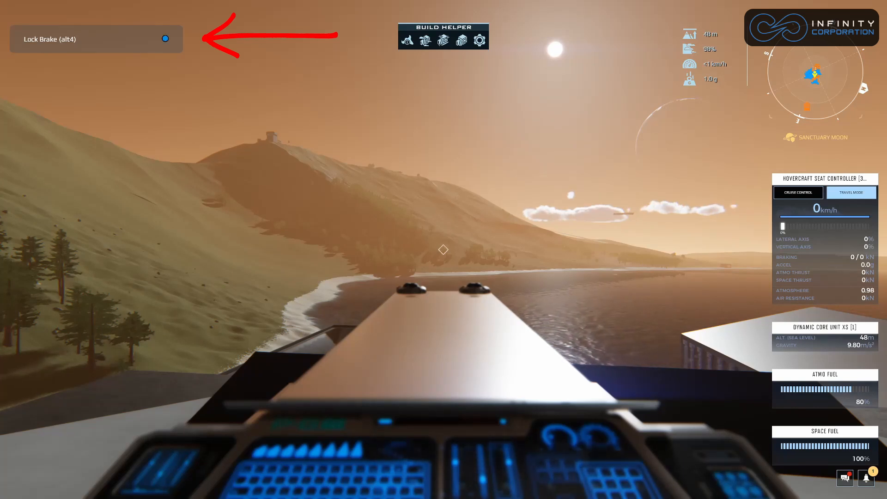
{"action": "left_click", "coordinate": [166, 38]}
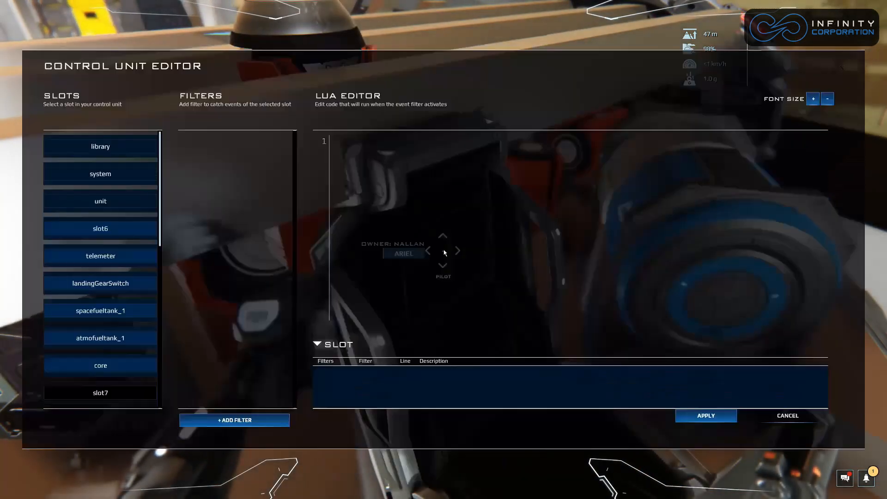
Open the system slot's update() code and cut the ternary function
{"action": "left_click", "coordinate": [100, 174]}
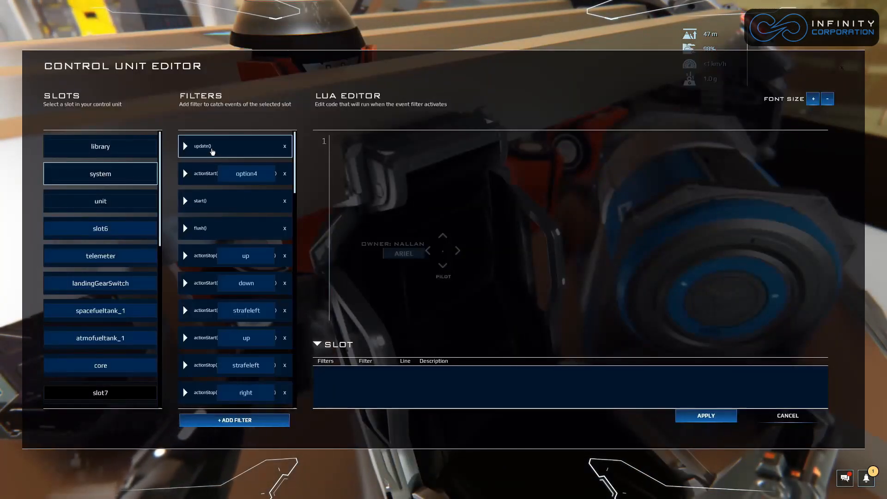
{"action": "left_click", "coordinate": [227, 147]}
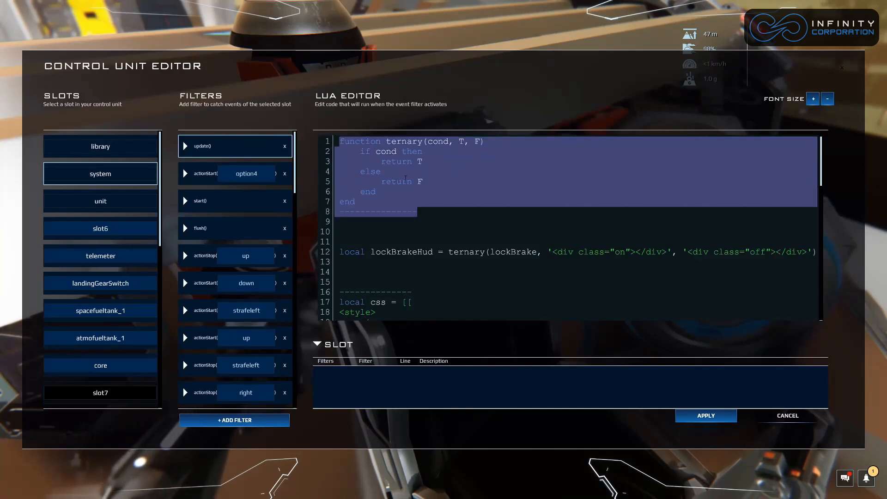
{"action": "scroll", "scroll_direction": "down", "scroll_amount": 3}
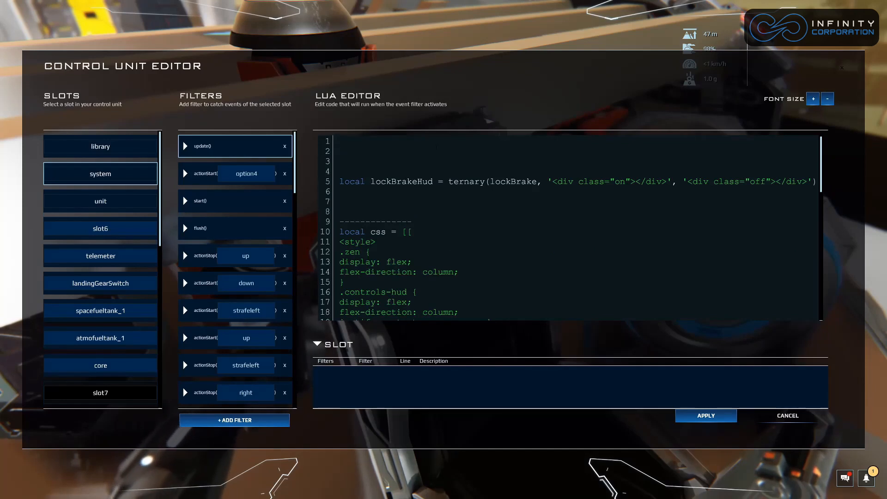
{"action": "left_click", "coordinate": [100, 146]}
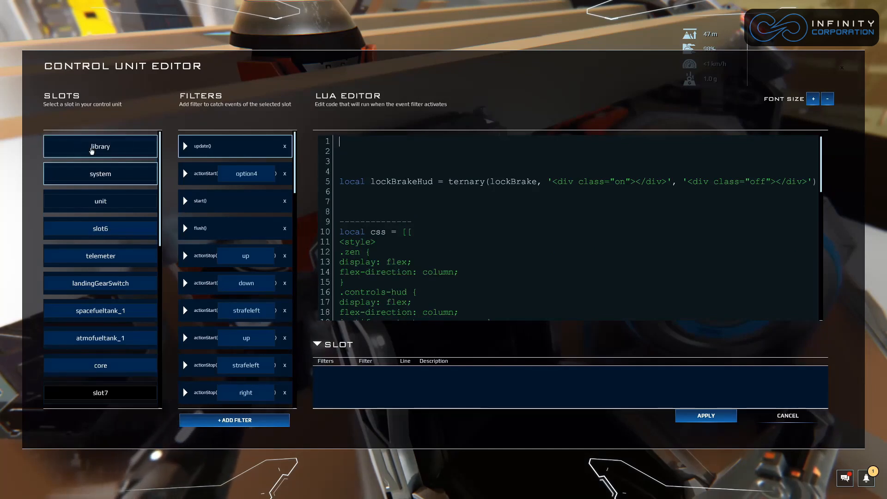
Paste the ternary function into a new library start() filter, then return to system
{"action": "left_click", "coordinate": [101, 146]}
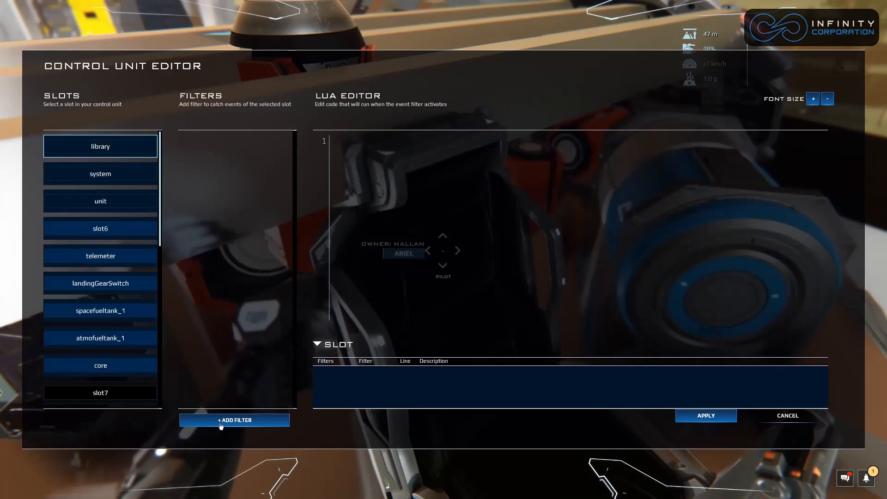
{"action": "left_click", "coordinate": [234, 420]}
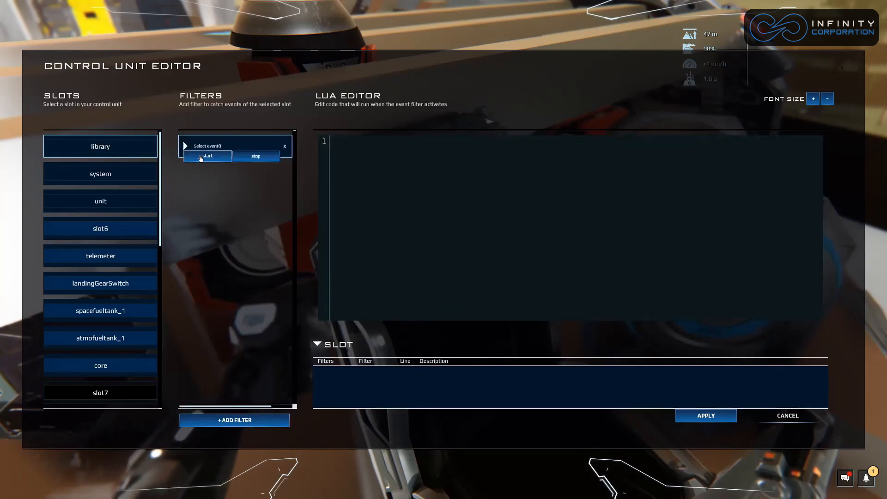
{"action": "left_click", "coordinate": [207, 156]}
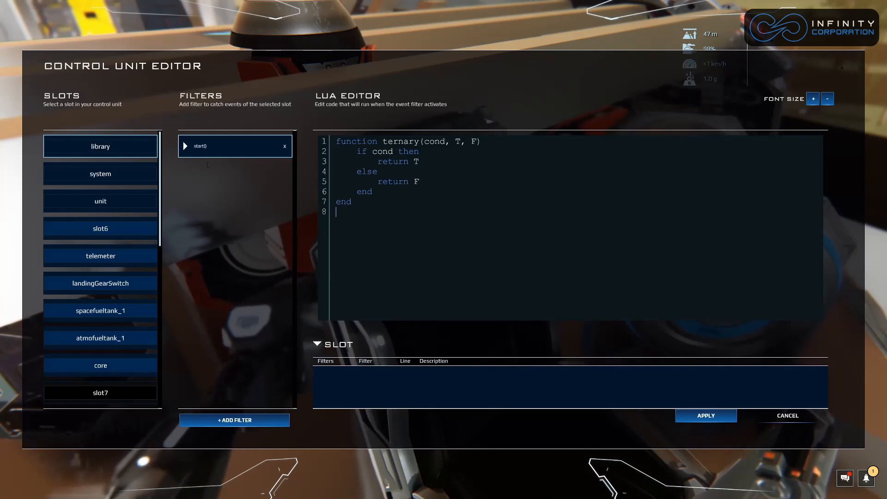
{"action": "left_click", "coordinate": [101, 174]}
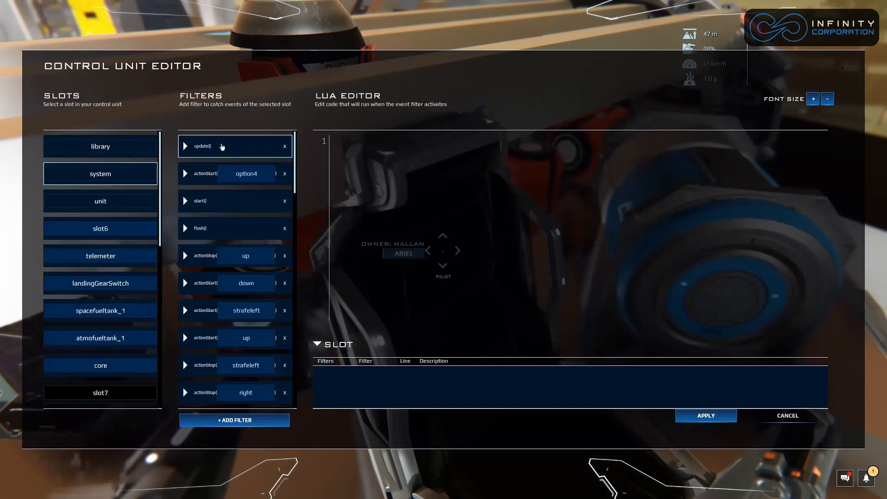
Add 'local altitudeHud = core.getAltitude()' below lockBrakeHud in update() and apply
{"action": "left_click", "coordinate": [227, 146]}
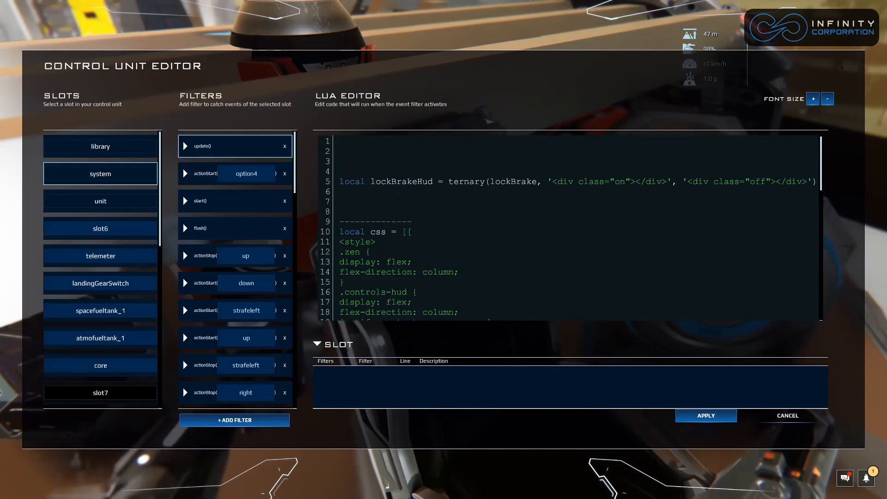
{"action": "left_click", "coordinate": [339, 201]}
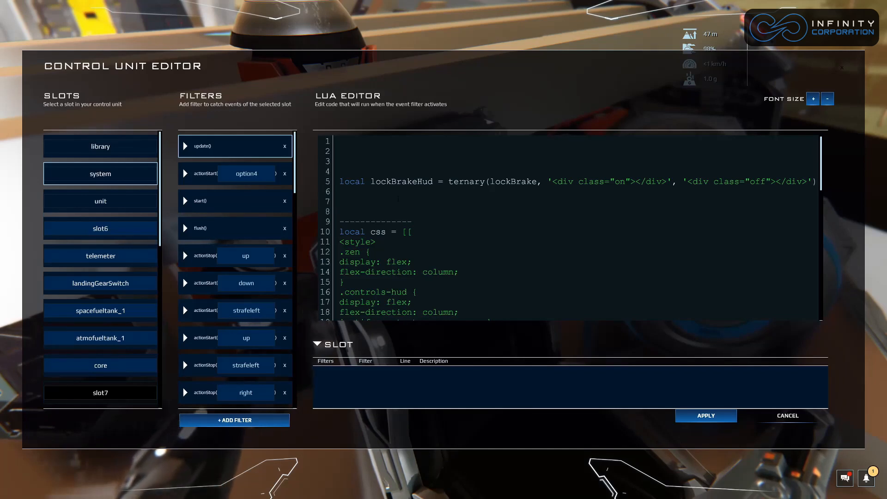
{"action": "type", "text": "local"}
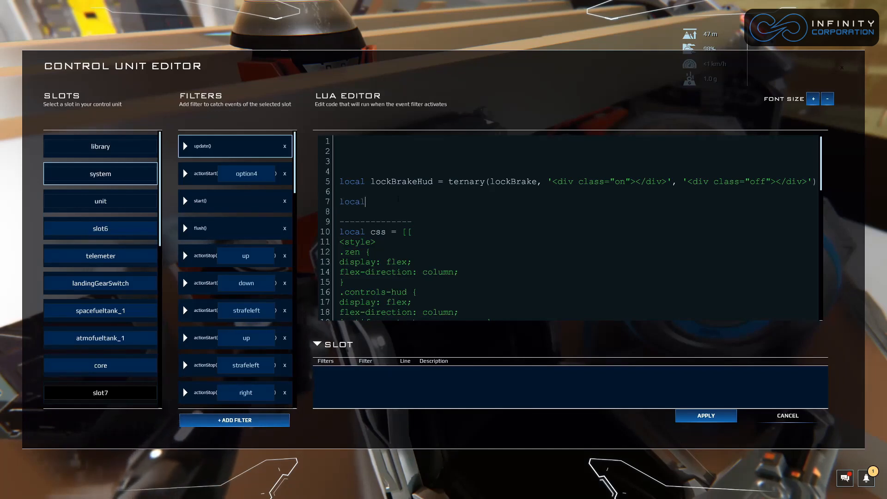
{"action": "type", "text": "al"}
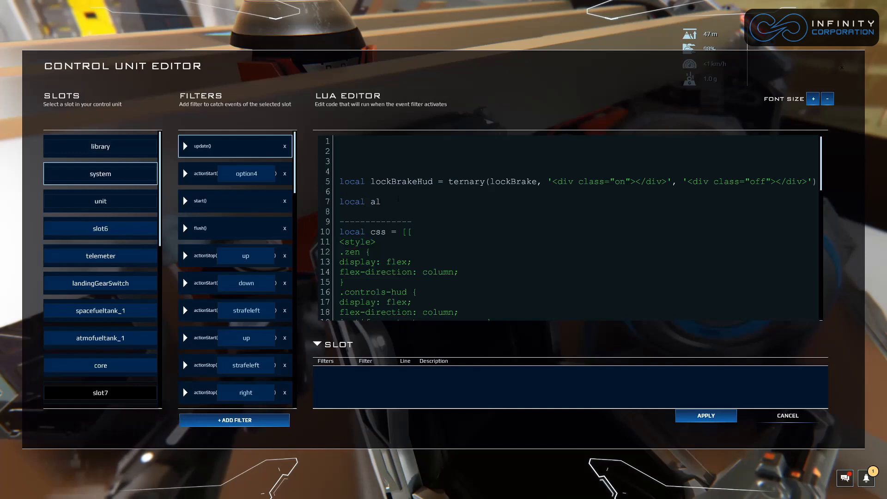
{"action": "type", "text": "t"}
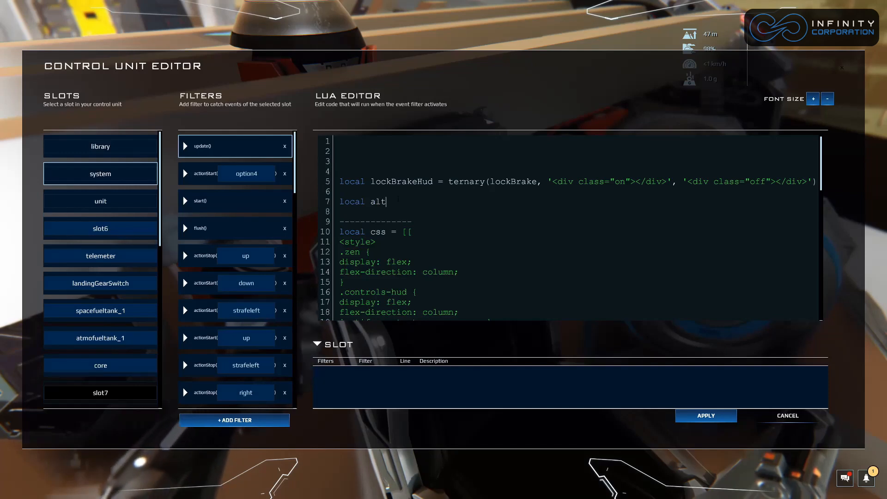
{"action": "type", "text": "Hud"}
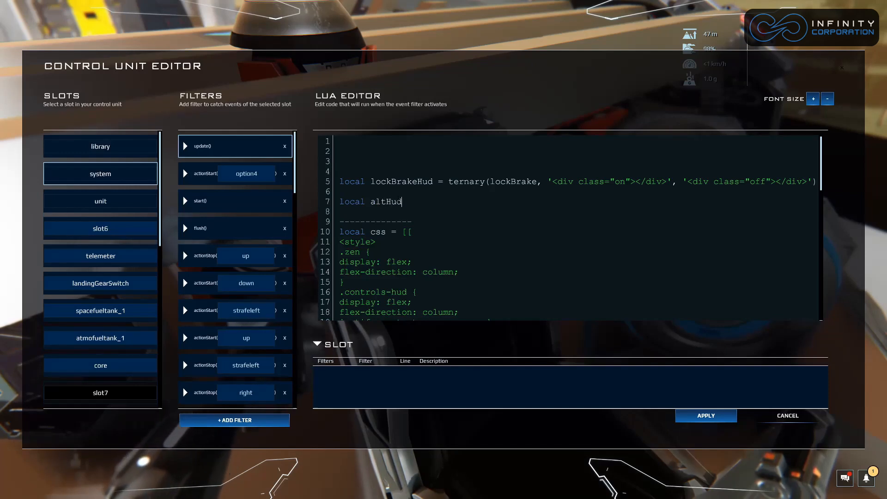
{"action": "type", "text": "itude"}
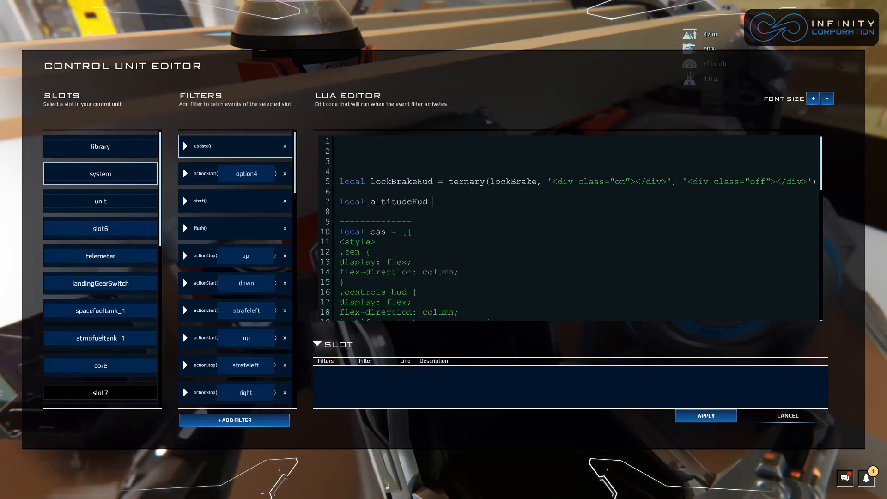
{"action": "type", "text": "= core.ge"}
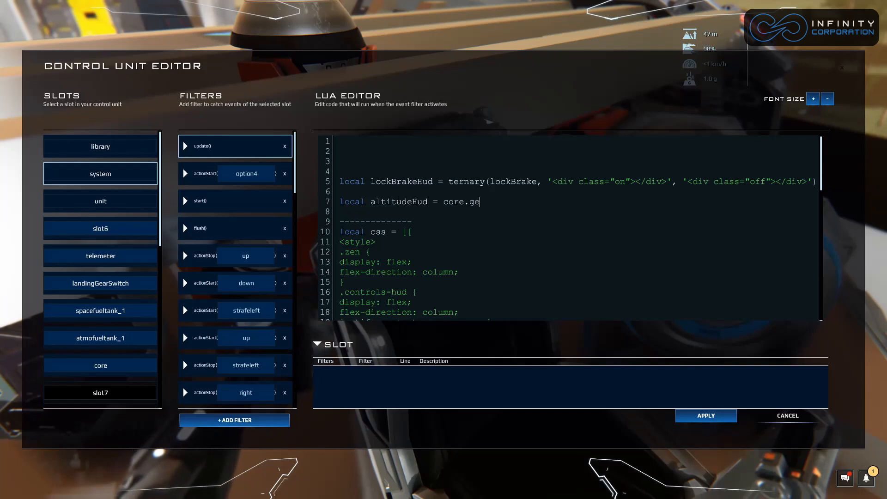
{"action": "type", "text": "tAltitude()"}
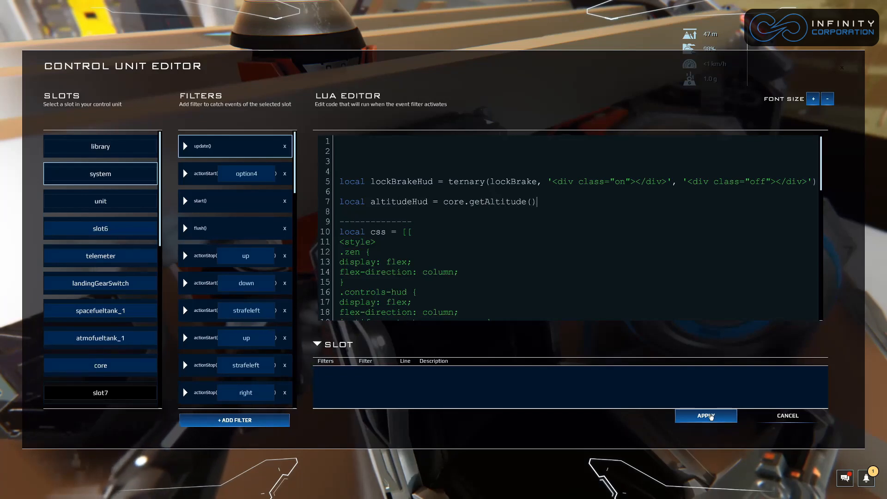
{"action": "left_click", "coordinate": [705, 416]}
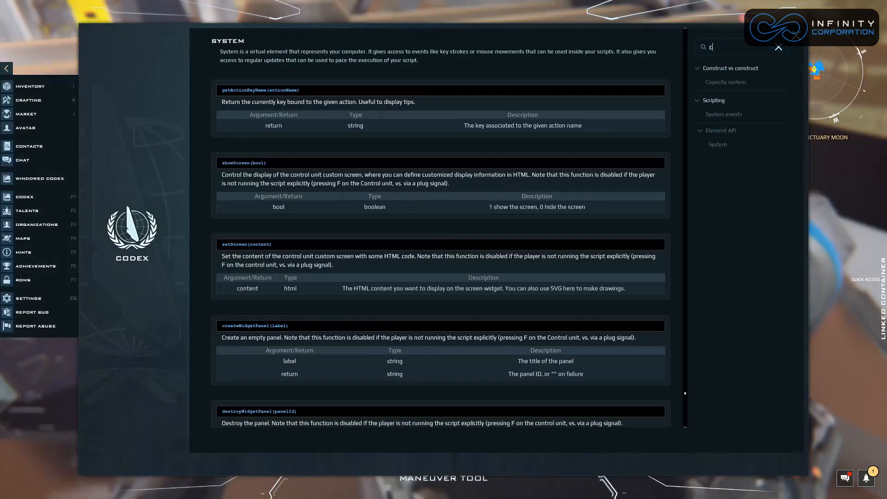
Open the Codex Core unit scripting documentation
{"action": "type", "text": "ore"}
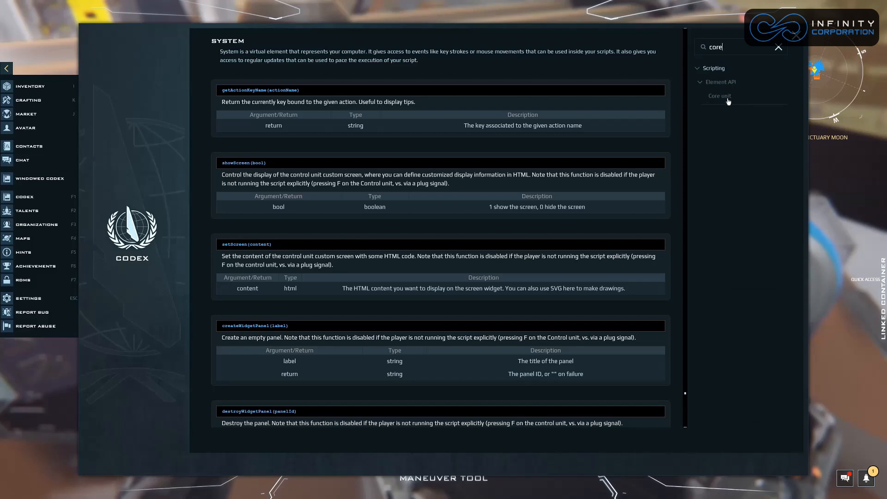
{"action": "left_click", "coordinate": [720, 95]}
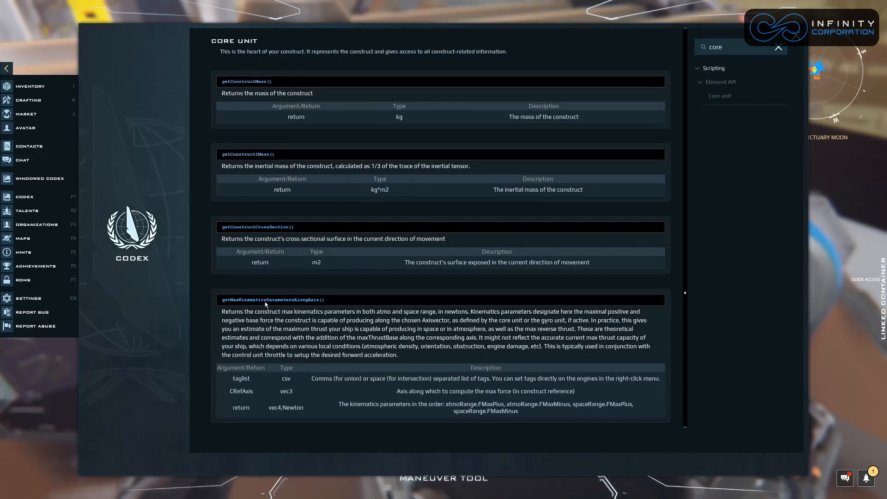
{"action": "scroll", "scroll_direction": "down", "scroll_amount": 3}
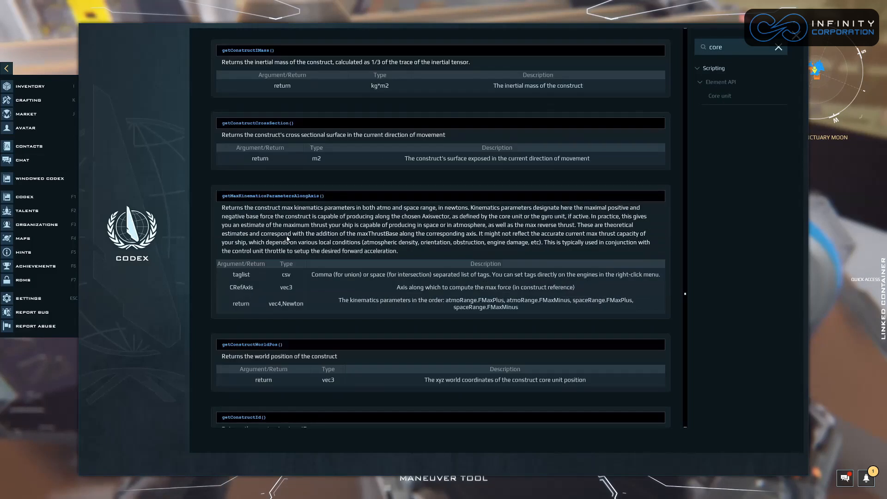
{"action": "scroll", "scroll_direction": "down", "scroll_amount": 3}
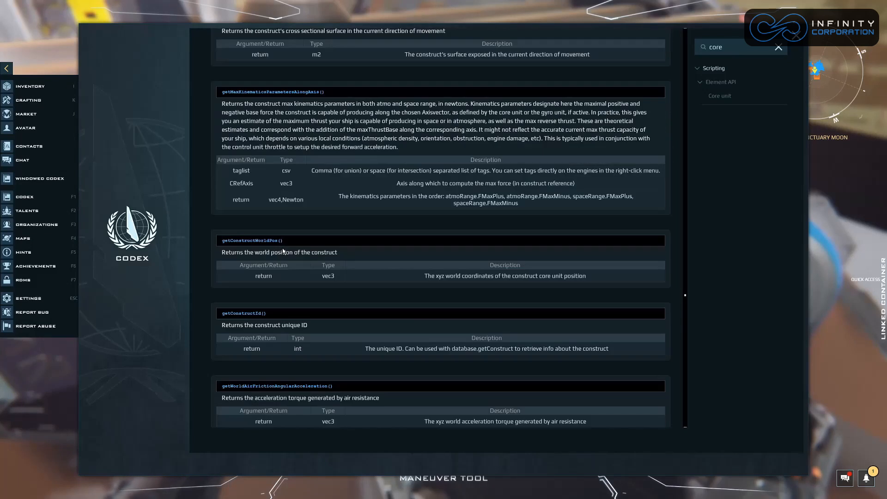
{"action": "scroll", "scroll_direction": "up", "scroll_amount": 3}
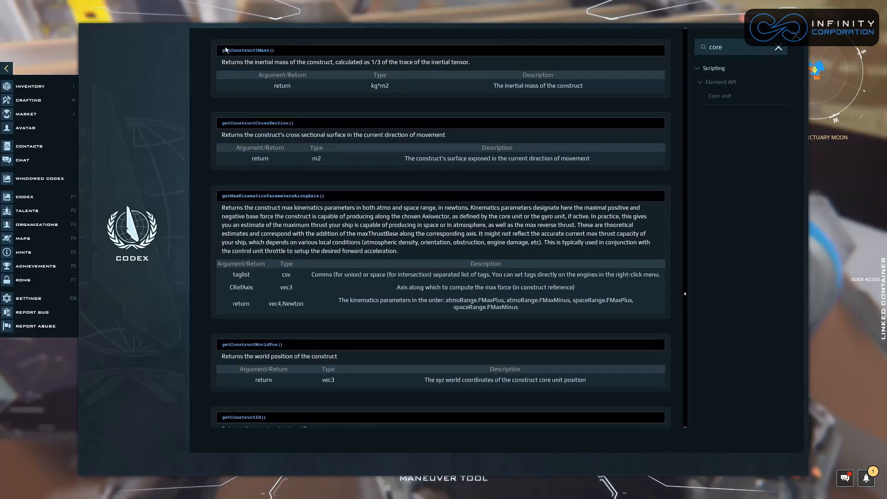
{"action": "scroll", "scroll_direction": "up", "scroll_amount": 3}
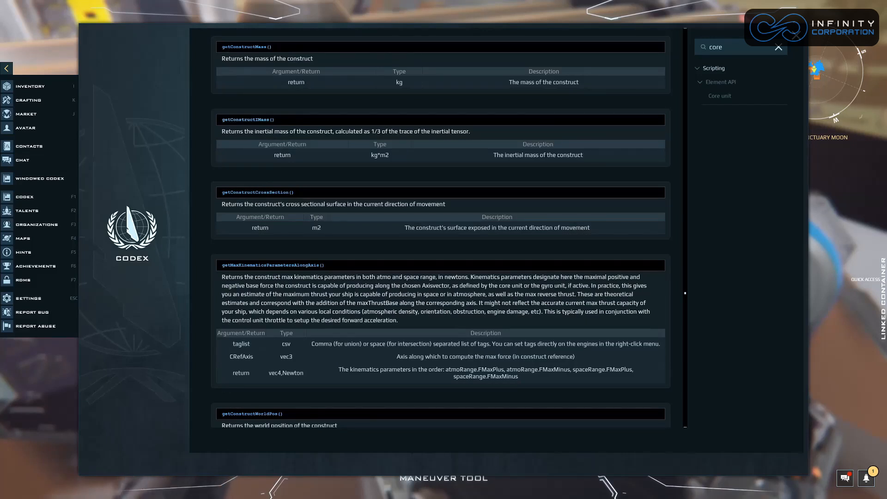
Scroll the Core unit API list down to getAltitude() and g()
{"action": "scroll", "scroll_direction": "down", "scroll_amount": 3}
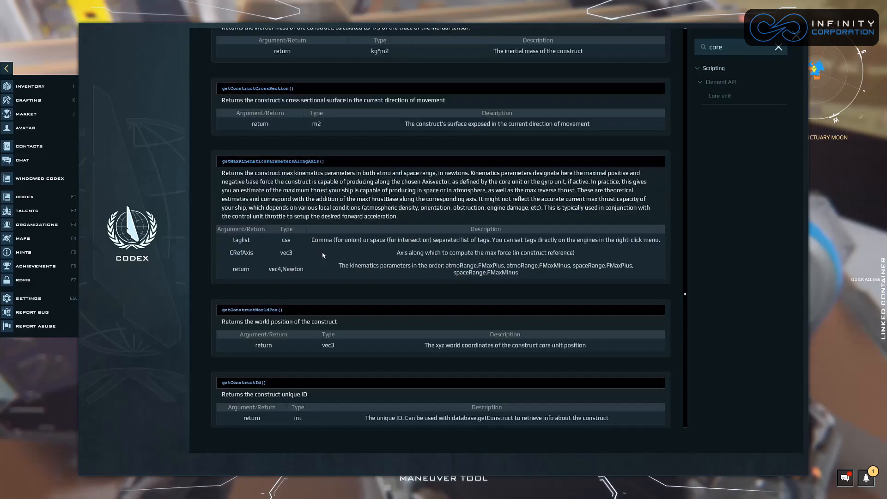
{"action": "scroll", "scroll_direction": "down", "scroll_amount": 3}
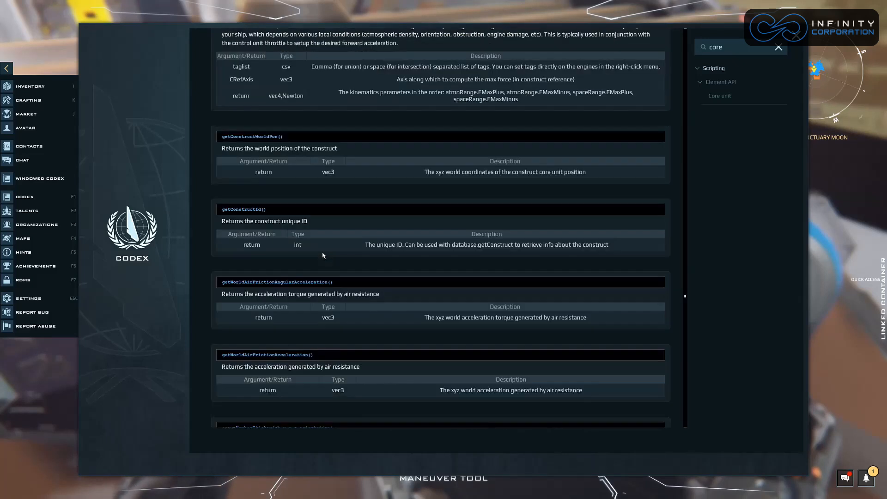
{"action": "scroll", "scroll_direction": "down", "scroll_amount": 3}
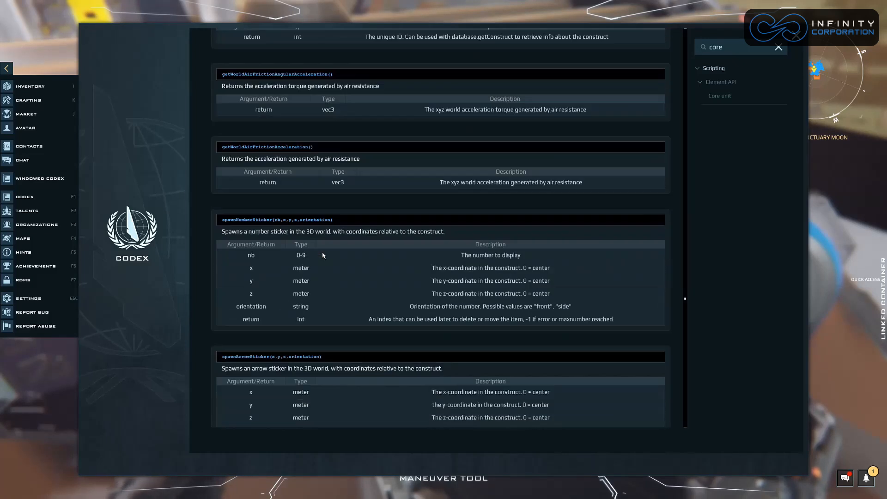
{"action": "scroll", "scroll_direction": "down", "scroll_amount": 3}
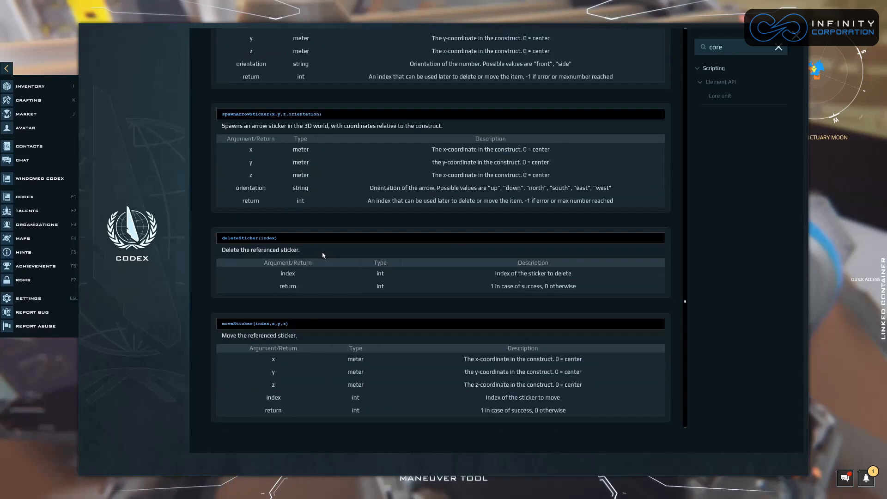
{"action": "scroll", "scroll_direction": "down", "scroll_amount": 3}
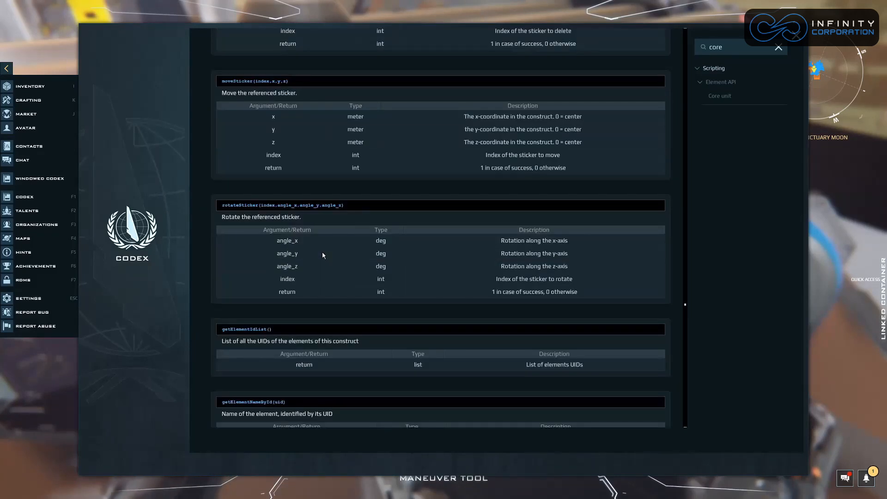
{"action": "scroll", "scroll_direction": "down", "scroll_amount": 3}
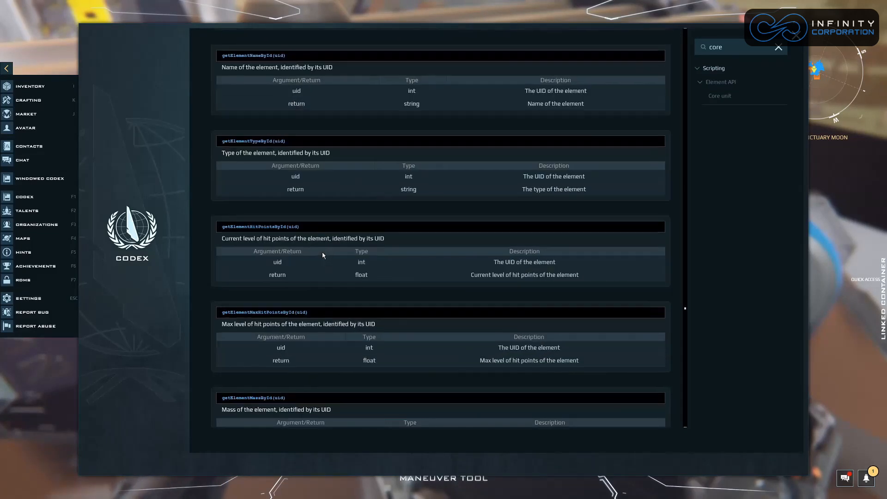
{"action": "scroll", "scroll_direction": "down", "scroll_amount": 3}
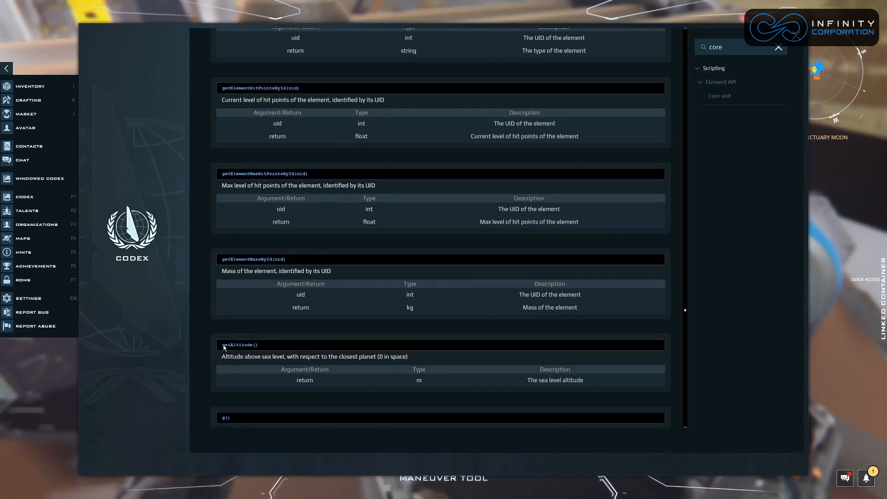
{"action": "mouse_move", "coordinate": [283, 354]}
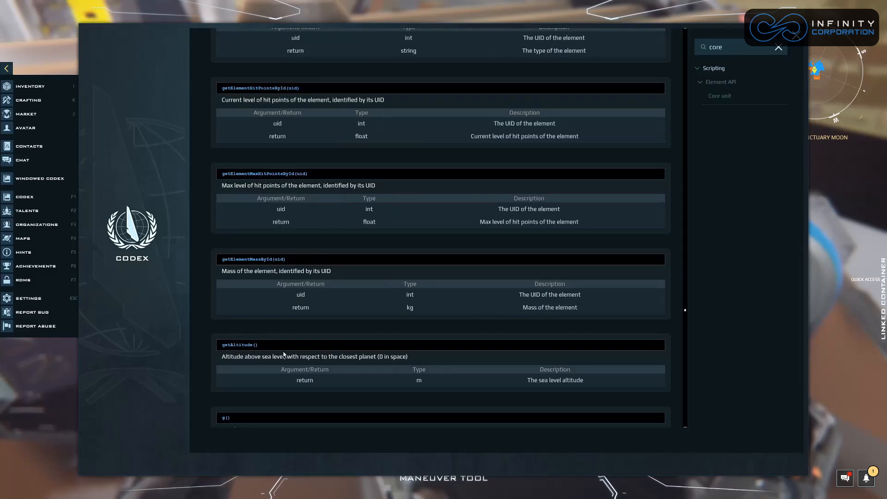
{"action": "scroll", "scroll_direction": "down", "scroll_amount": 3}
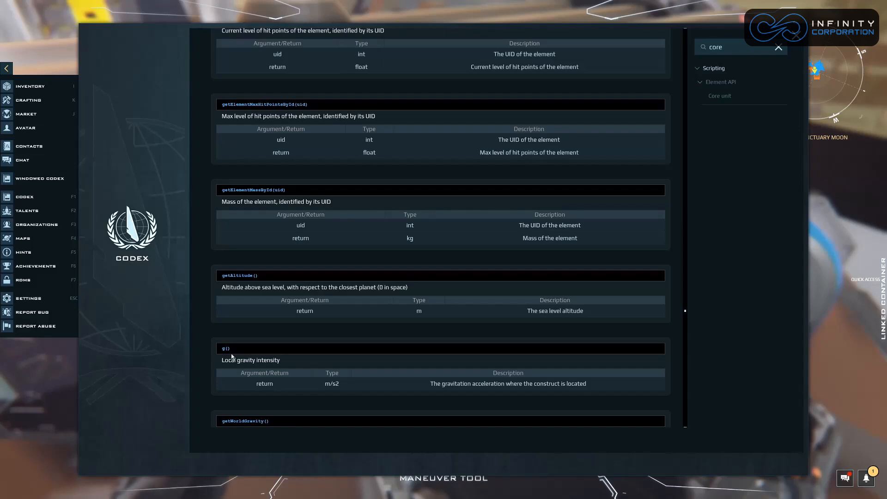
{"action": "scroll", "scroll_direction": "down", "scroll_amount": 3}
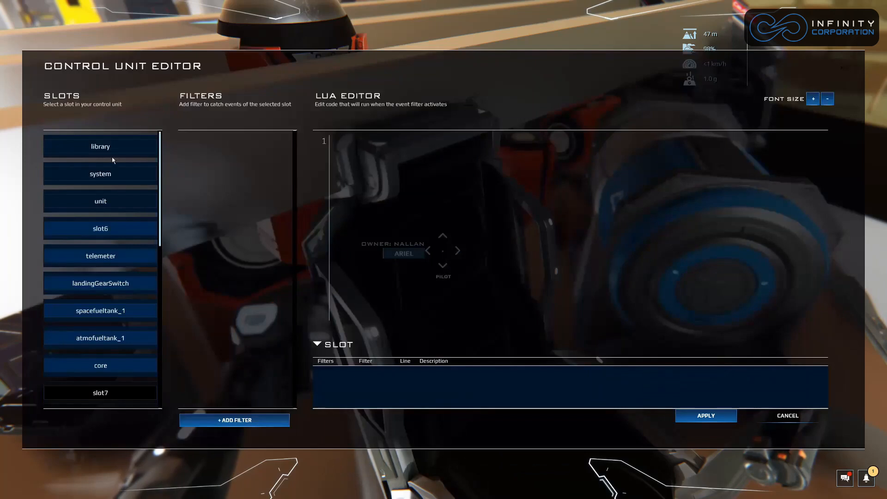
Open the system slot's update() script and scroll down to its HTML block
{"action": "left_click", "coordinate": [100, 174]}
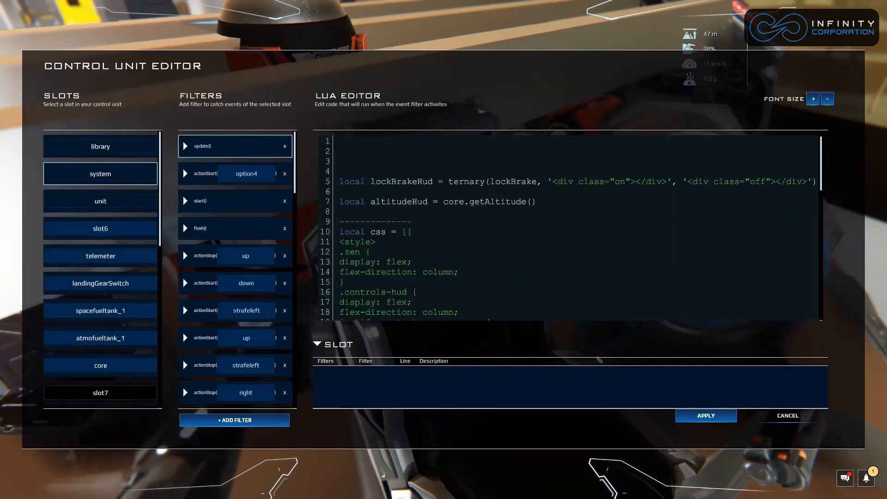
{"action": "left_click", "coordinate": [537, 202]}
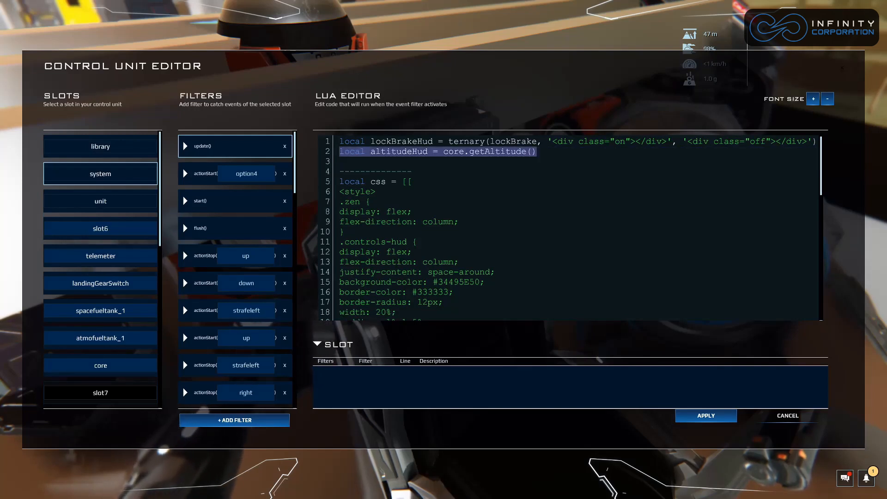
{"action": "scroll", "scroll_direction": "down", "scroll_amount": 3}
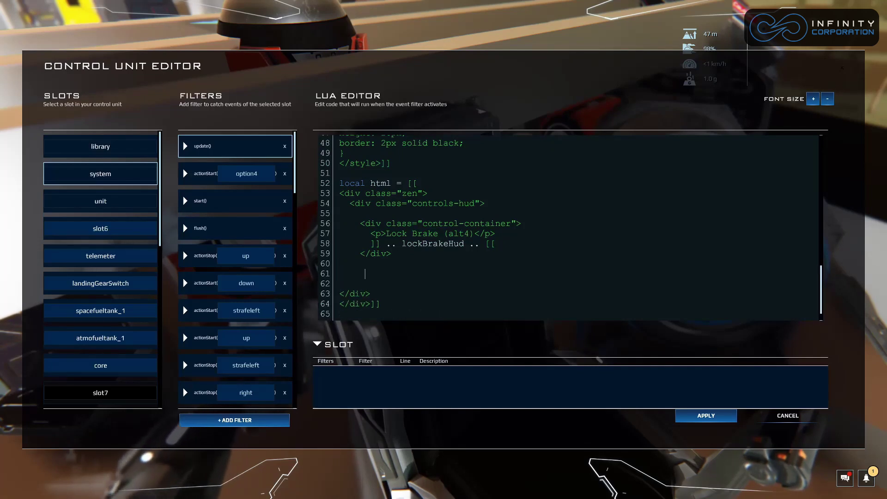
Add a <div class="control-container"> holding a <p>Altitude:</p> label
{"action": "type", "text": "<div"}
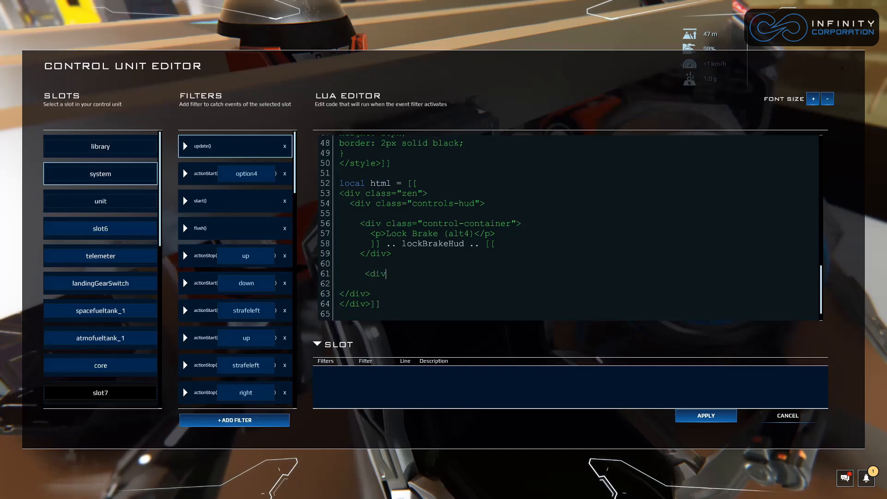
{"action": "type", "text": "class=\""}
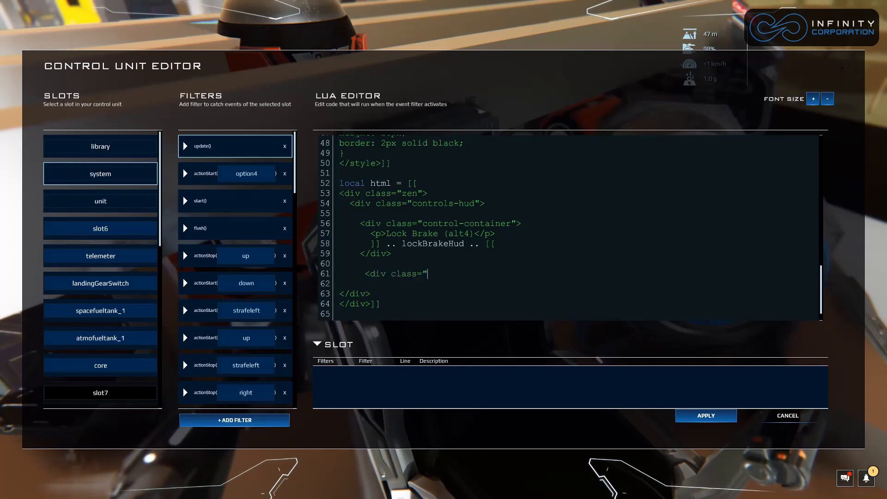
{"action": "type", "text": "control-cont"}
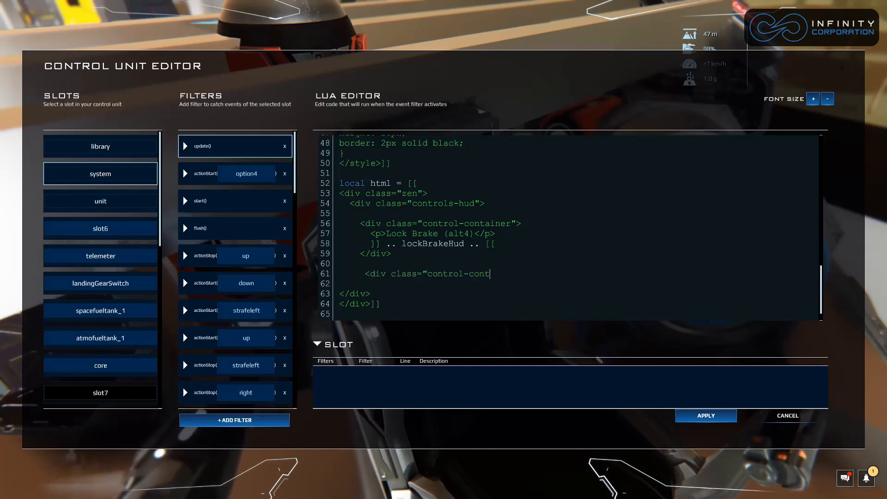
{"action": "type", "text": "ainer\">"}
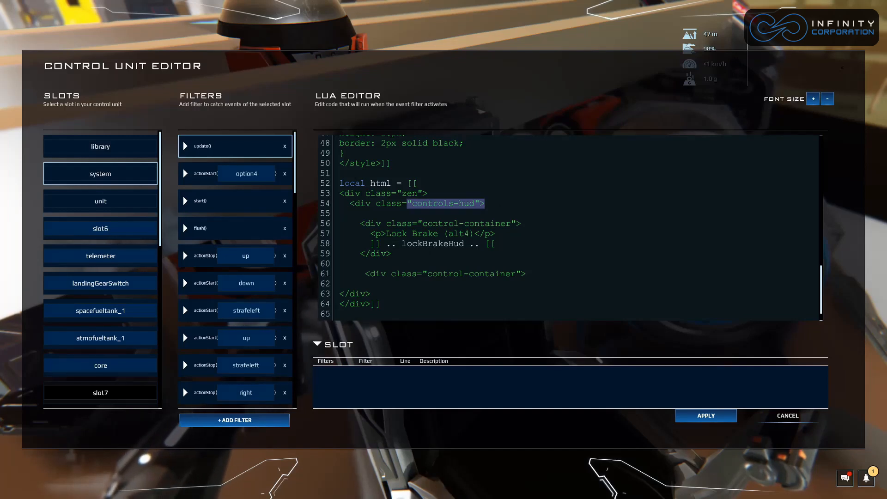
{"action": "left_click", "coordinate": [526, 274]}
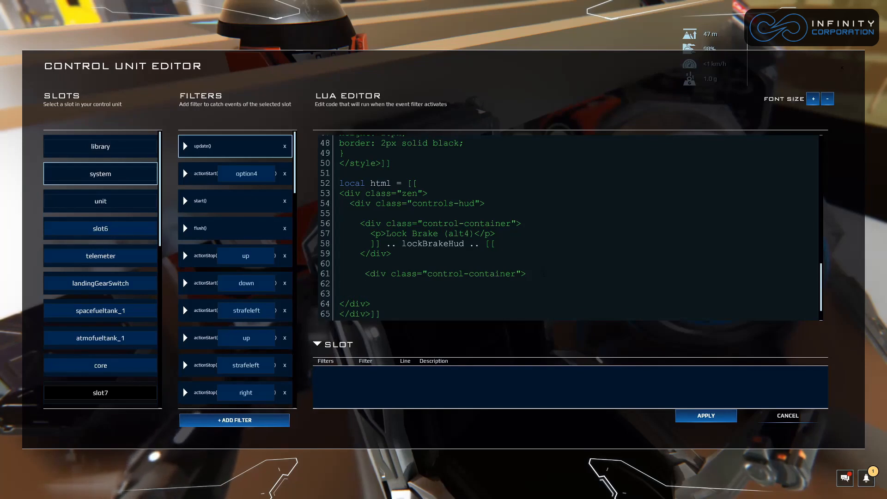
{"action": "type", "text": "<p>"}
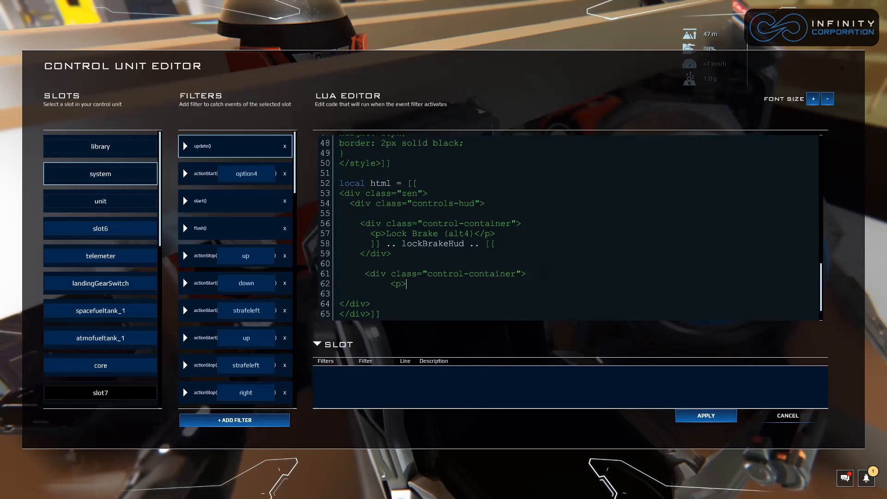
{"action": "type", "text": "Altitu"}
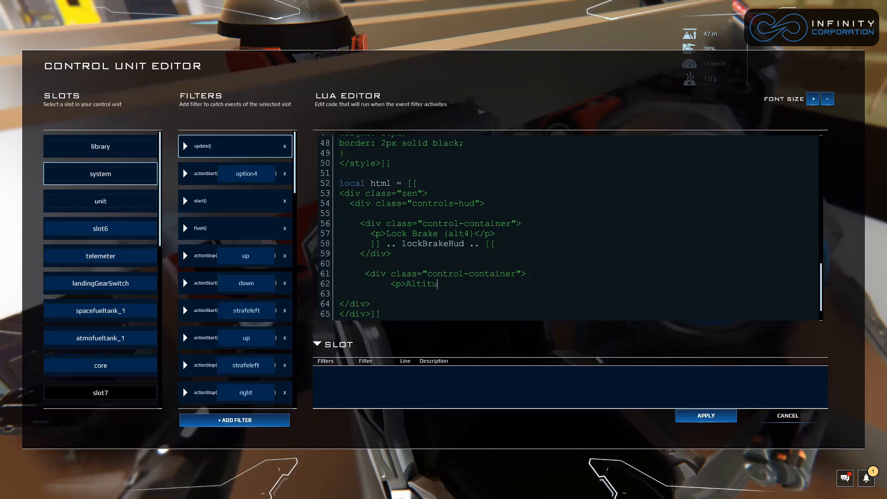
{"action": "type", "text": "de:</p>"}
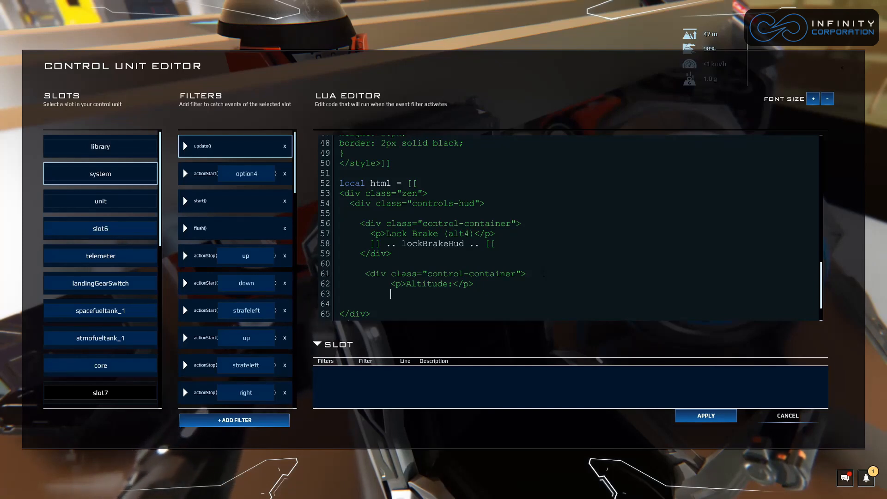
Splice the altitudeHud value into the HTML with ]] .. altitudeHud .. [[
{"action": "type", "text": "]]"}
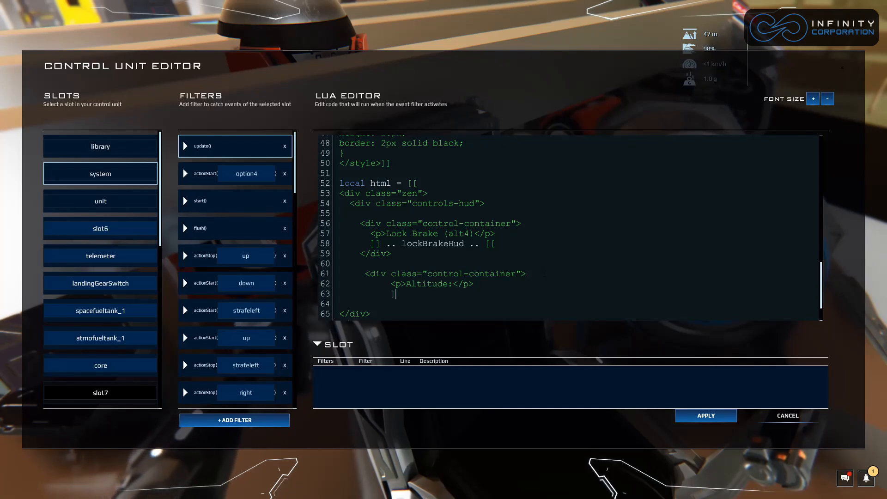
{"action": "type", "text": "]"}
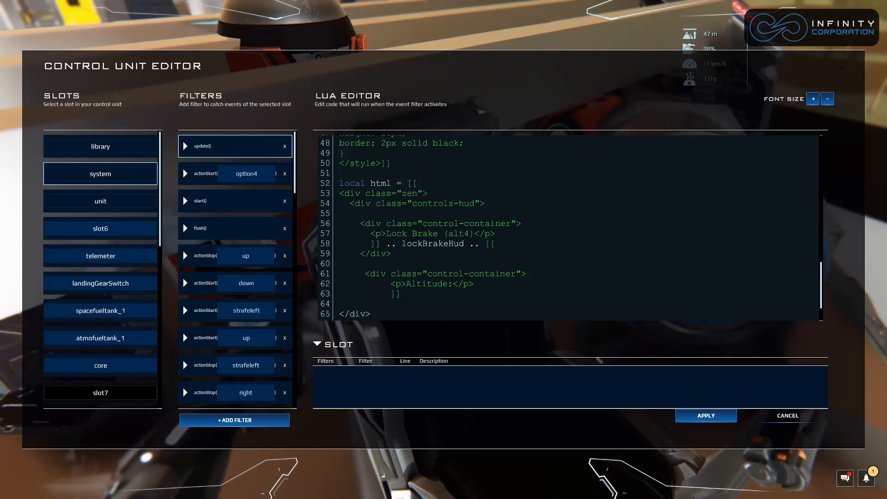
{"action": "left_click", "coordinate": [405, 294]}
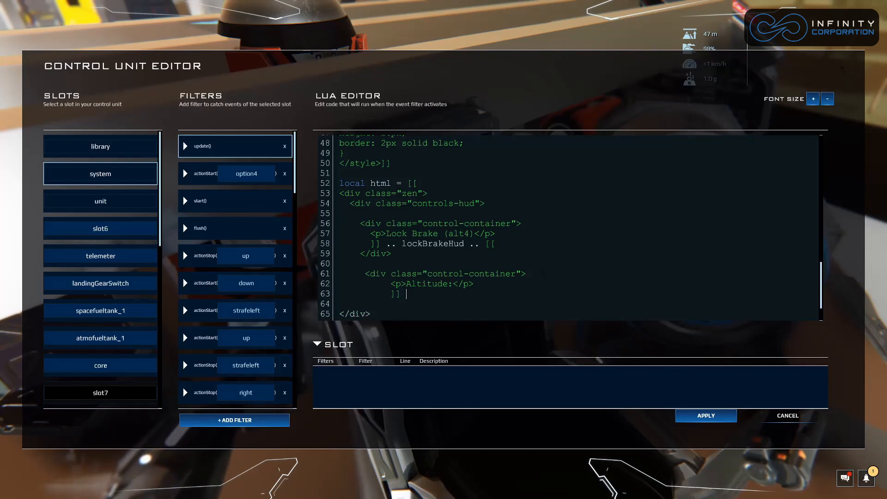
{"action": "type", "text": ".."}
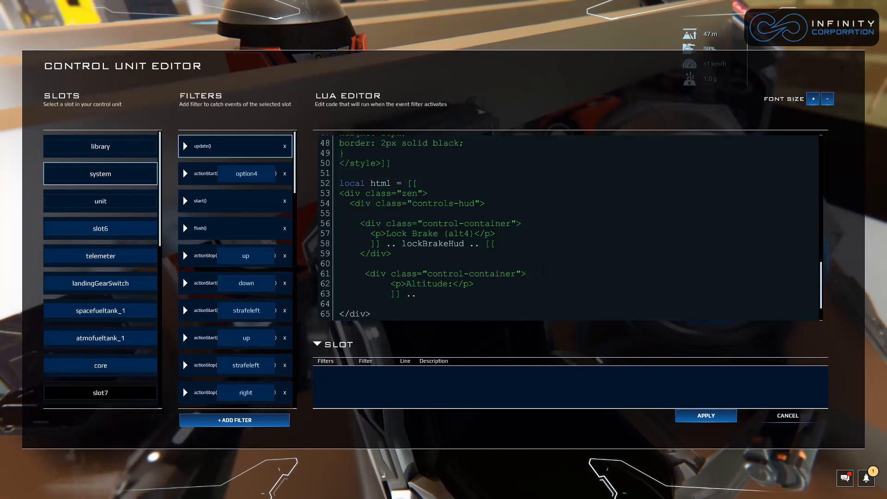
{"action": "left_click", "coordinate": [421, 294]}
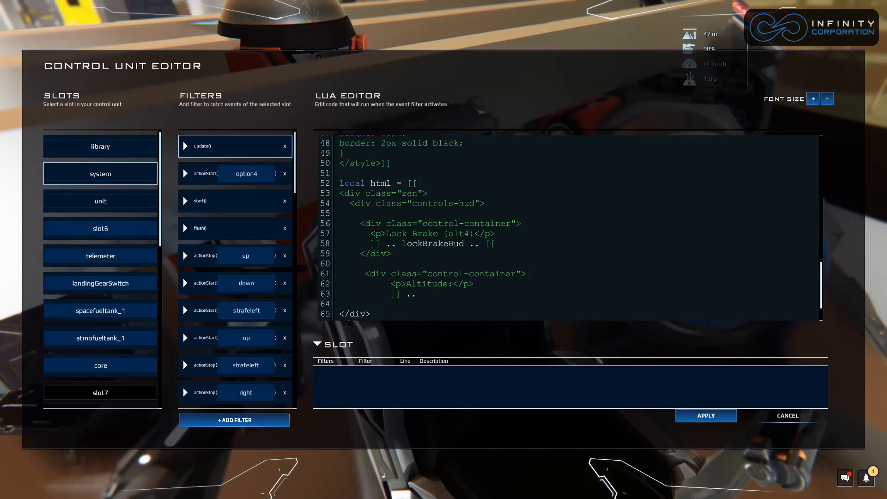
{"action": "scroll", "scroll_direction": "up", "scroll_amount": 3}
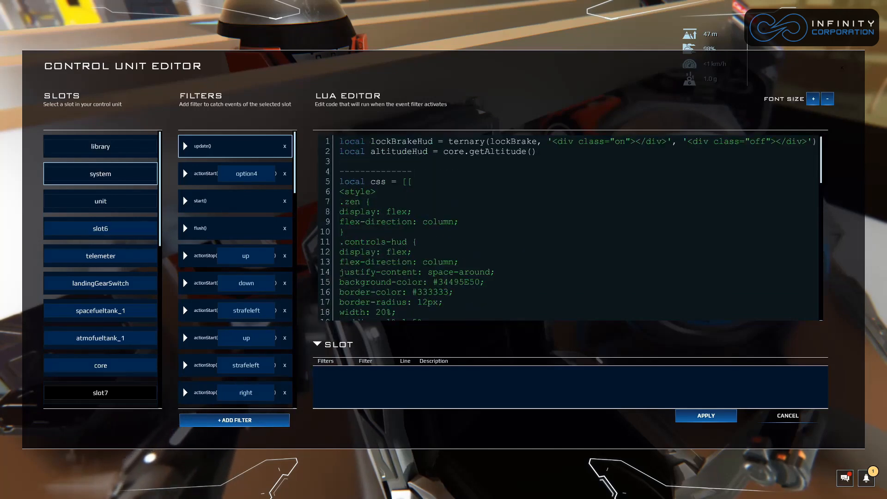
{"action": "scroll", "scroll_direction": "down", "scroll_amount": 3}
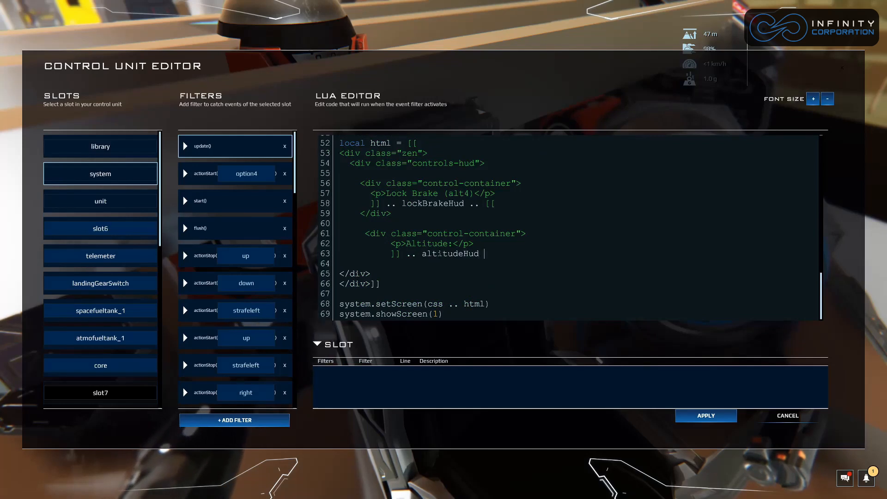
{"action": "type", "text": ".. [["}
{"action": "left_click", "coordinate": [579, 264]}
{"action": "type", "text": "</div>"}
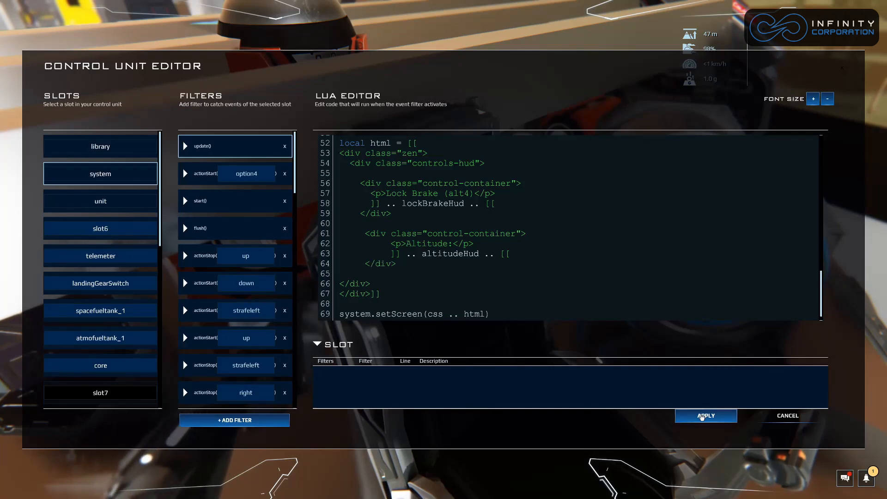
Apply the updated HUD script and bring up the game menu
{"action": "left_click", "coordinate": [706, 415]}
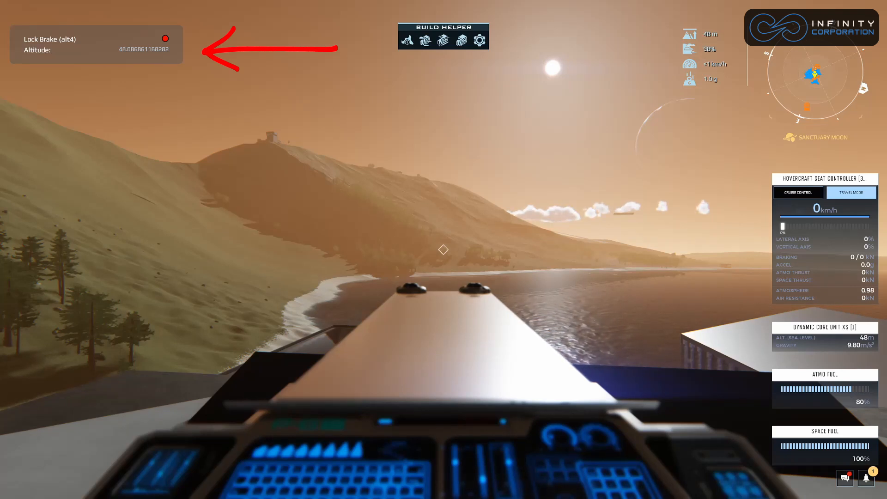
{"action": "left_click", "coordinate": [7, 68]}
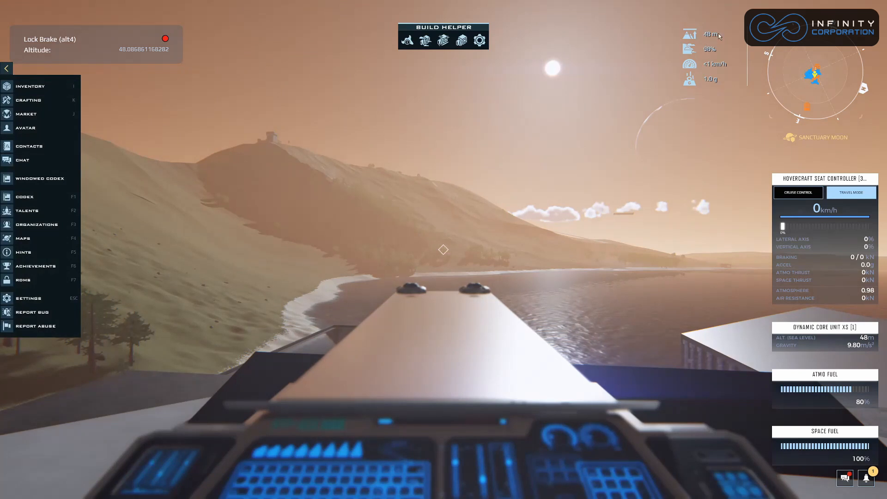
{"action": "mouse_move", "coordinate": [603, 74]}
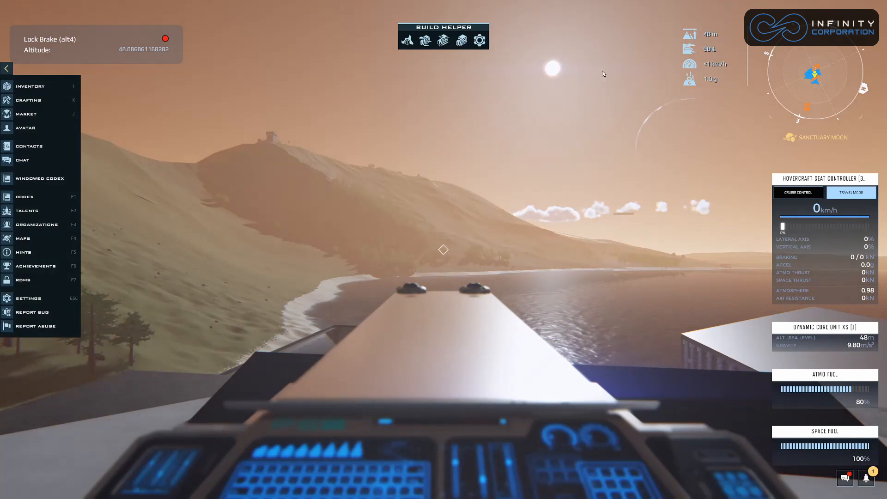
{"action": "mouse_move", "coordinate": [823, 171]}
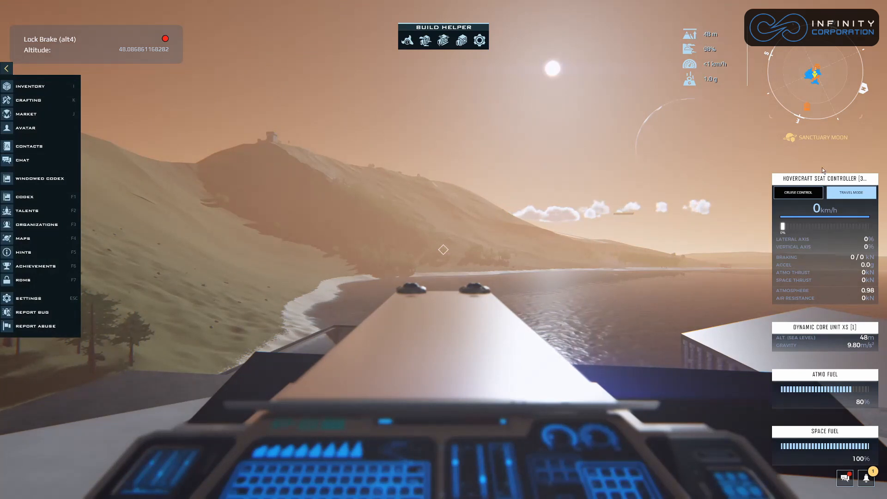
{"action": "mouse_move", "coordinate": [258, 133]}
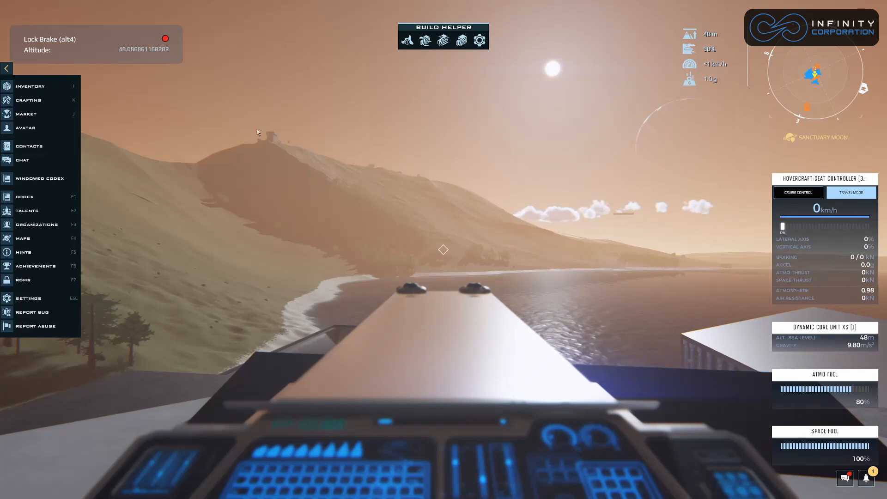
{"action": "mouse_move", "coordinate": [181, 181]}
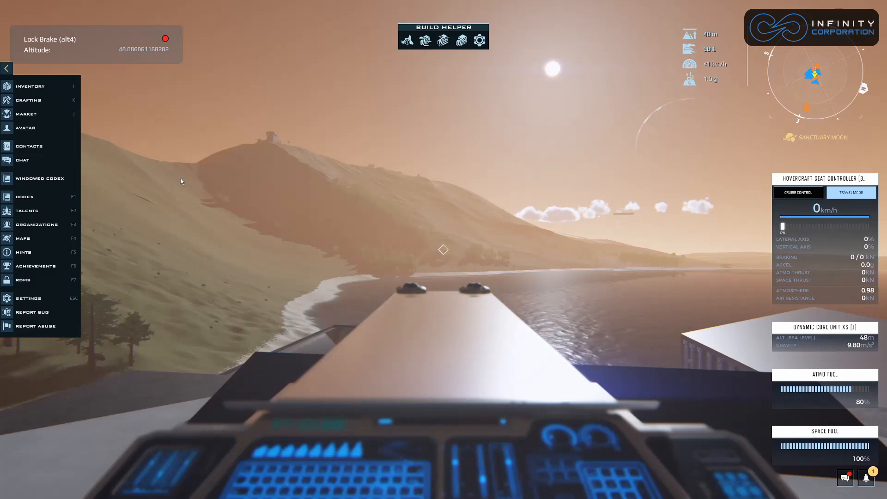
{"action": "mouse_move", "coordinate": [534, 191]}
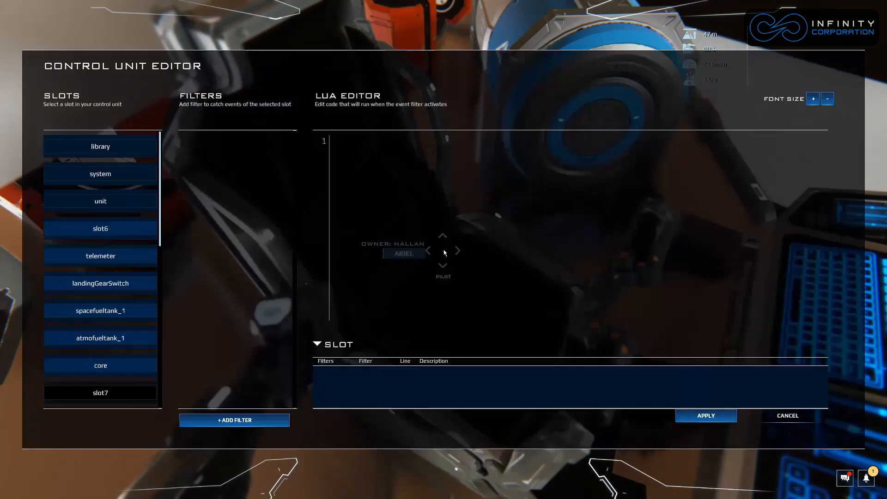
Select the system slot and scroll up through the HUD code's CSS
{"action": "left_click", "coordinate": [100, 173]}
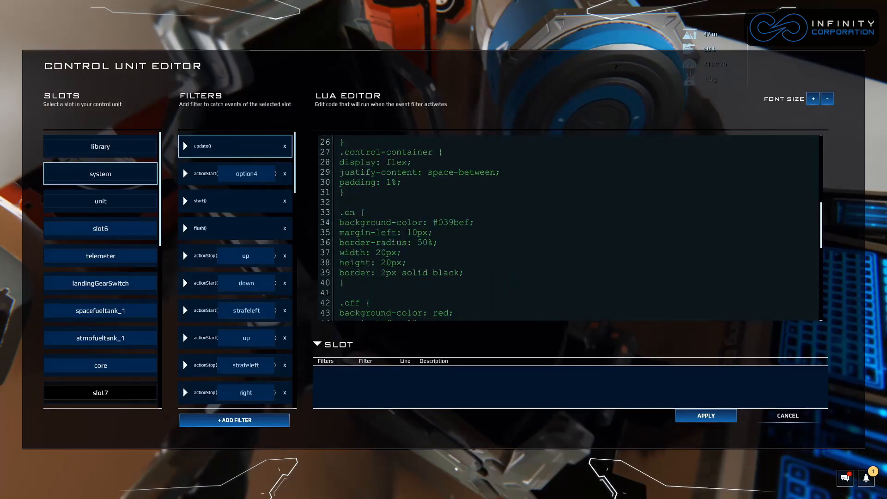
{"action": "scroll", "scroll_direction": "up", "scroll_amount": 3}
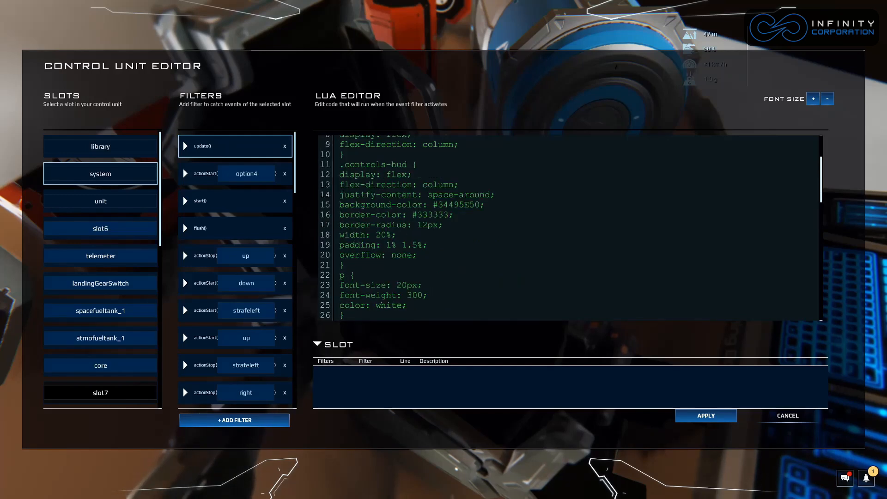
{"action": "scroll", "scroll_direction": "up", "scroll_amount": 3}
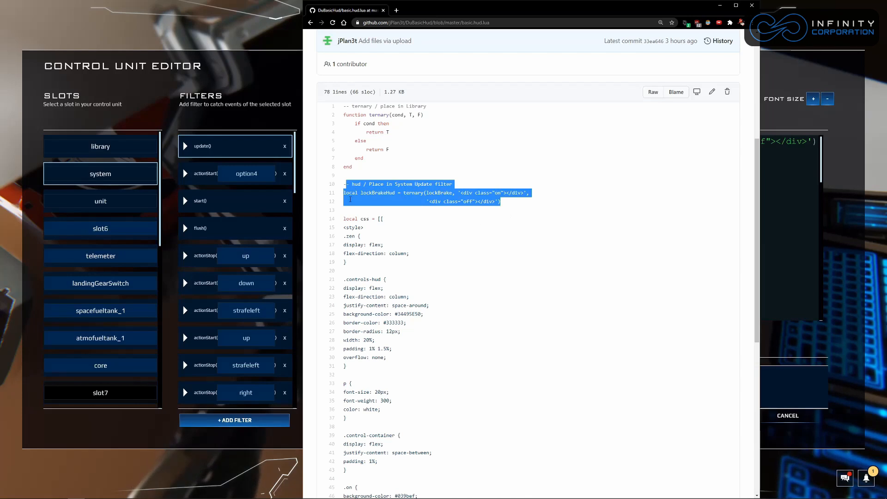
{"action": "scroll", "scroll_direction": "down", "scroll_amount": 3}
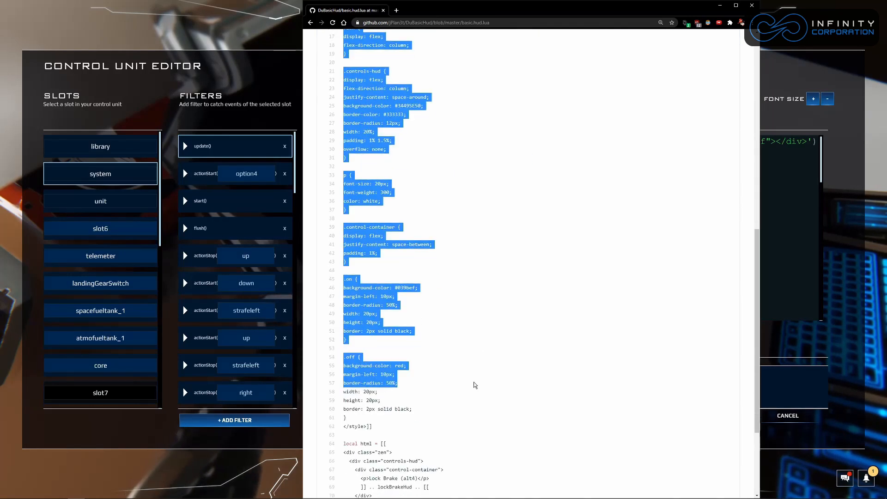
{"action": "scroll", "scroll_direction": "down", "scroll_amount": 3}
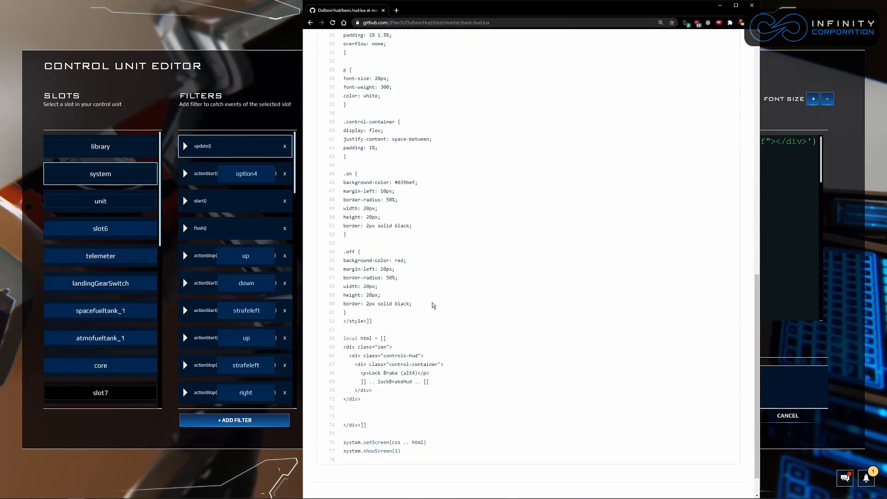
{"action": "double_click", "coordinate": [377, 227]}
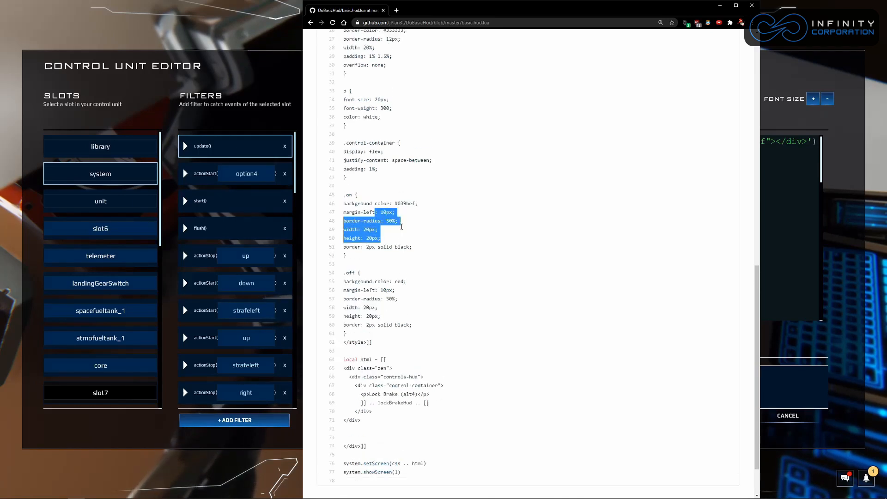
{"action": "scroll", "scroll_direction": "up", "scroll_amount": 3}
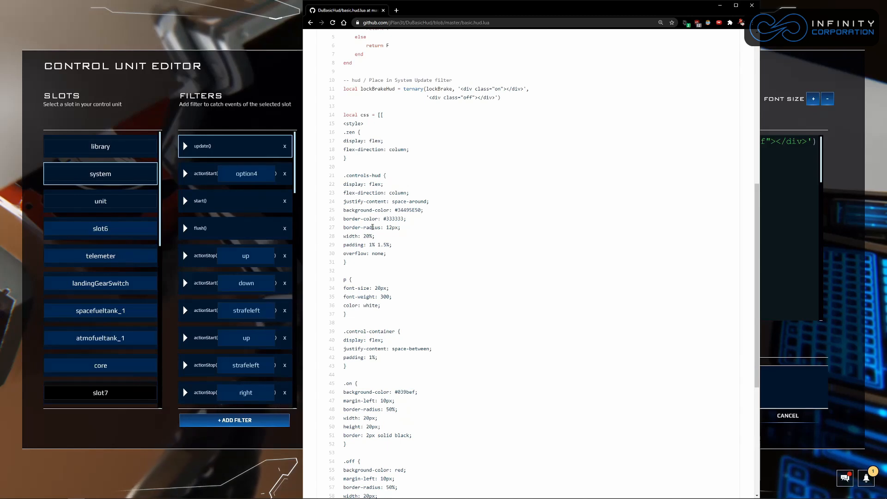
{"action": "mouse_move", "coordinate": [262, 83]}
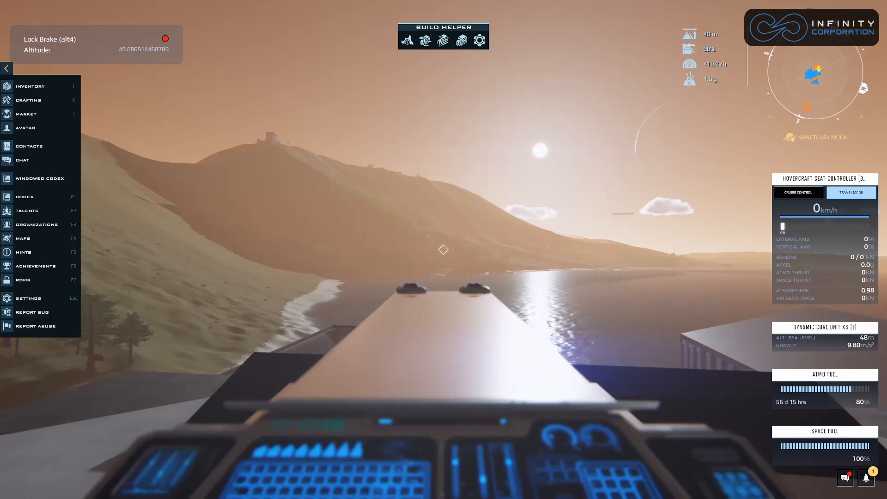
Close the game menu and check the HUD's long Altitude readout
{"action": "left_click", "coordinate": [6, 68]}
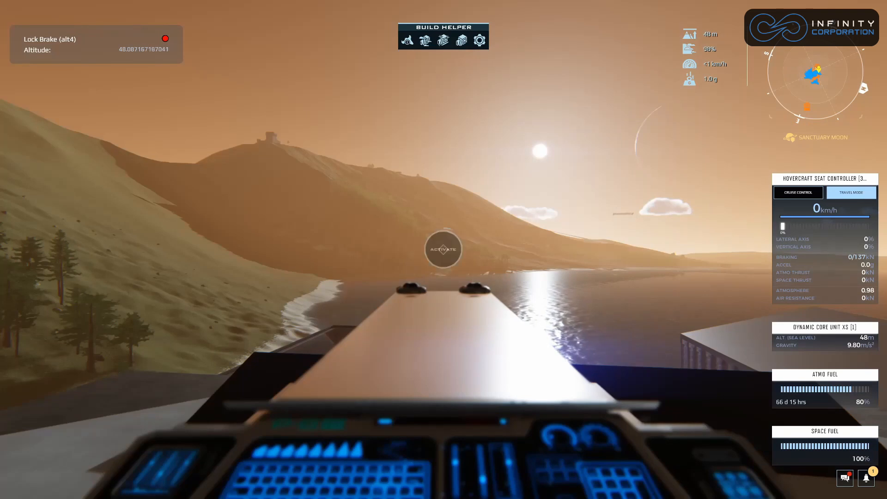
{"action": "left_click", "coordinate": [443, 250]}
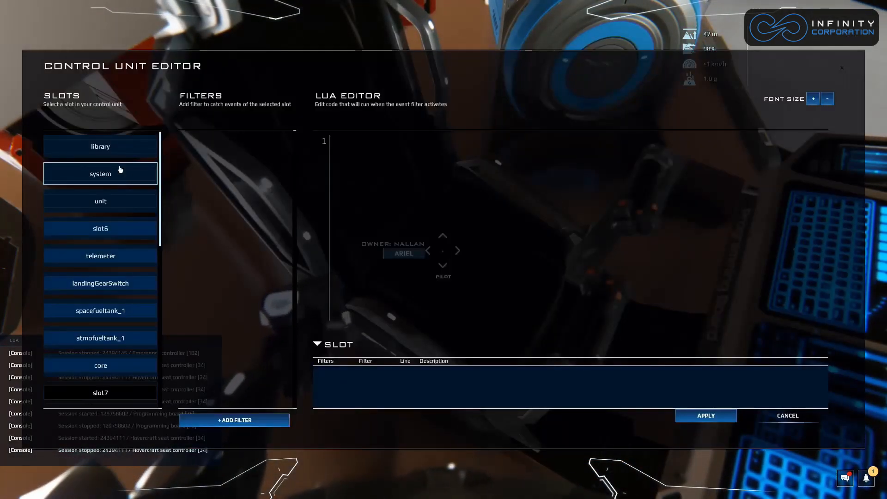
{"action": "mouse_move", "coordinate": [106, 134]}
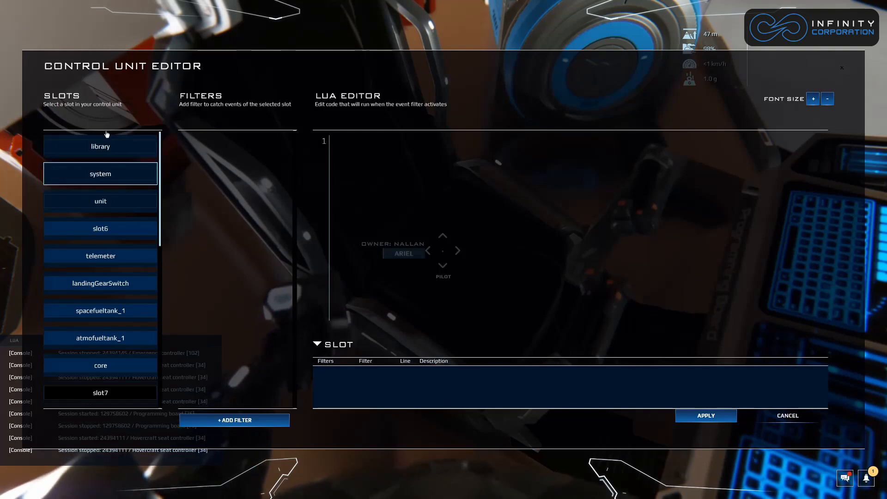
Label the ternary function in the library start() code with a '-- ternary' comment
{"action": "left_click", "coordinate": [100, 146]}
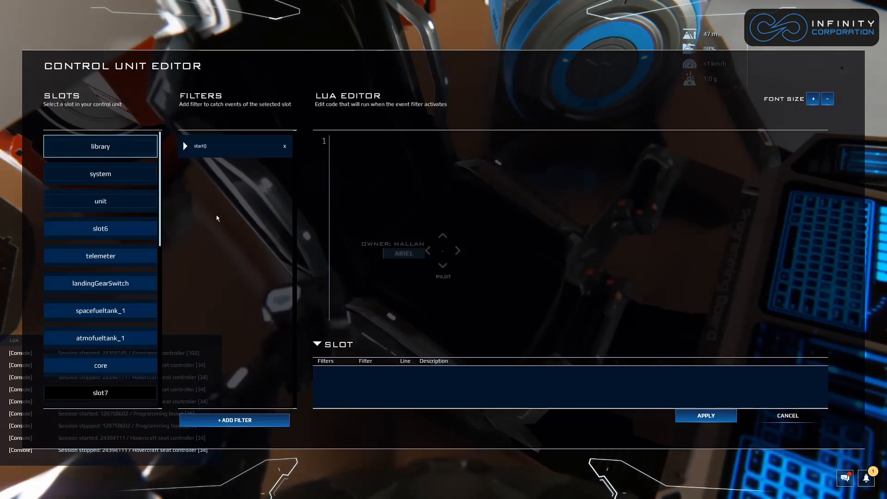
{"action": "mouse_move", "coordinate": [210, 231]}
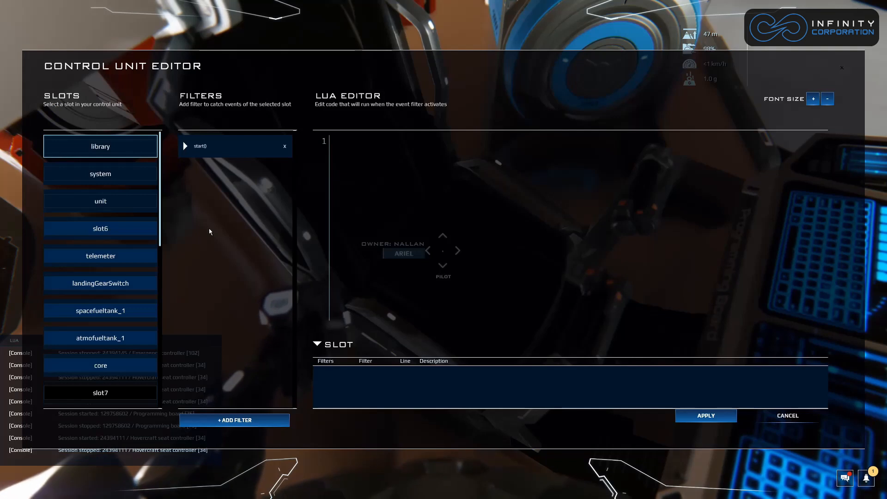
{"action": "mouse_move", "coordinate": [192, 244]}
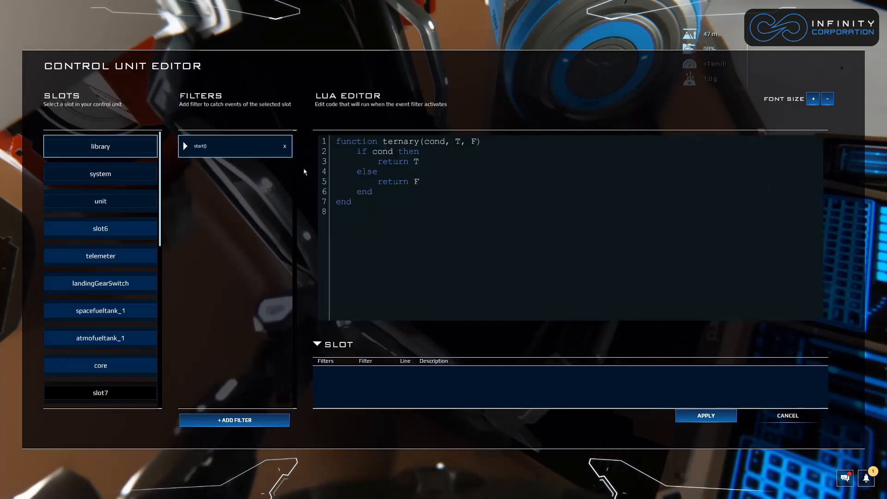
{"action": "left_click", "coordinate": [338, 172]}
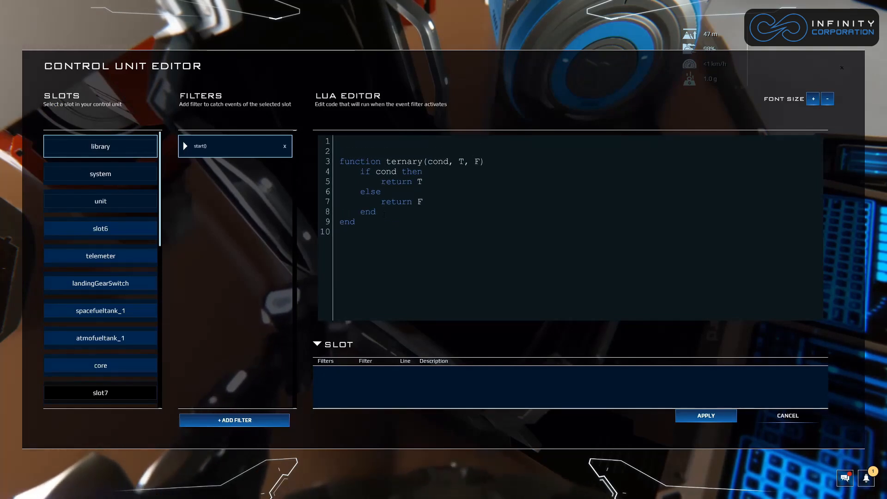
{"action": "type", "text": "-- ternary"}
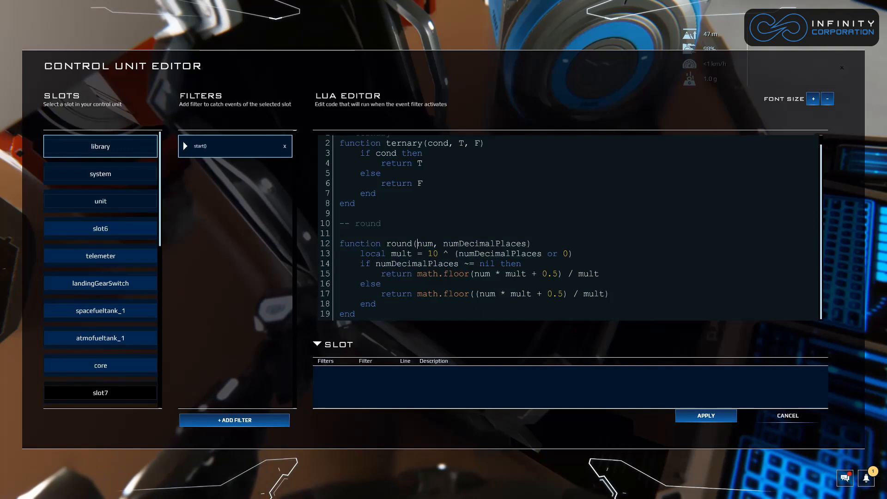
Add the round(num, numDecimalPlaces) helper below ternary and check its num parameter
{"action": "double_click", "coordinate": [399, 244]}
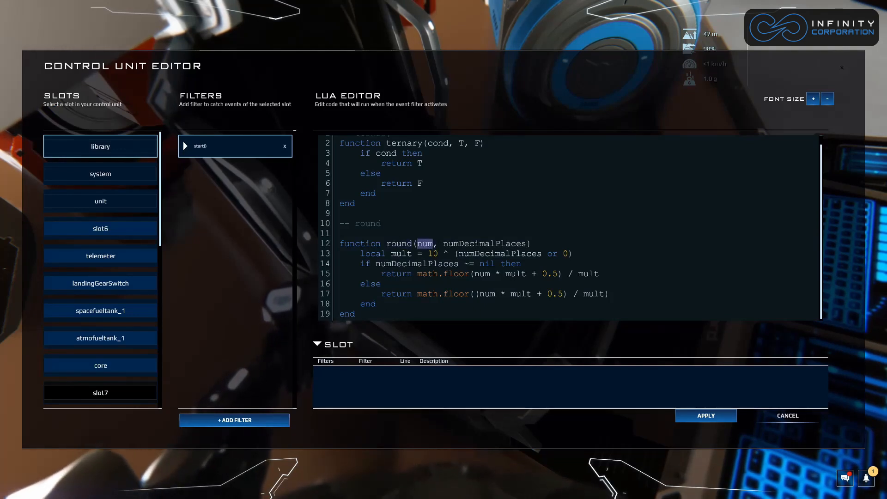
{"action": "double_click", "coordinate": [484, 243]}
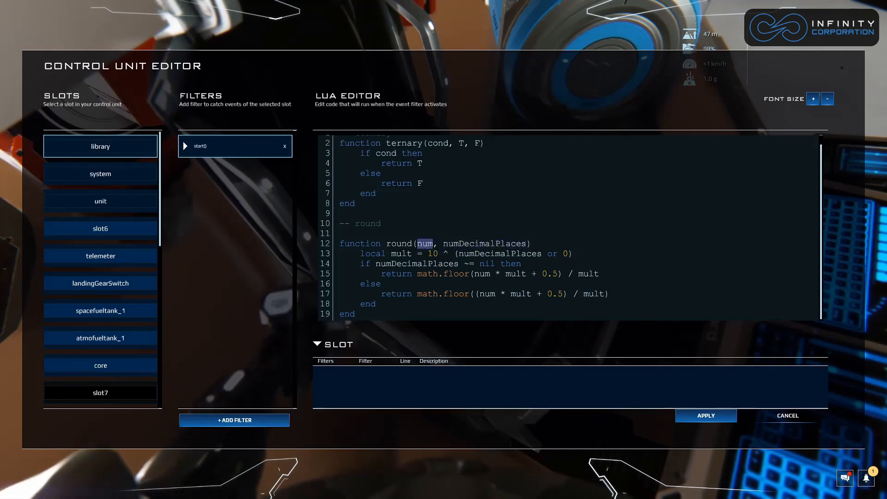
{"action": "left_click", "coordinate": [425, 243]}
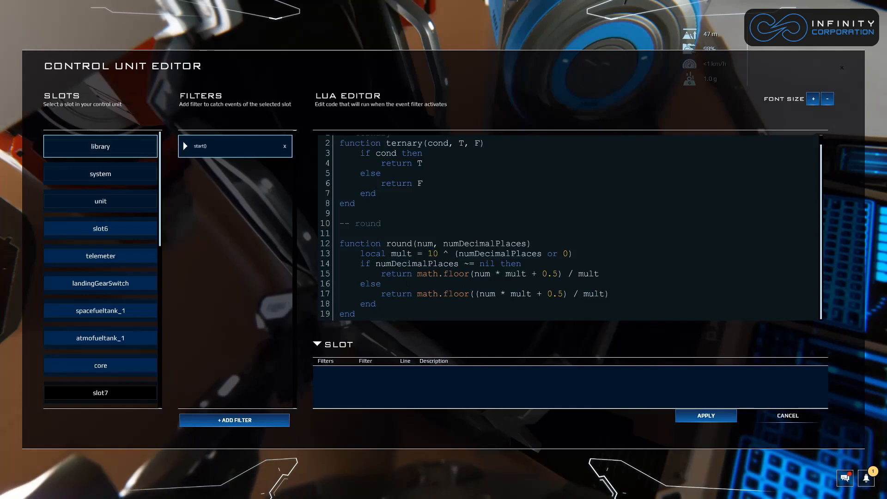
{"action": "left_click", "coordinate": [100, 174]}
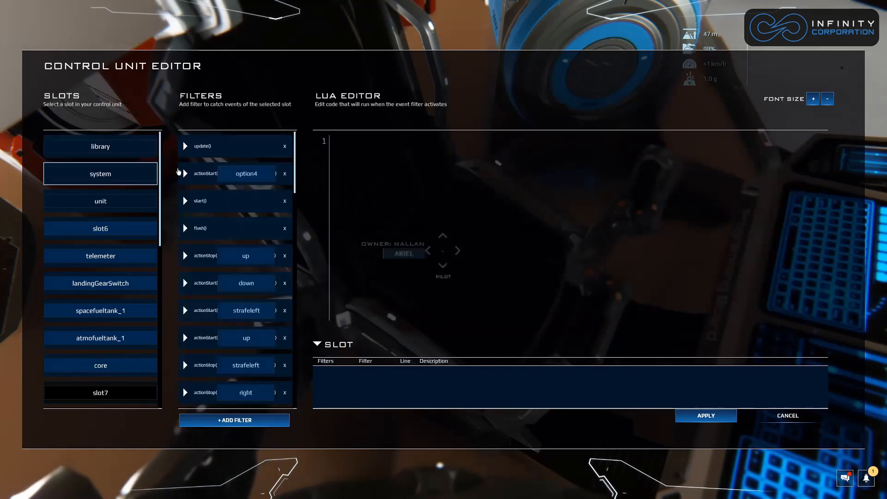
Change the HUD's Altitude value to round(altitudeHud, 2) in system update() code
{"action": "left_click", "coordinate": [227, 146]}
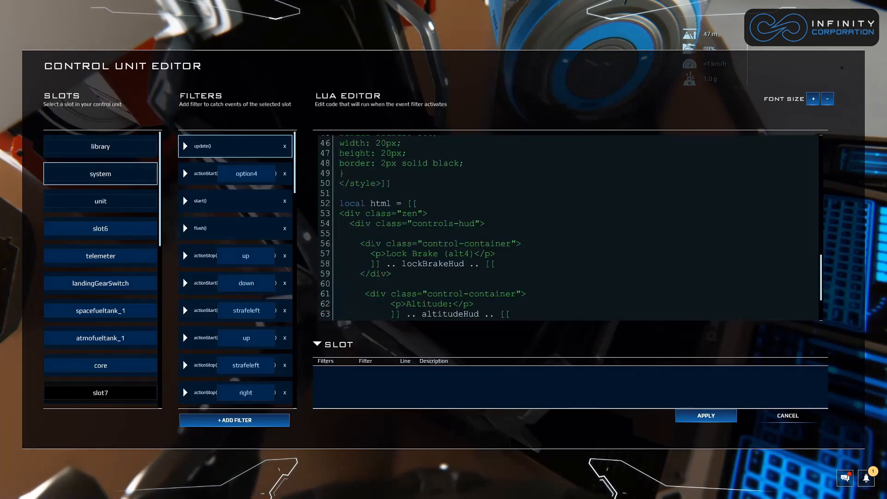
{"action": "scroll", "scroll_direction": "down", "scroll_amount": 3}
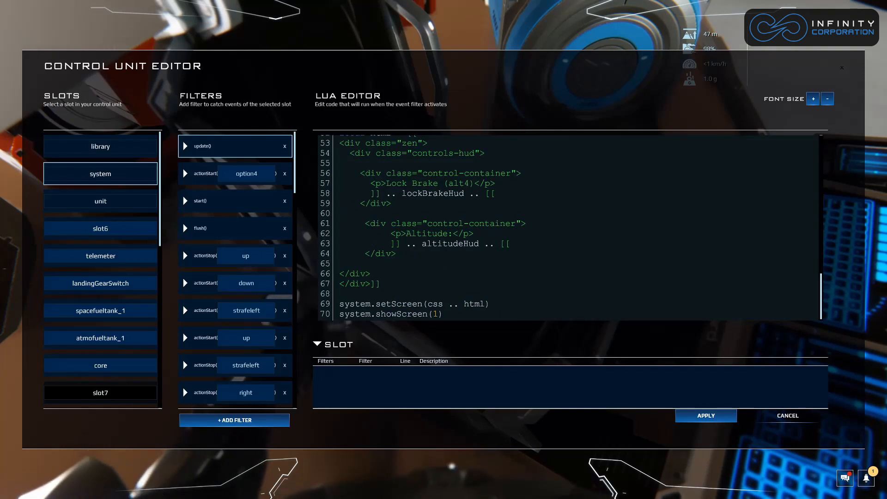
{"action": "left_click", "coordinate": [421, 244]}
{"action": "type", "text": "round("}
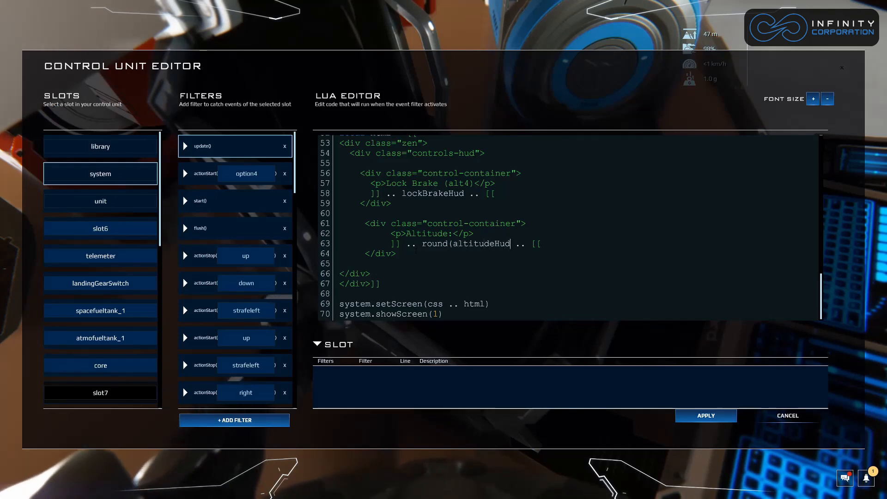
{"action": "type", "text": ", 2)"}
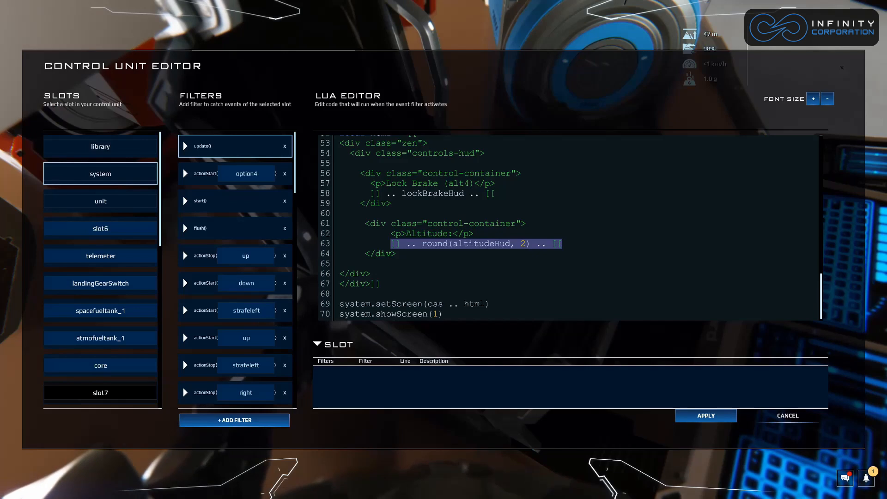
{"action": "left_click", "coordinate": [100, 146]}
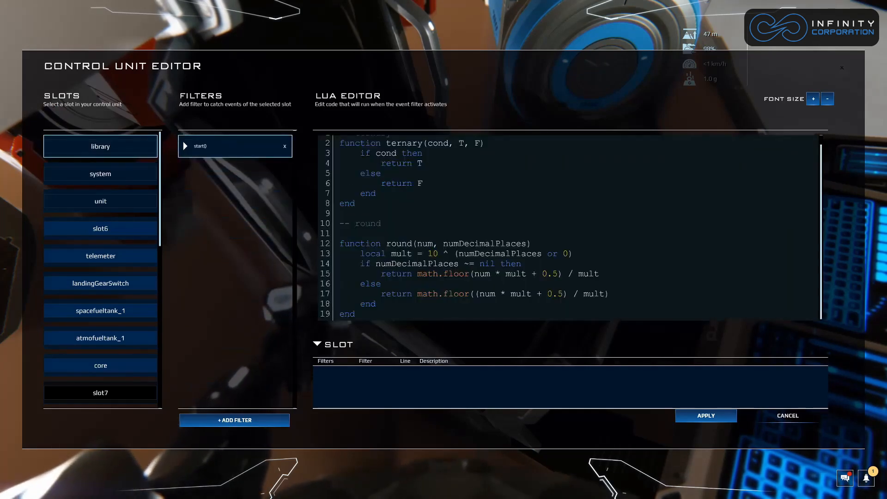